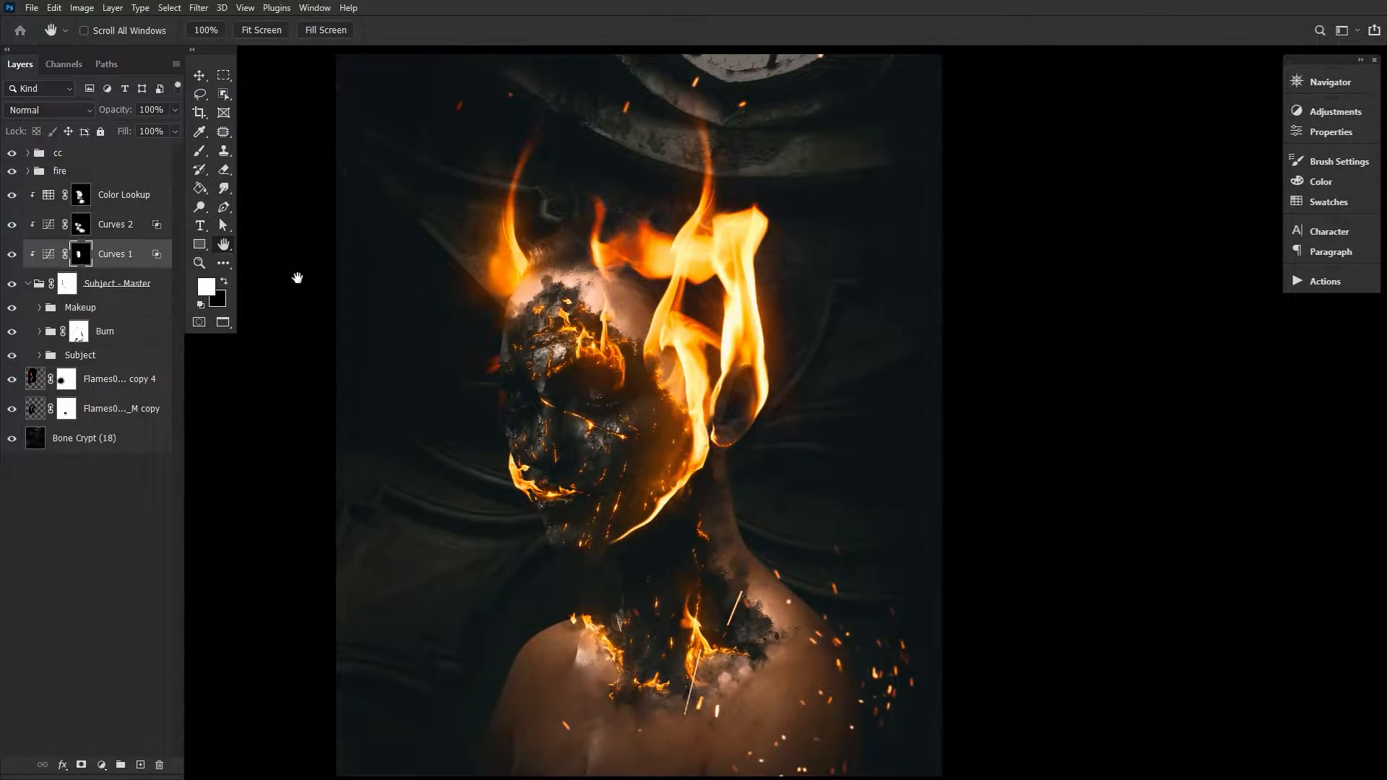
pyautogui.moveTo(253, 278)
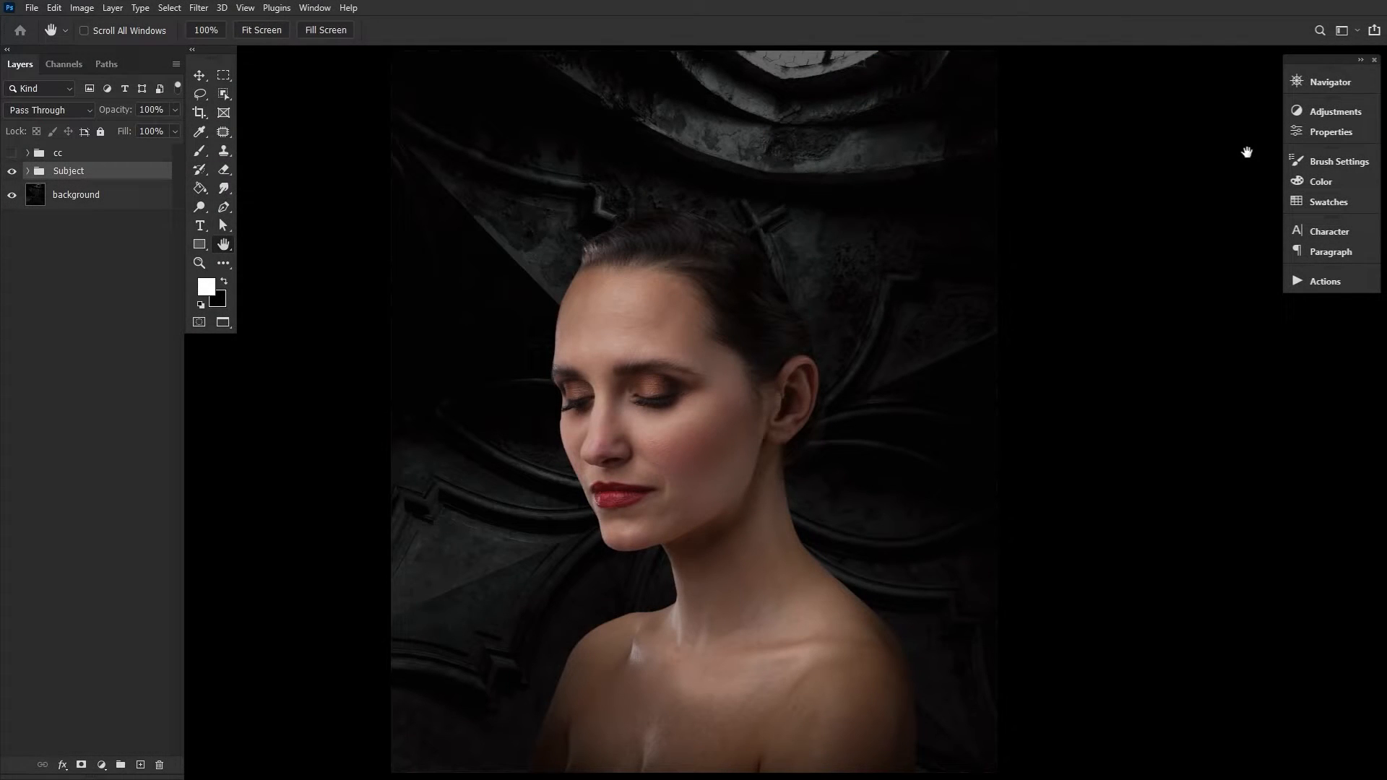
# Add a Gradient Map adjustment with Reverse ticked to make the portrait black and white
pyautogui.click(1333, 112)
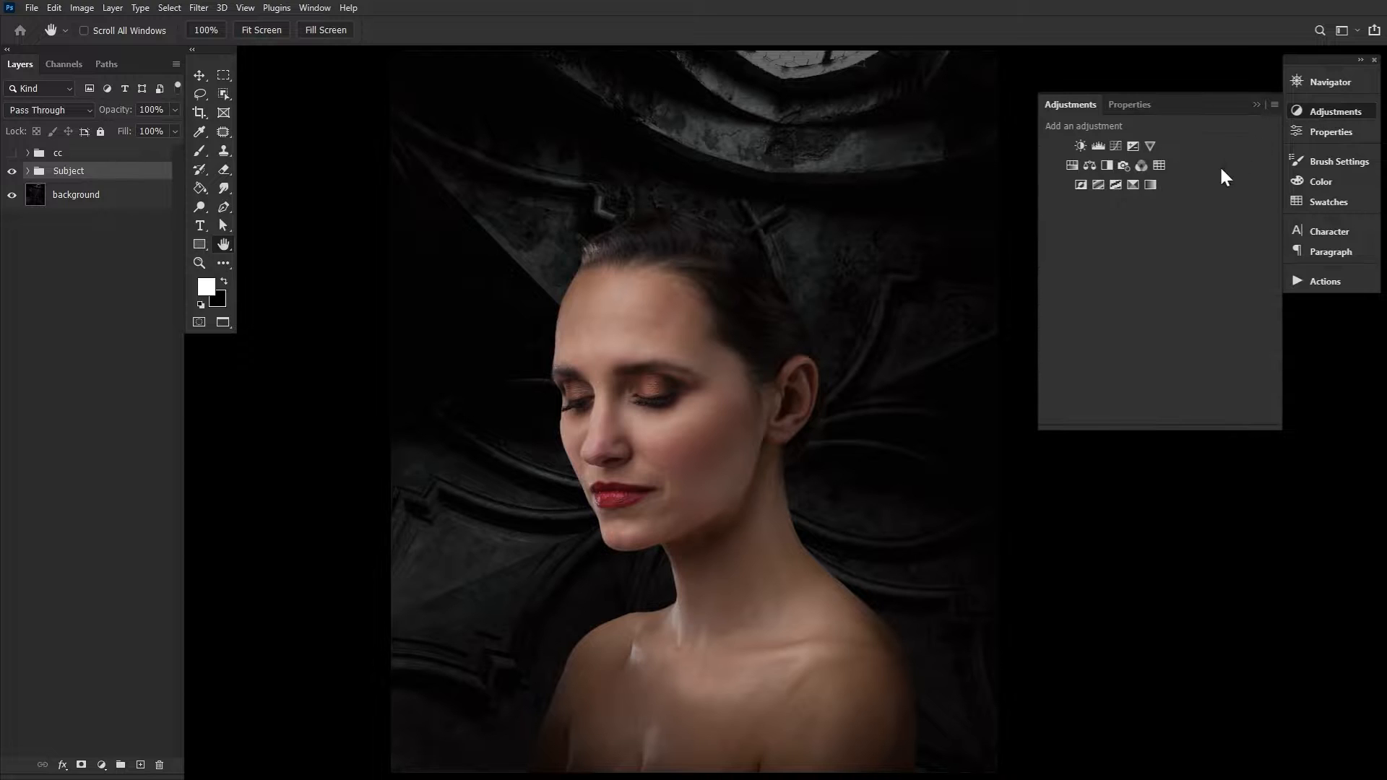
pyautogui.click(1149, 146)
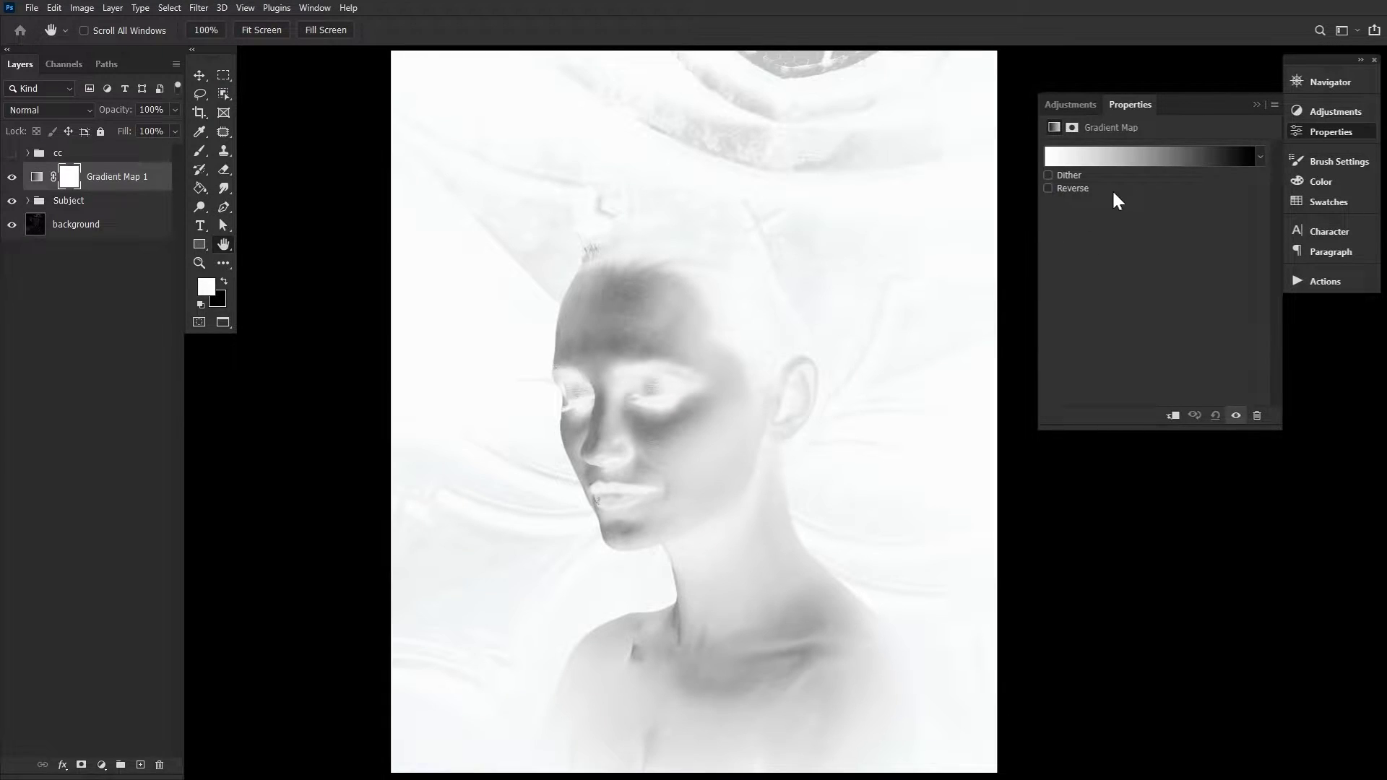
pyautogui.click(1048, 188)
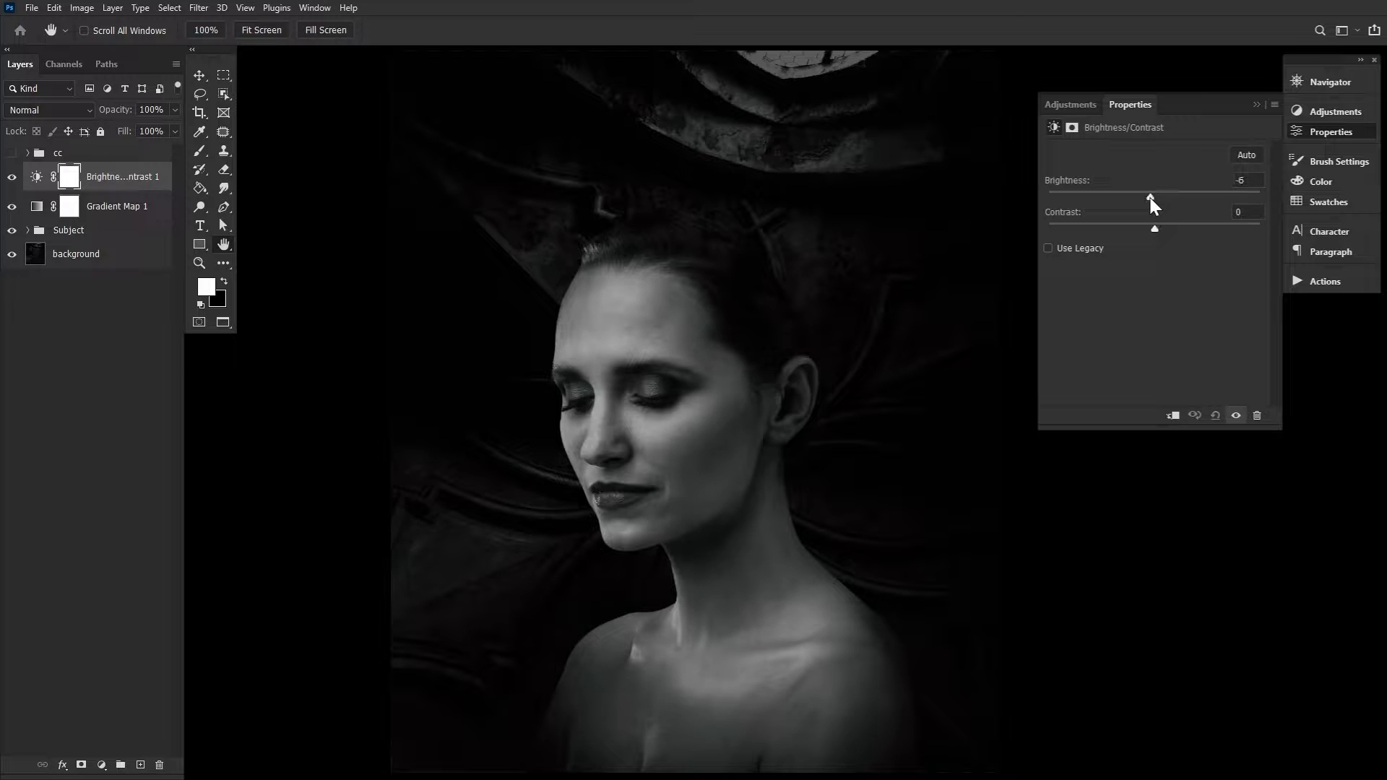
# Set the Brightness/Contrast adjustment to brightness -27 and contrast 11
pyautogui.moveTo(1150, 201); pyautogui.dragTo(1128, 201)
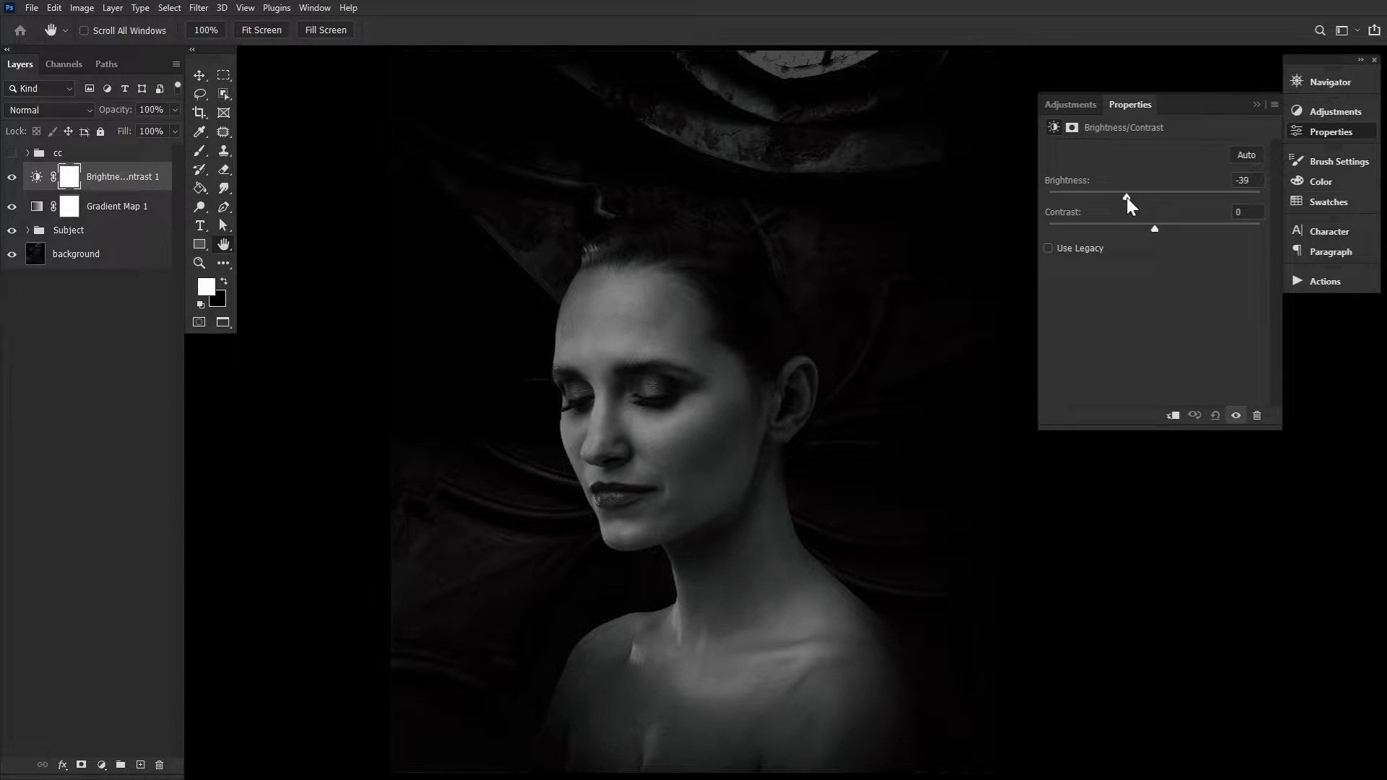
pyautogui.moveTo(1126, 197); pyautogui.dragTo(1135, 197)
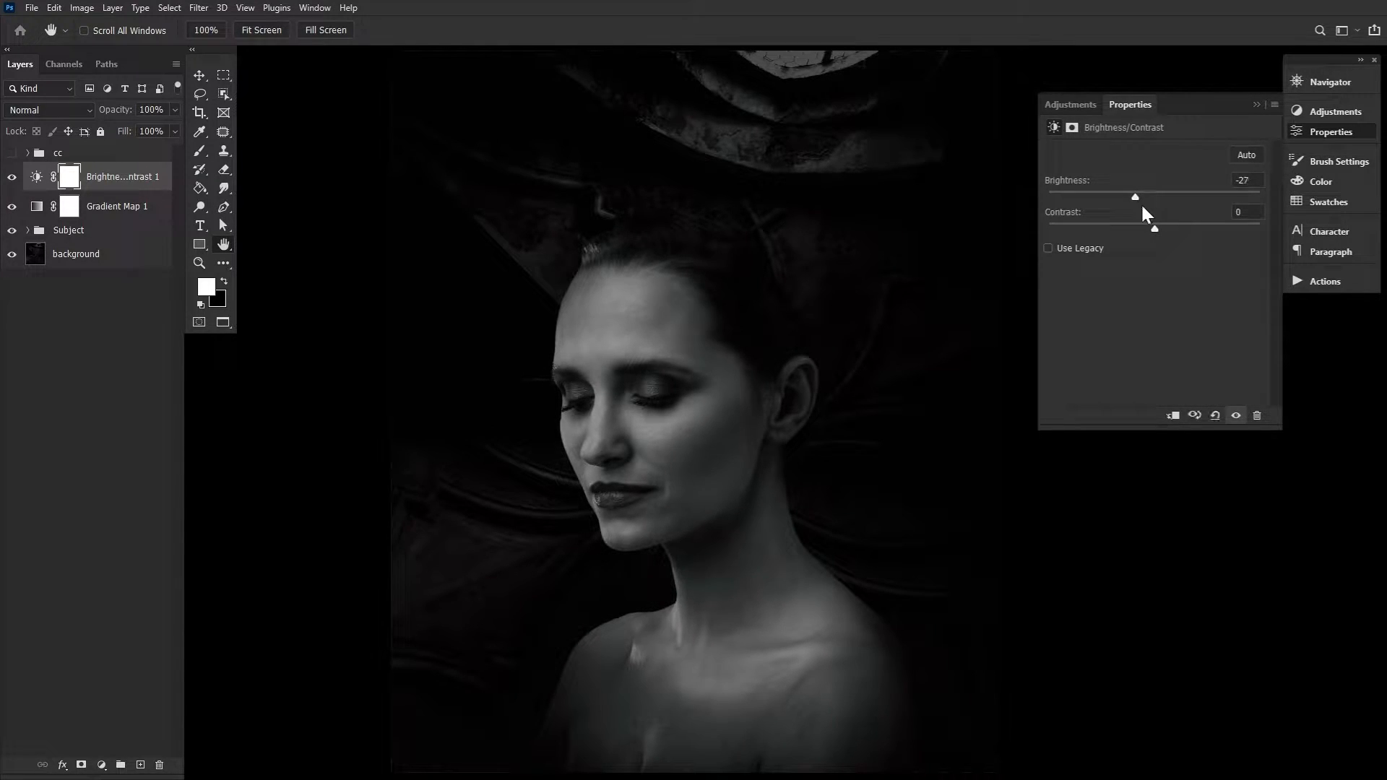
pyautogui.moveTo(1154, 226); pyautogui.dragTo(1169, 226)
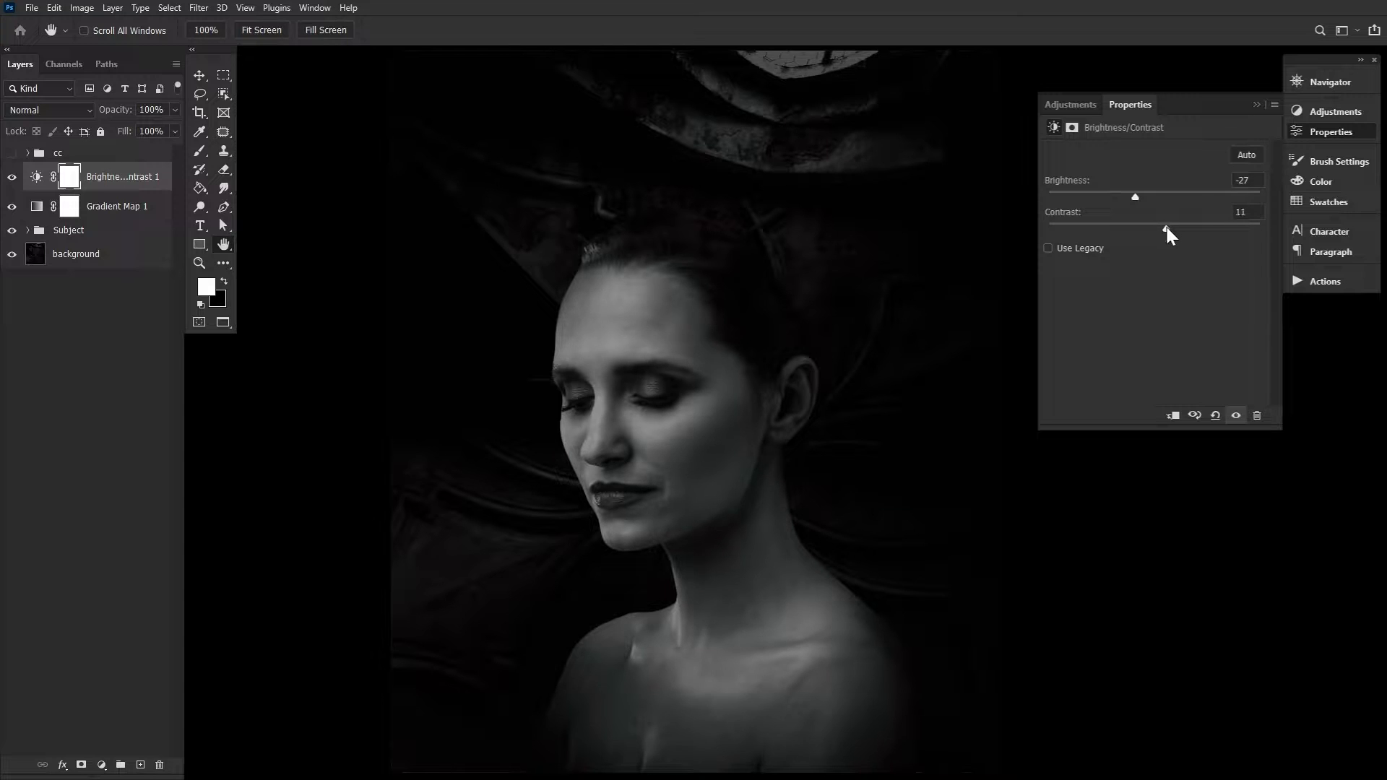
pyautogui.moveTo(1167, 229); pyautogui.dragTo(1201, 229)
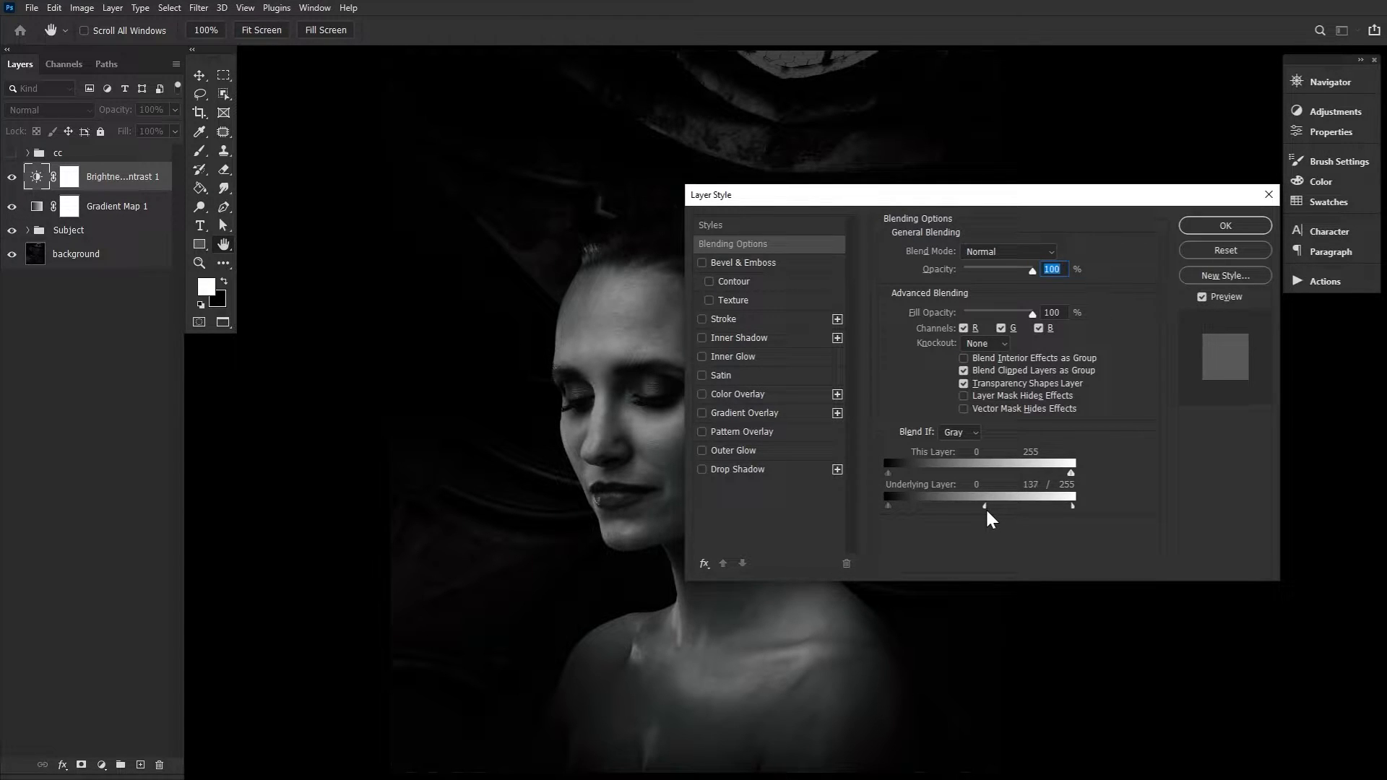
# Split the Underlying Layer Blend If sliders to about 130/211 and confirm
pyautogui.moveTo(1002, 505); pyautogui.dragTo(980, 506)
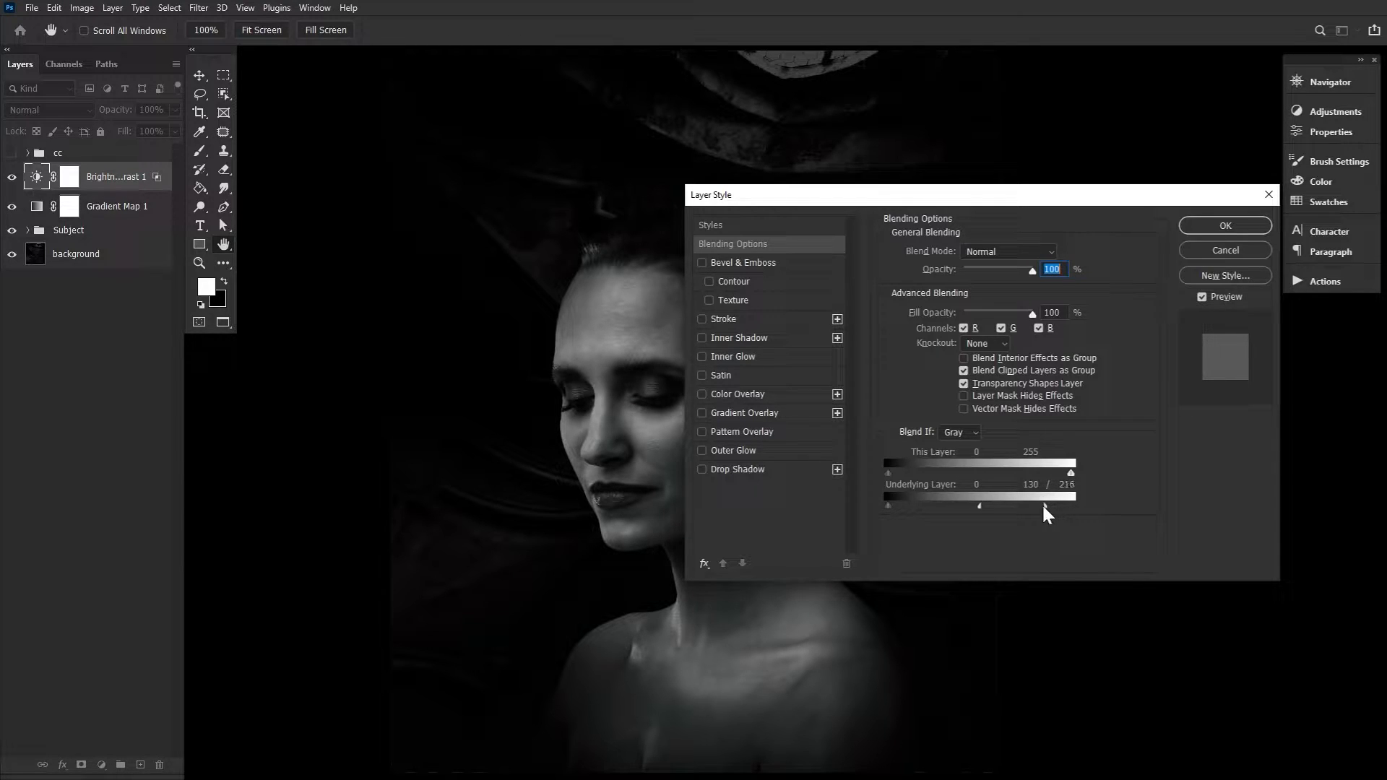
pyautogui.moveTo(1070, 505); pyautogui.dragTo(1068, 505)
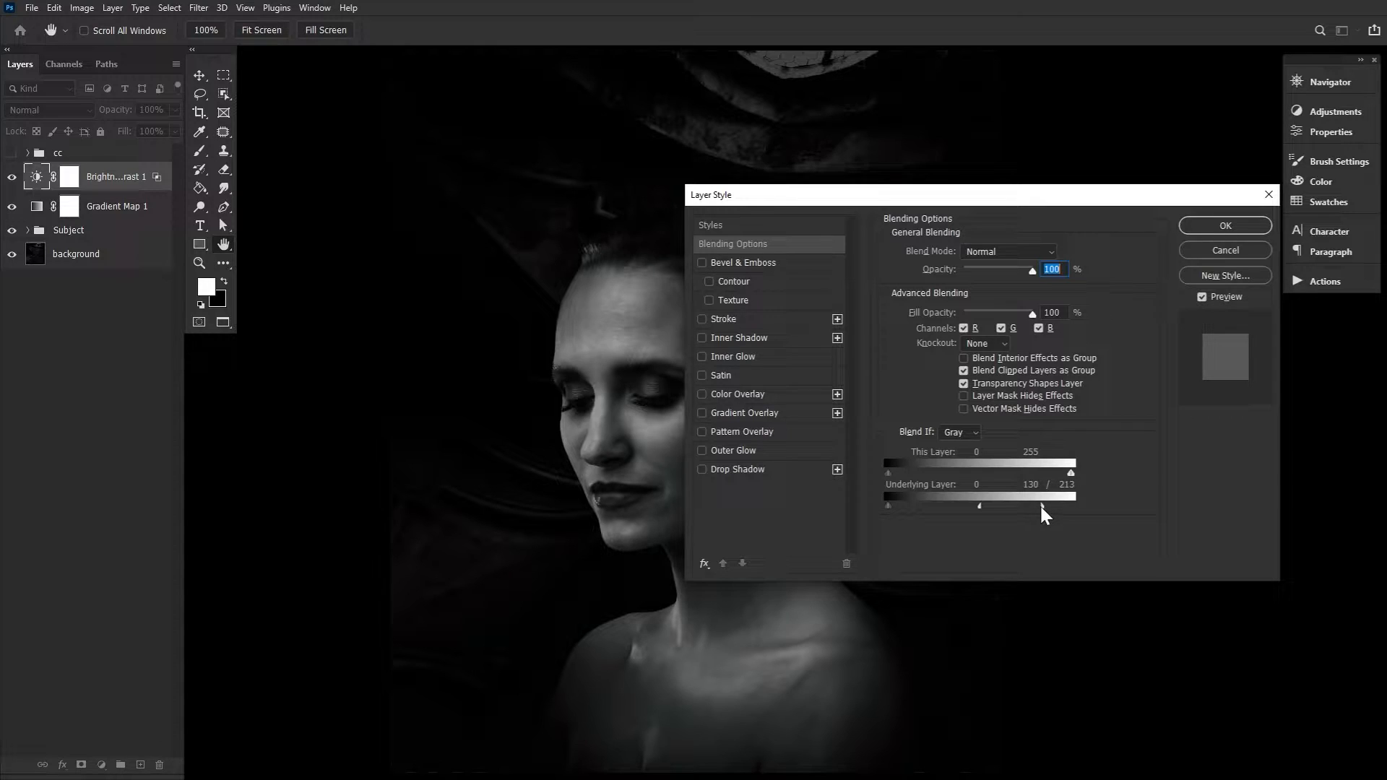
pyautogui.moveTo(1071, 473); pyautogui.dragTo(1067, 498)
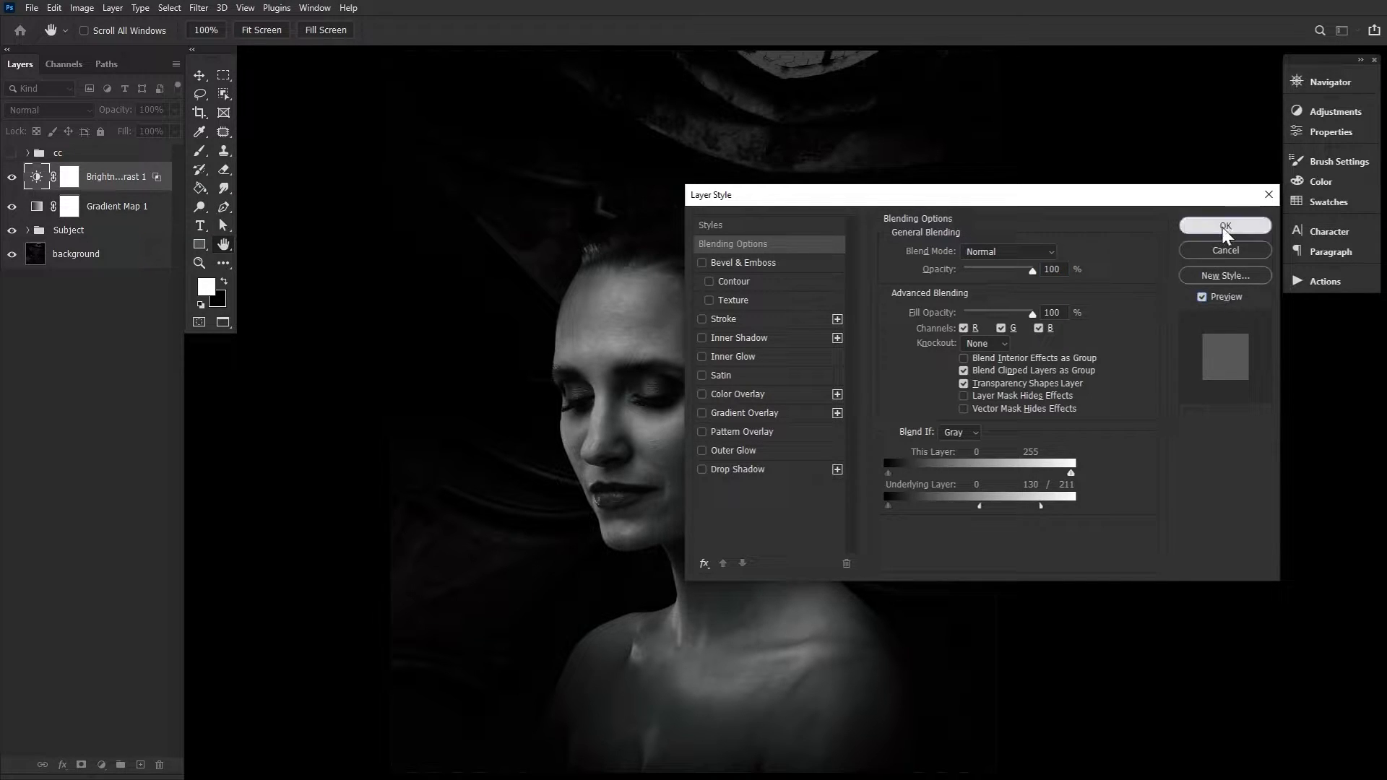
pyautogui.click(1225, 225)
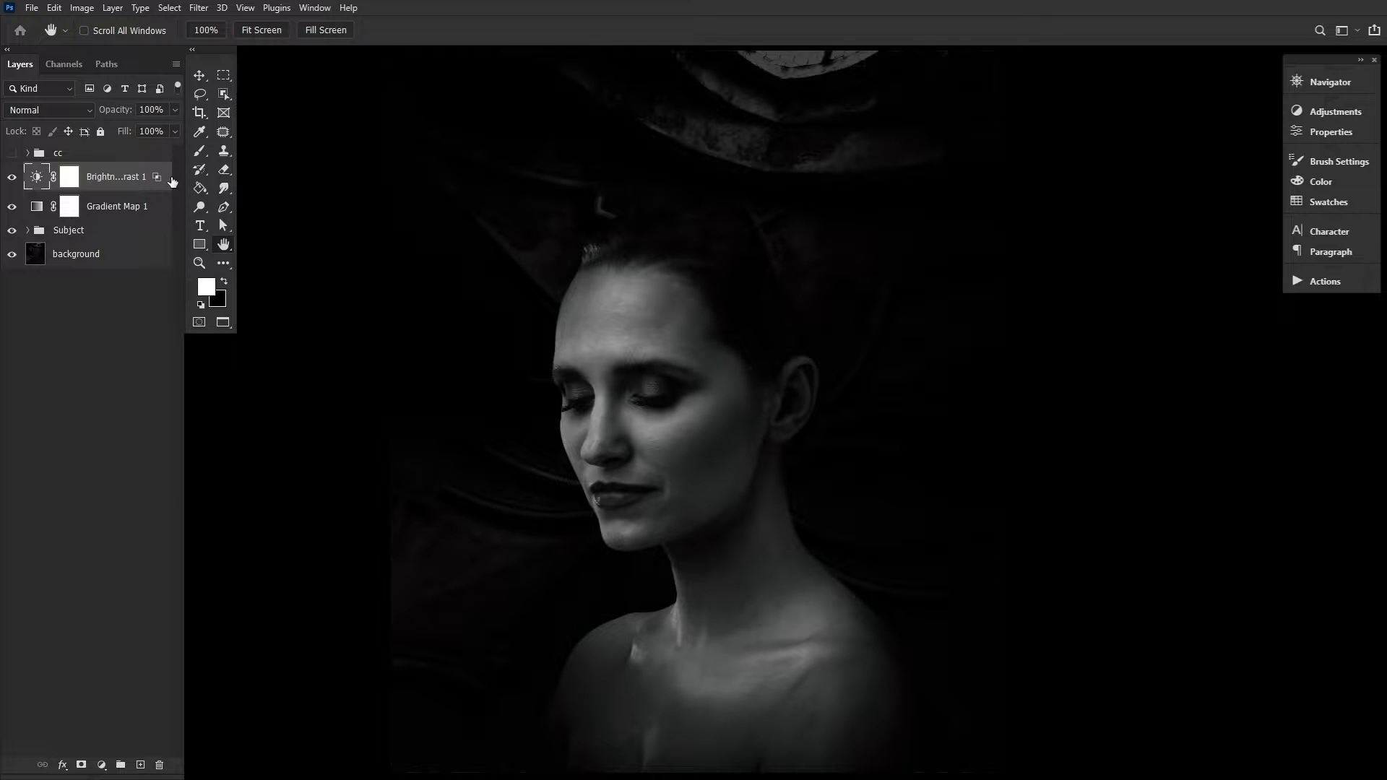
# Hide and reshow the Brightness/Contrast layer to compare its effect
pyautogui.click(11, 176)
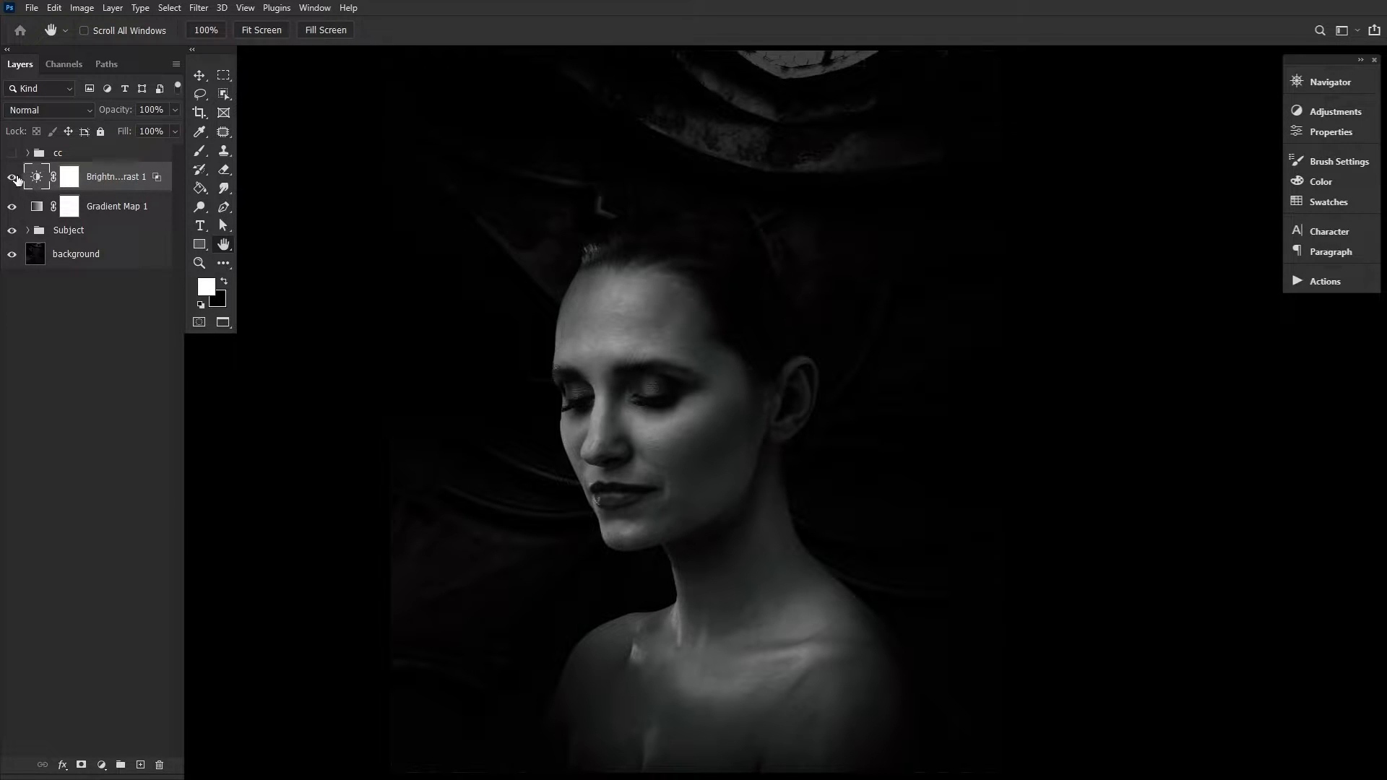
pyautogui.click(12, 176)
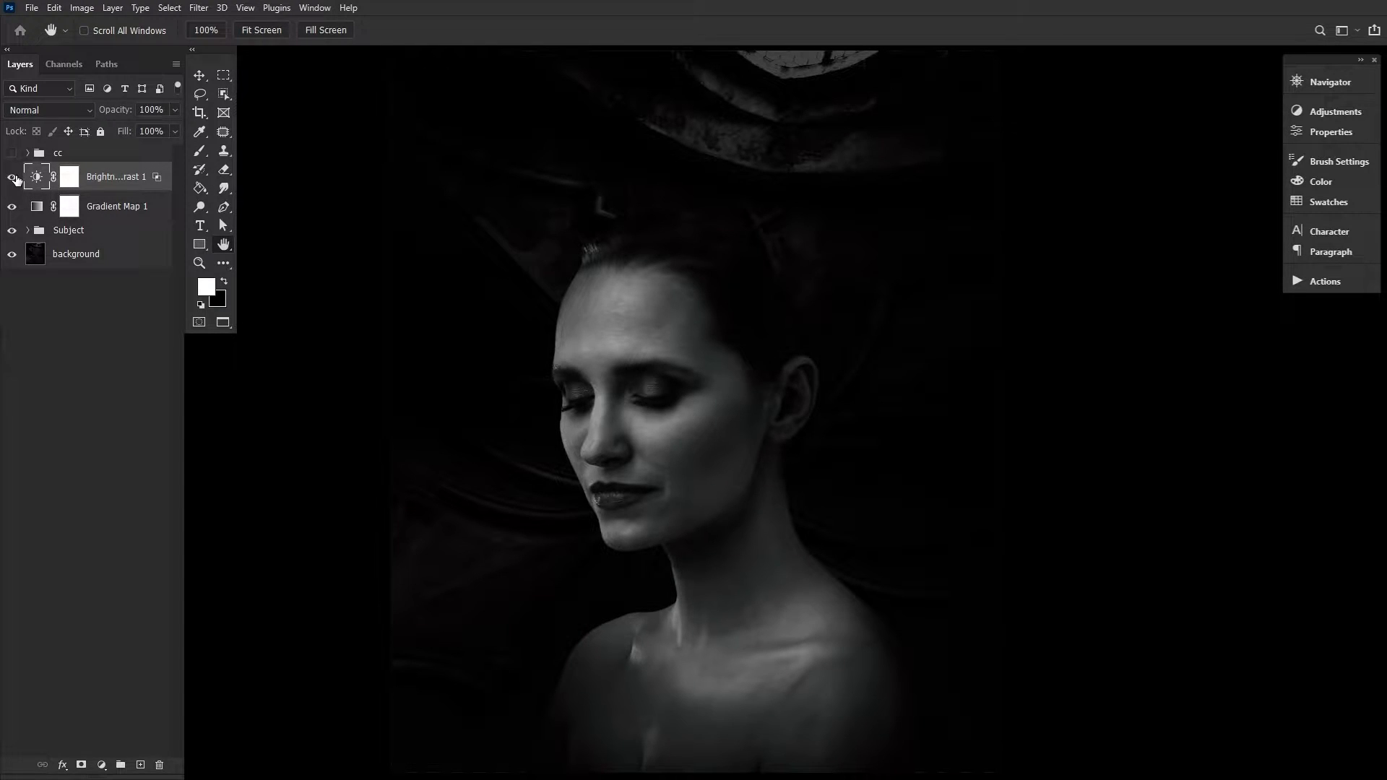
pyautogui.click(11, 176)
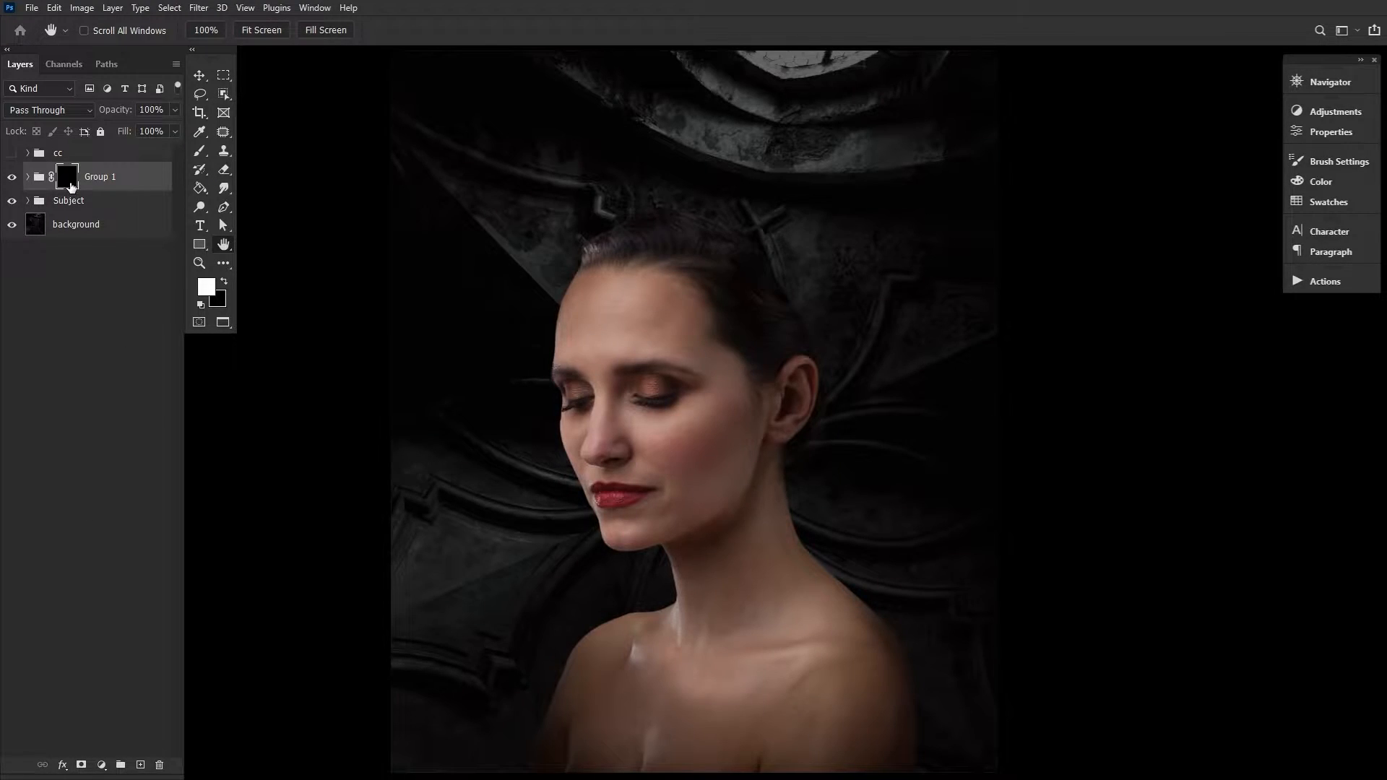
# Load the Subject selection and paint white on Group 1's mask over face and neck
pyautogui.click(28, 200)
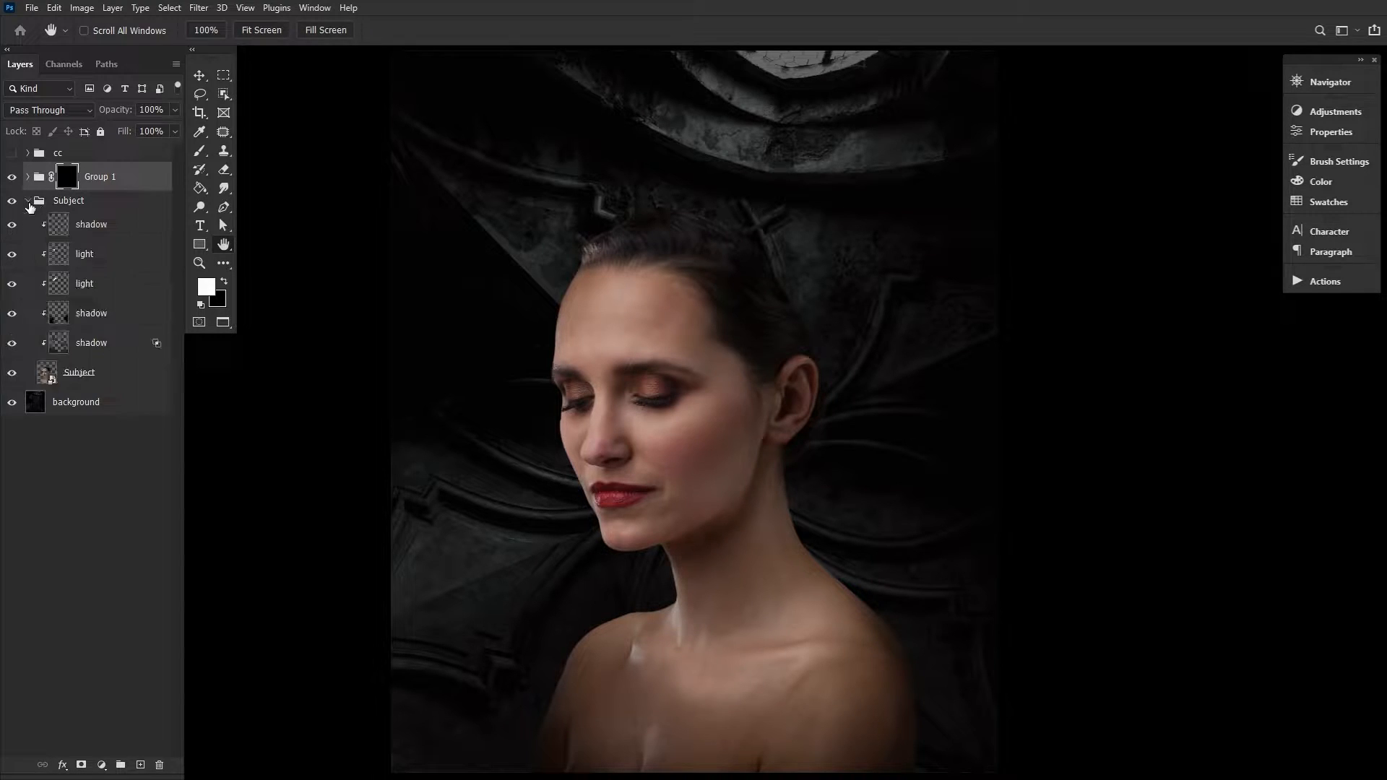
pyautogui.click(46, 372)
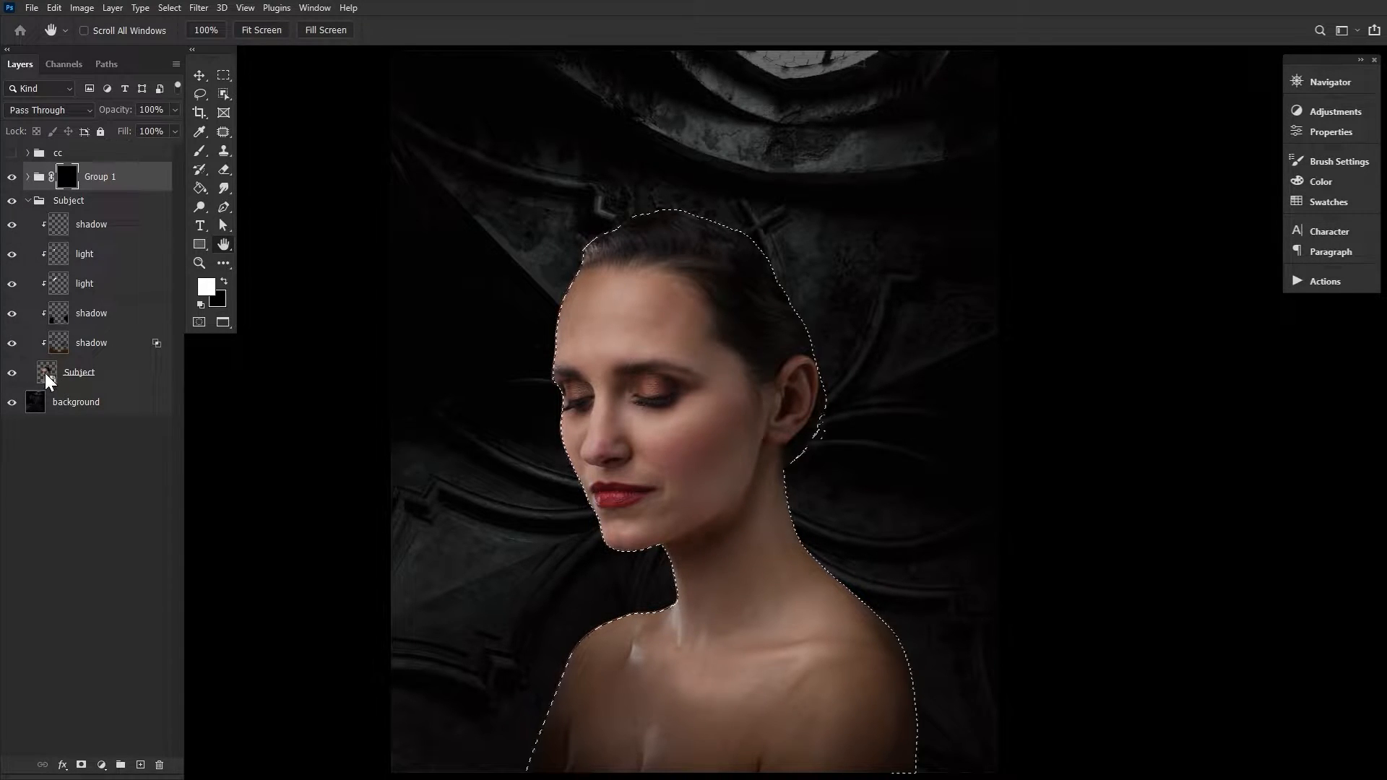
pyautogui.click(28, 200)
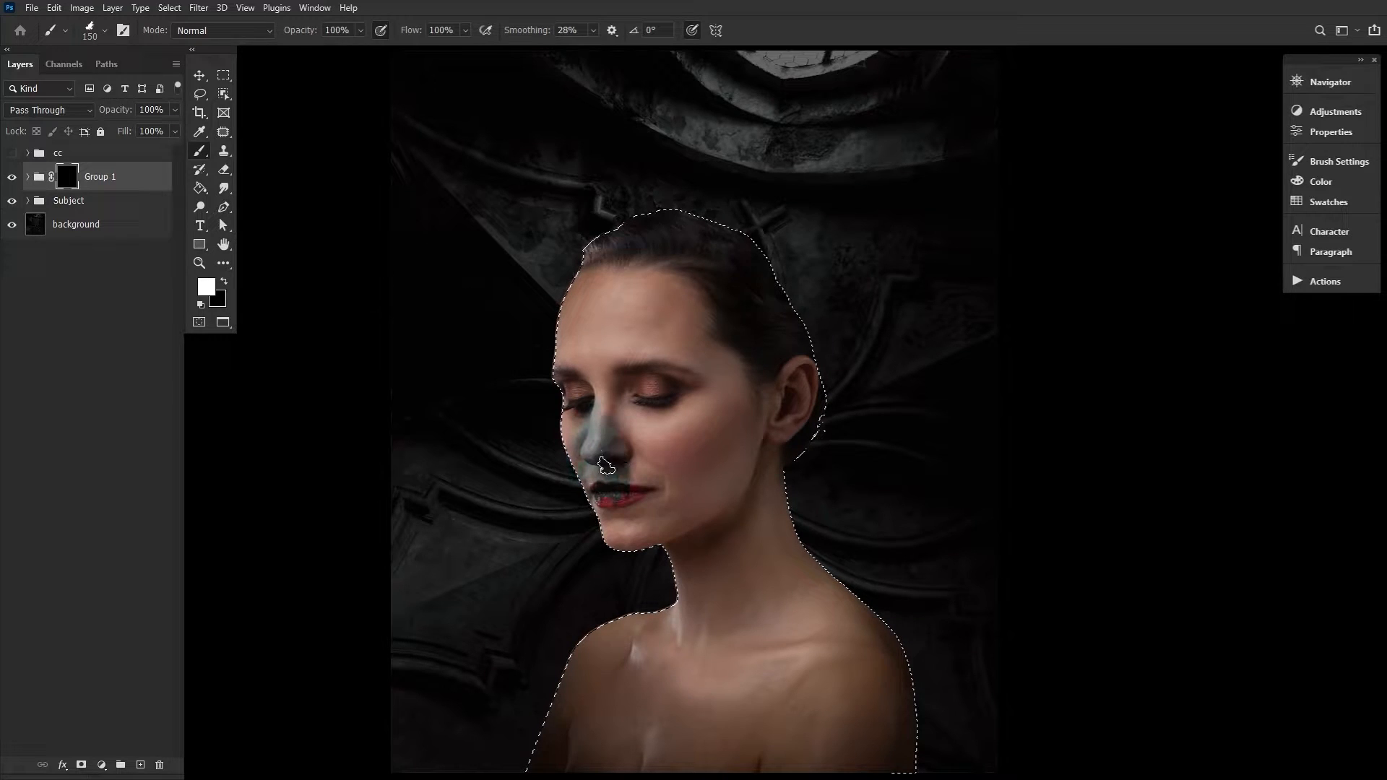
pyautogui.moveTo(606, 464); pyautogui.dragTo(703, 646)
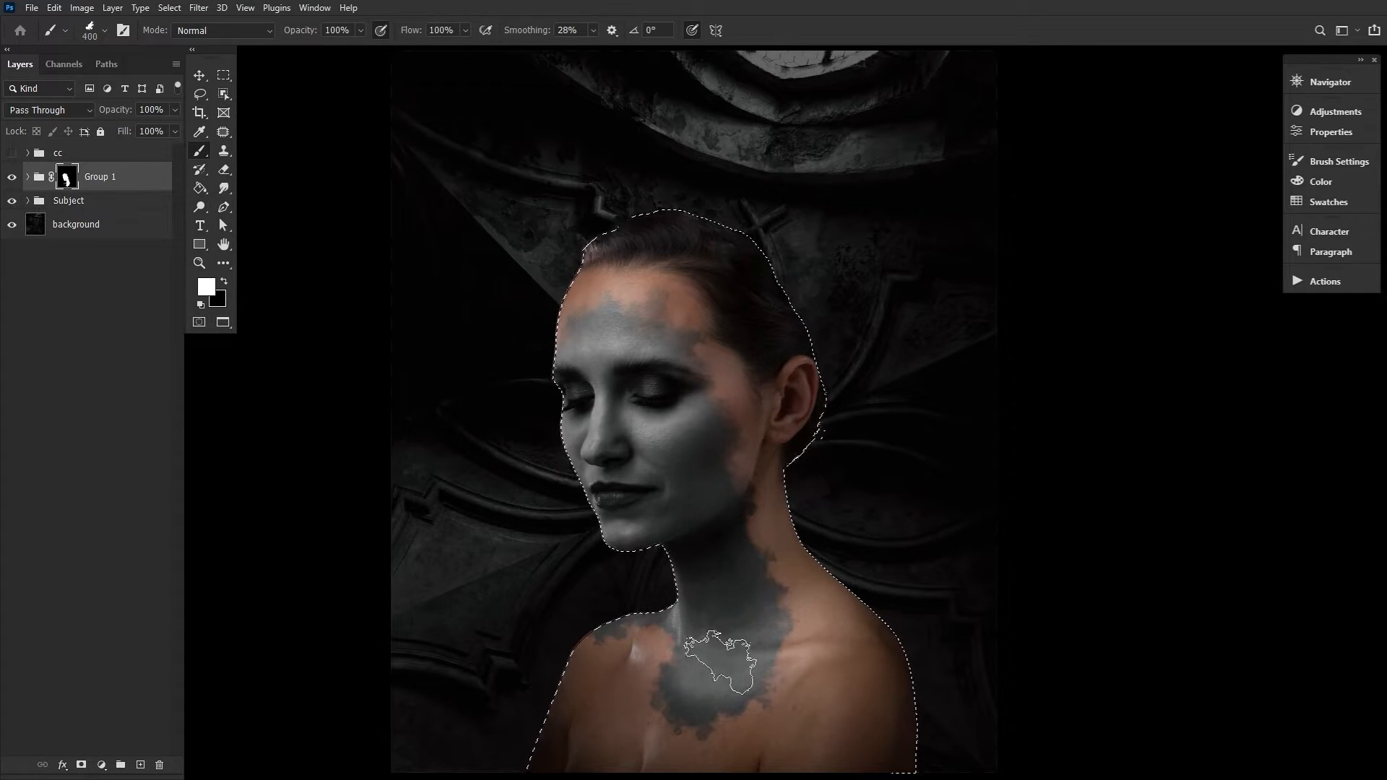
# Rename the masked group to 'adjustments'
pyautogui.doubleClick(100, 177)
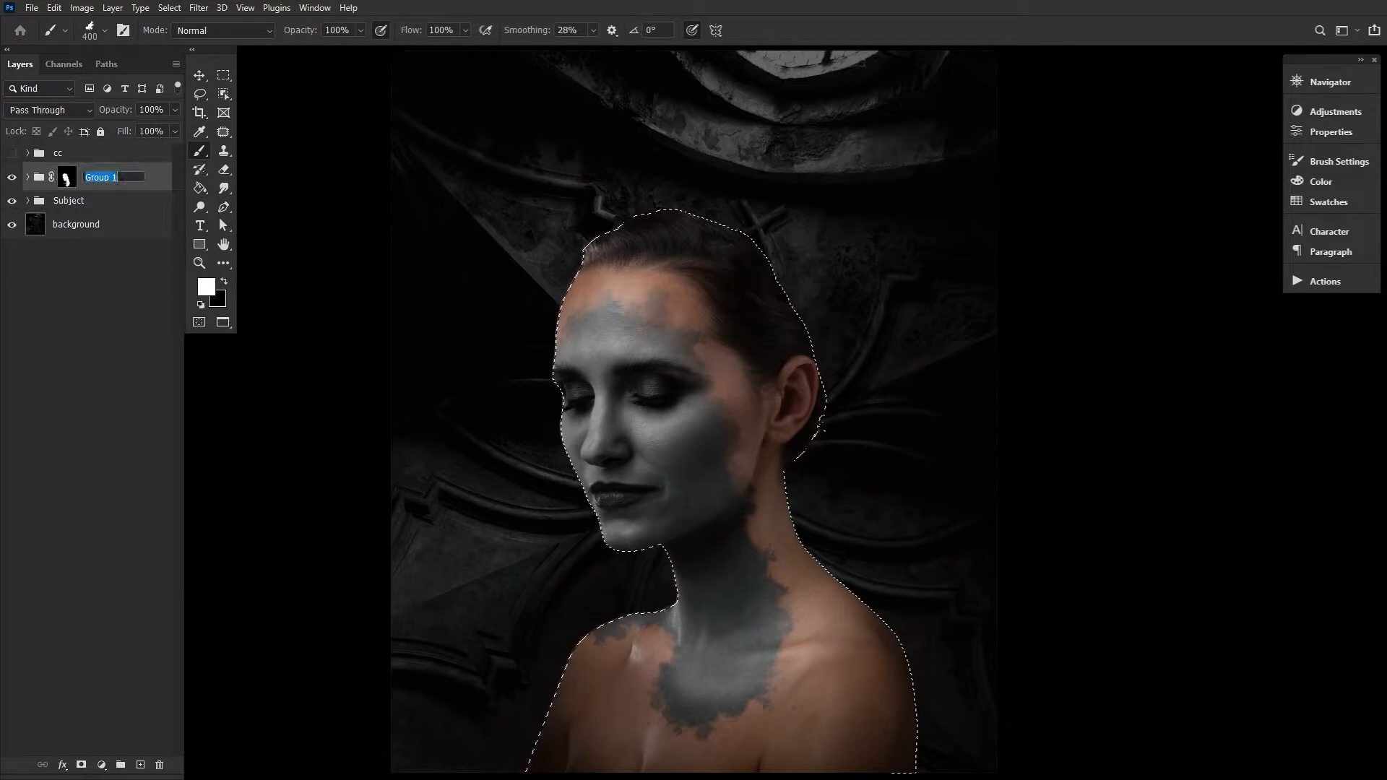
pyautogui.write('ad')
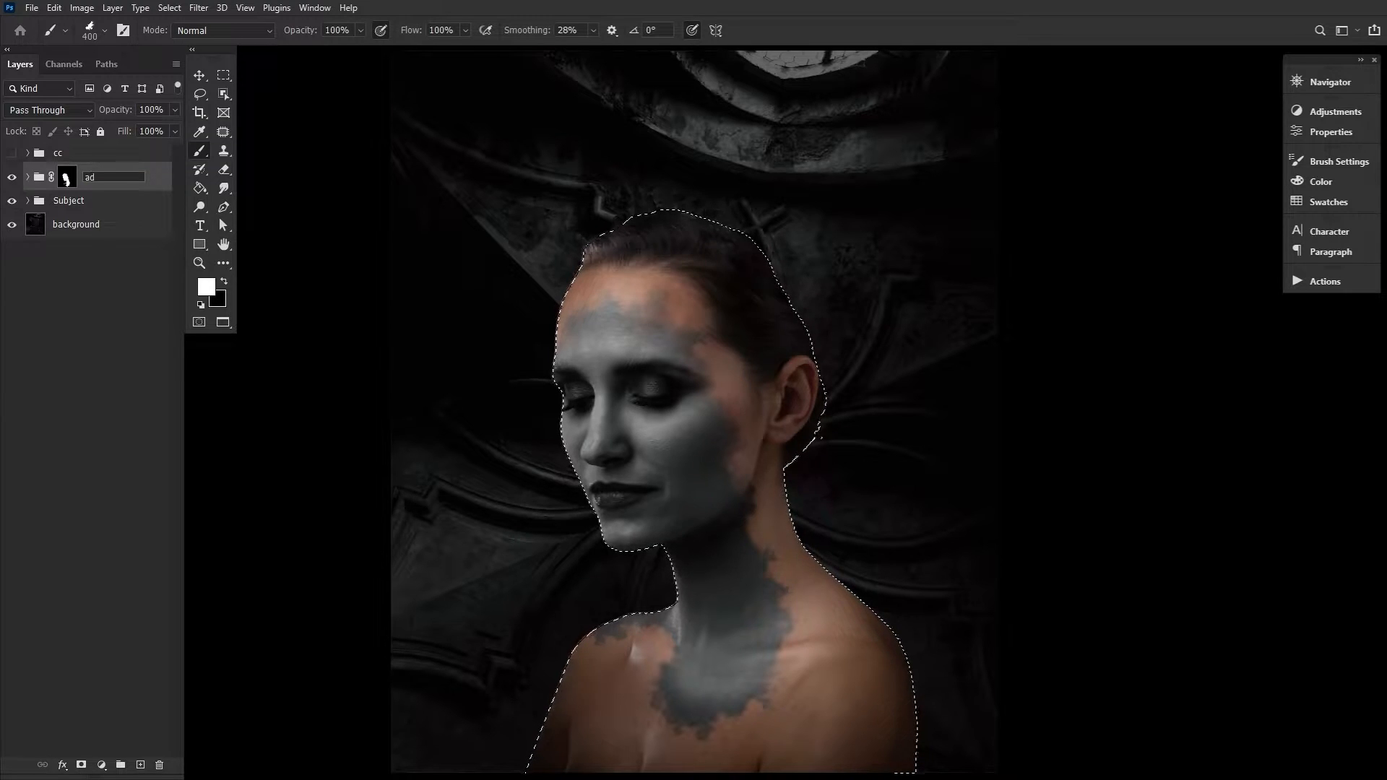
pyautogui.write('adjustments')
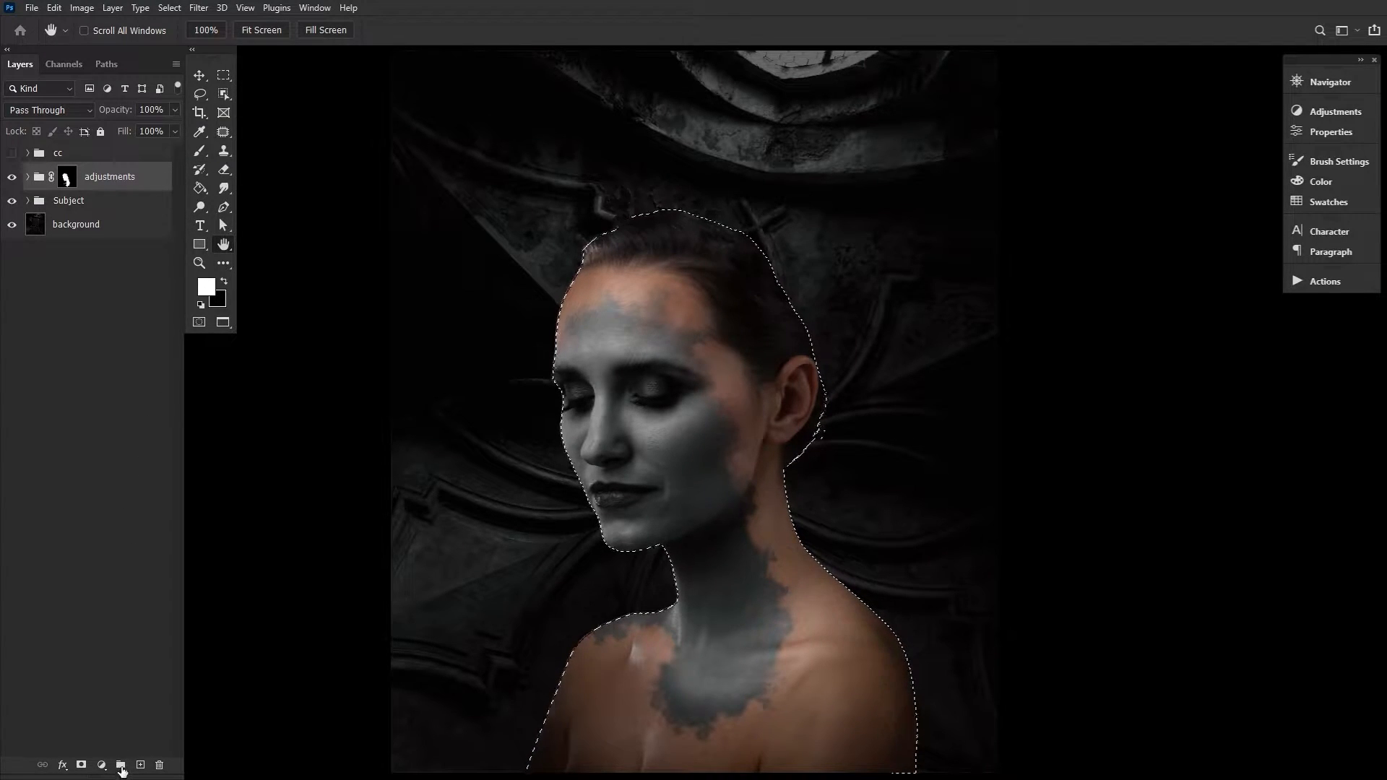
# Duplicate the adjustments group and name the copy 'textures'
pyautogui.click(125, 764)
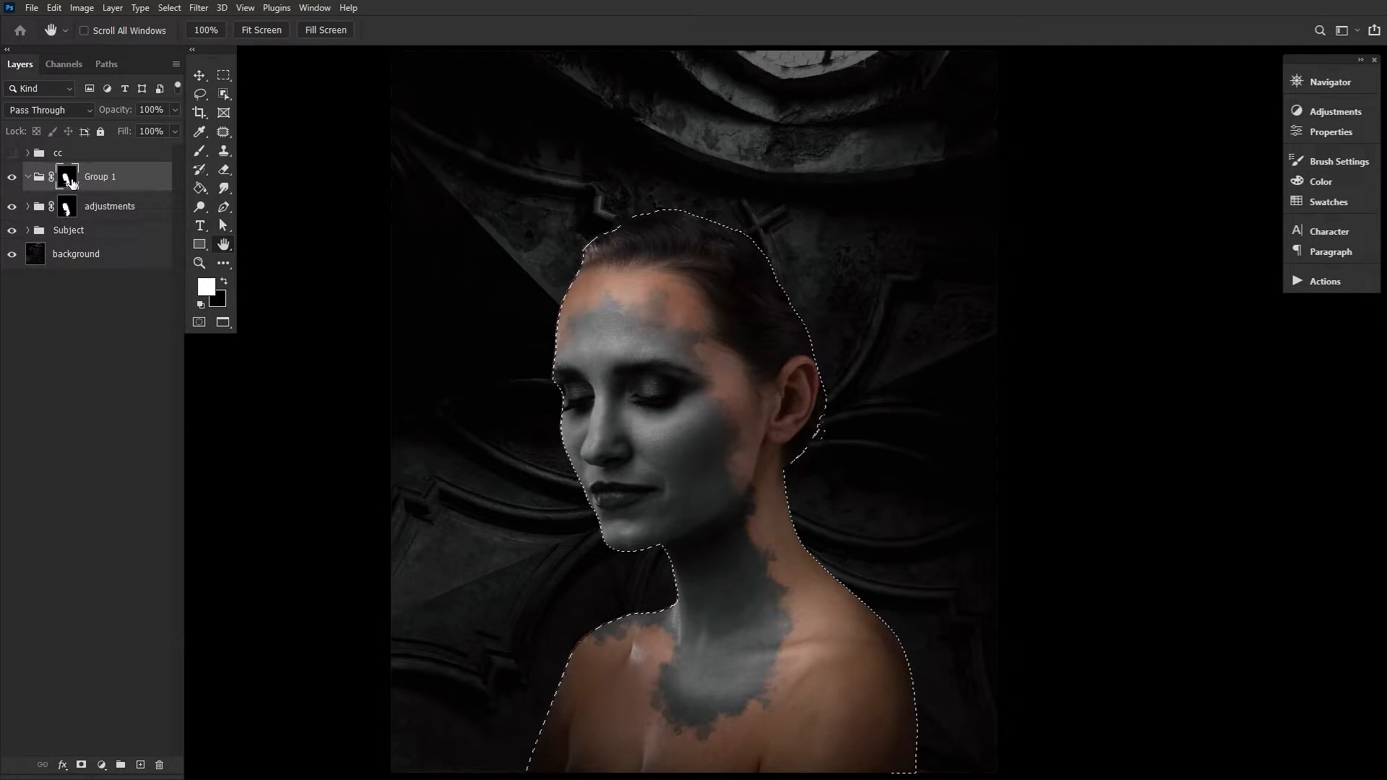
pyautogui.doubleClick(99, 177)
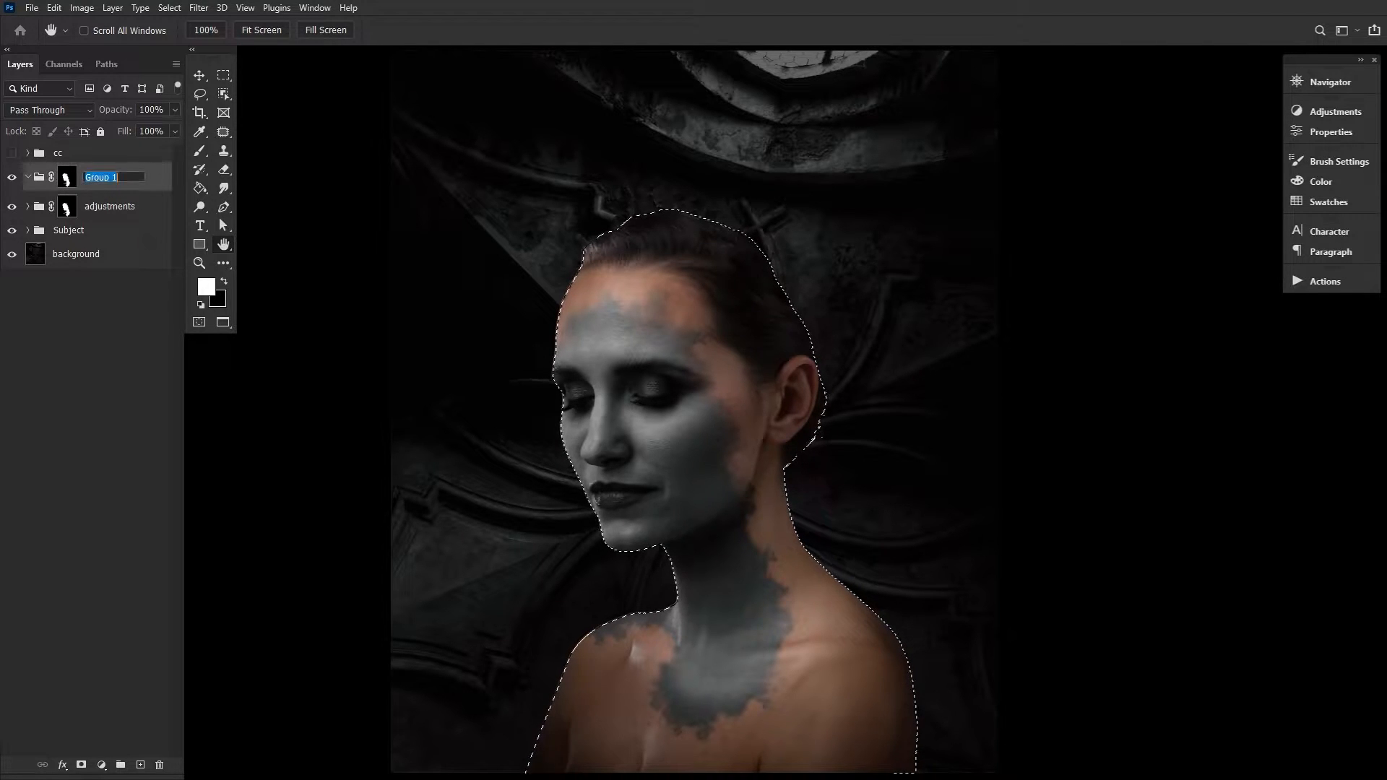
pyautogui.write('tex')
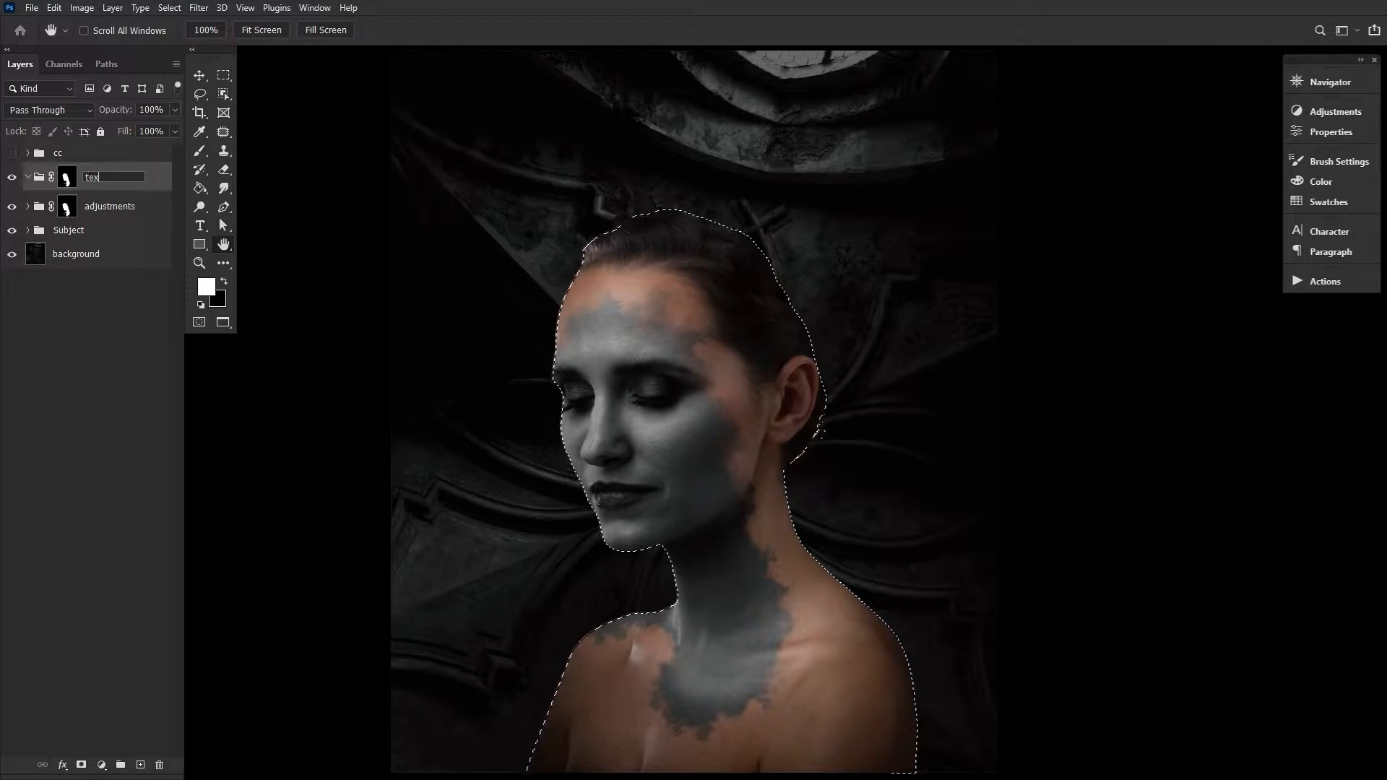
pyautogui.write('textures')
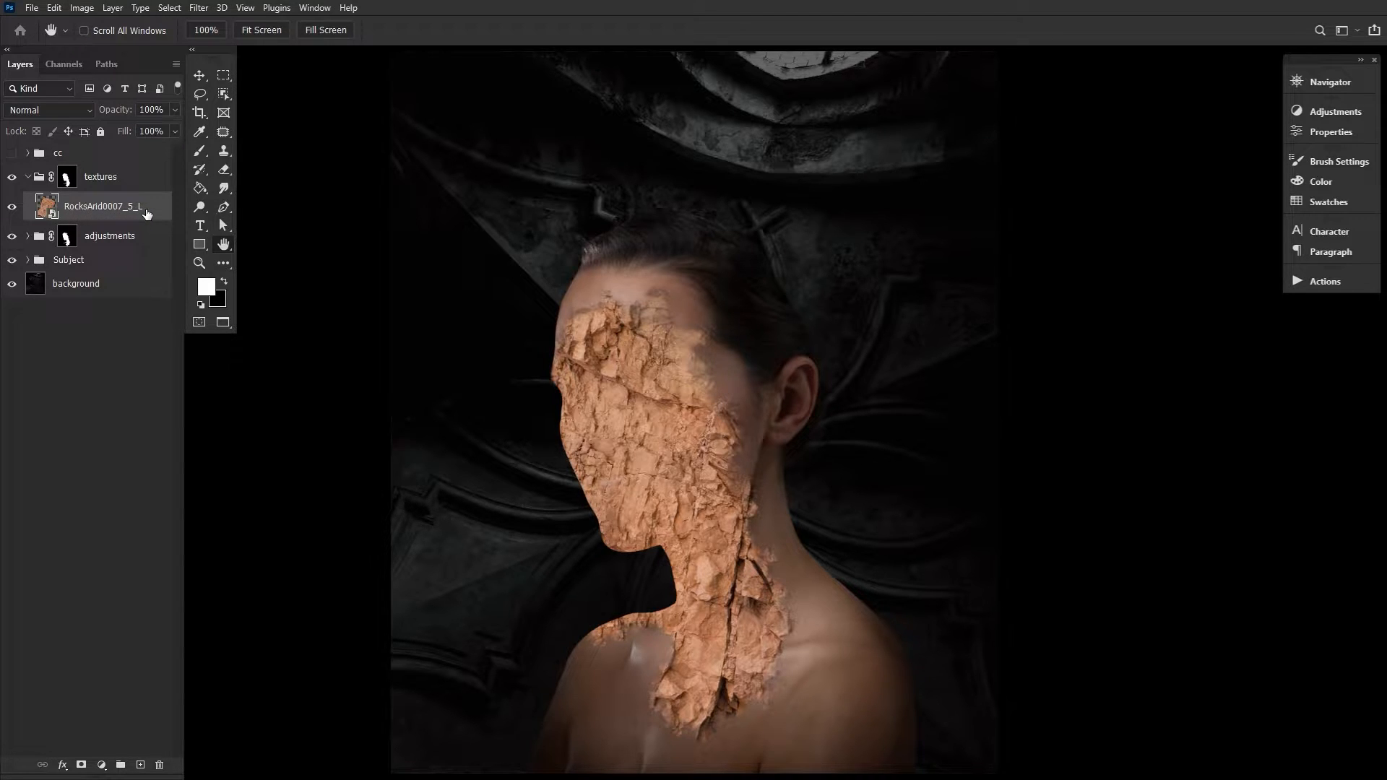
# Set the RocksArid texture layer to Overlay and convert it to a smart object
pyautogui.click(47, 110)
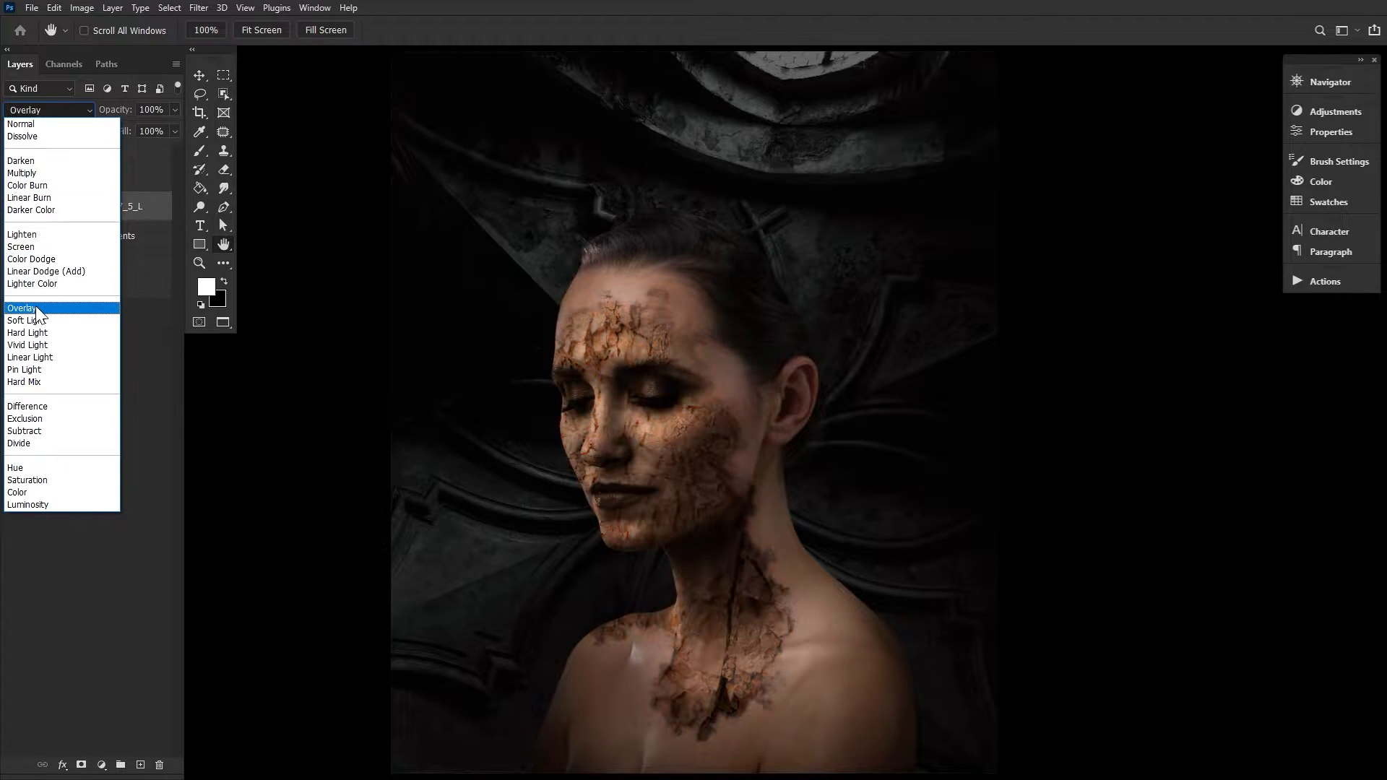
pyautogui.click(22, 309)
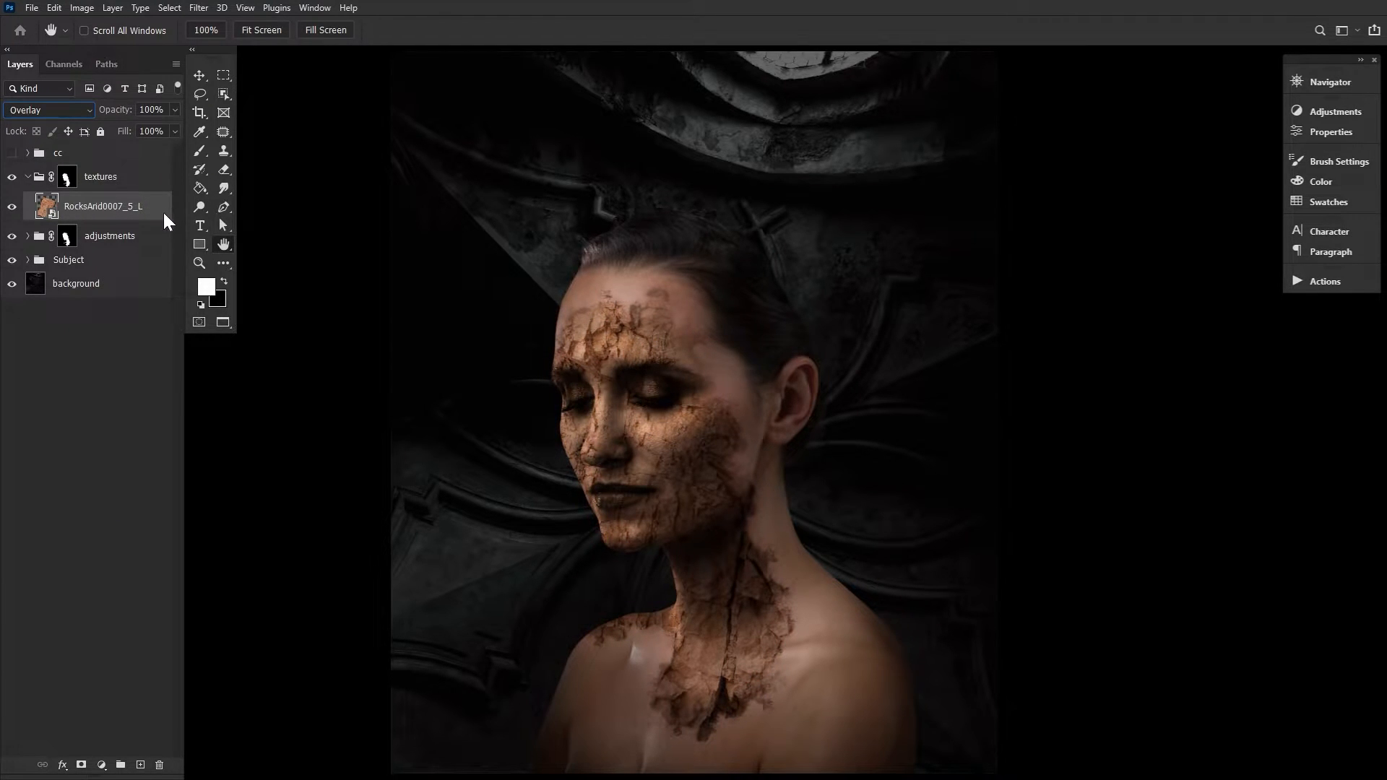
pyautogui.rightClick(102, 206)
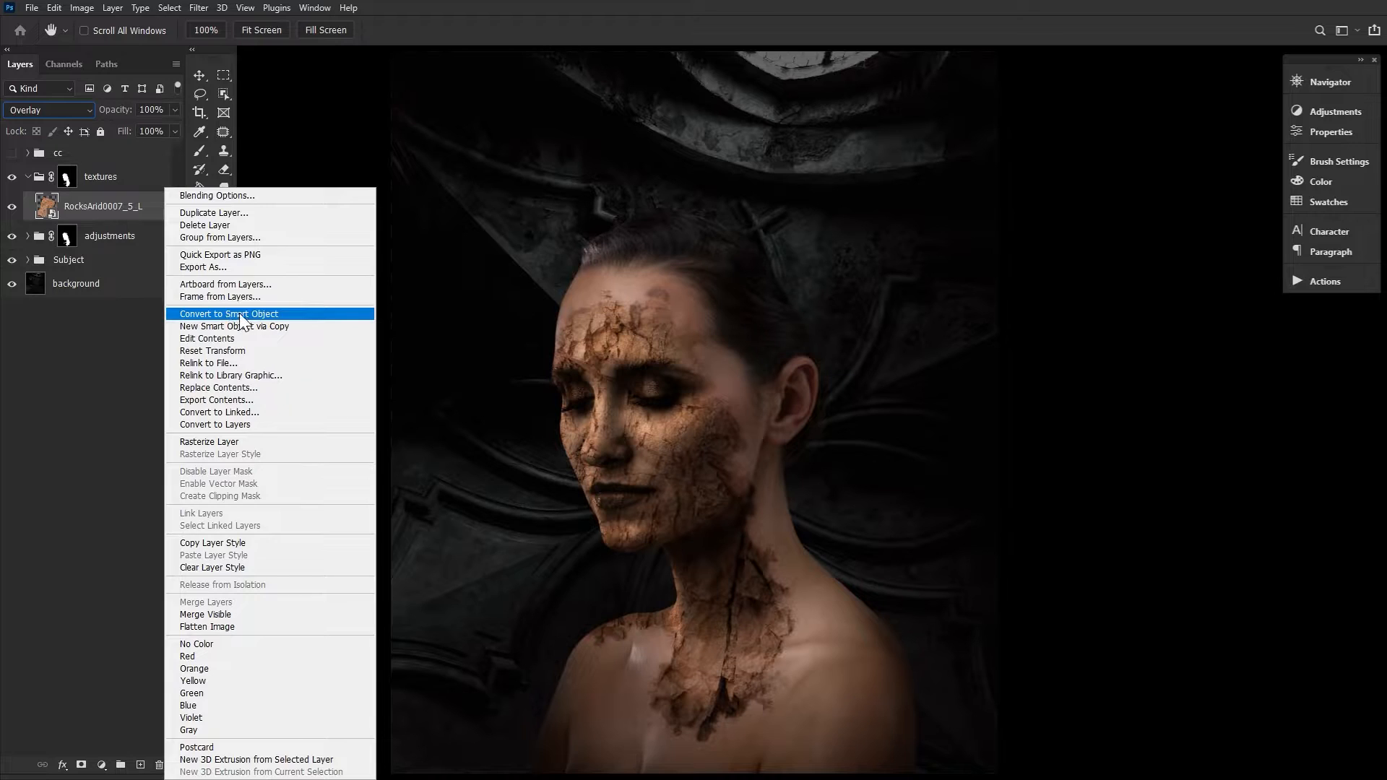
pyautogui.click(229, 314)
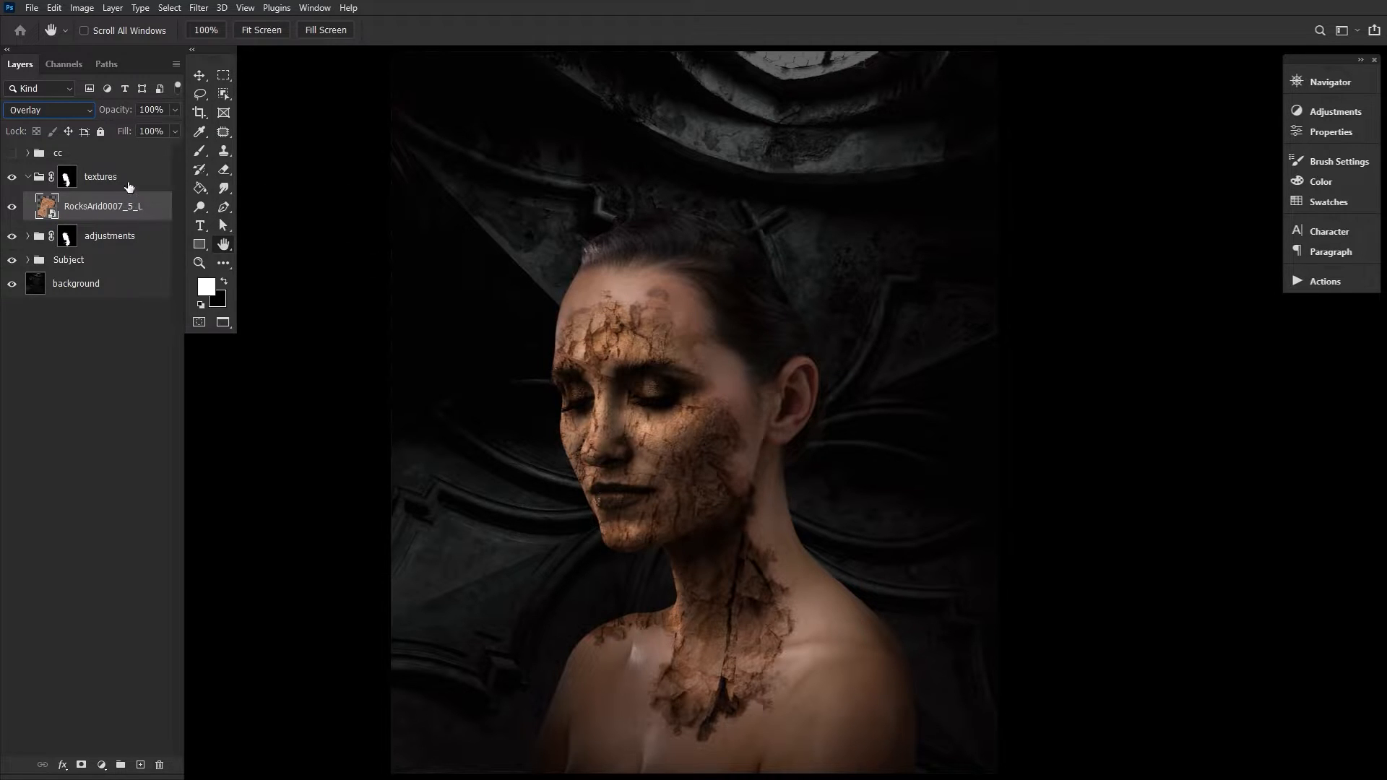
pyautogui.click(81, 8)
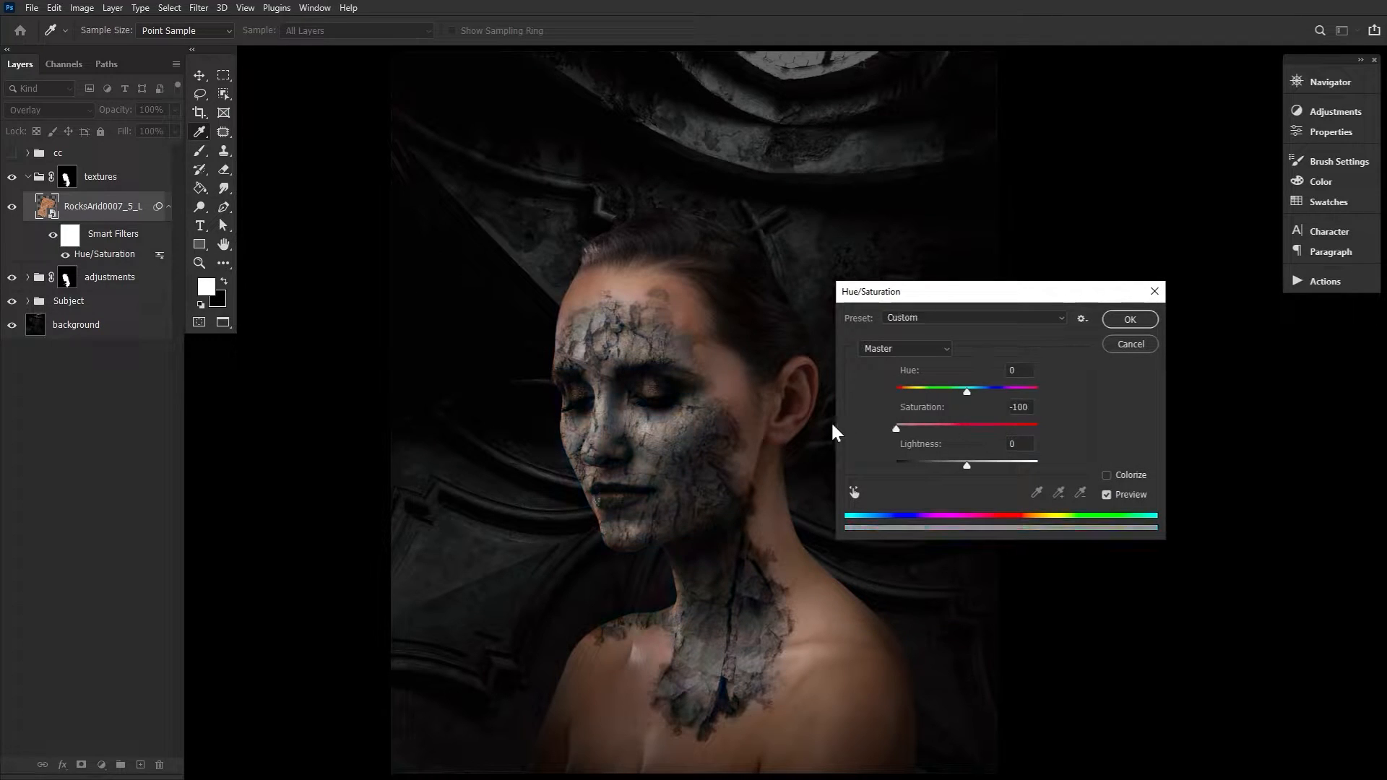
# Desaturate the texture (Saturation -100), darken it with Brightness/Contrast -119/100, then duplicate it
pyautogui.click(1129, 319)
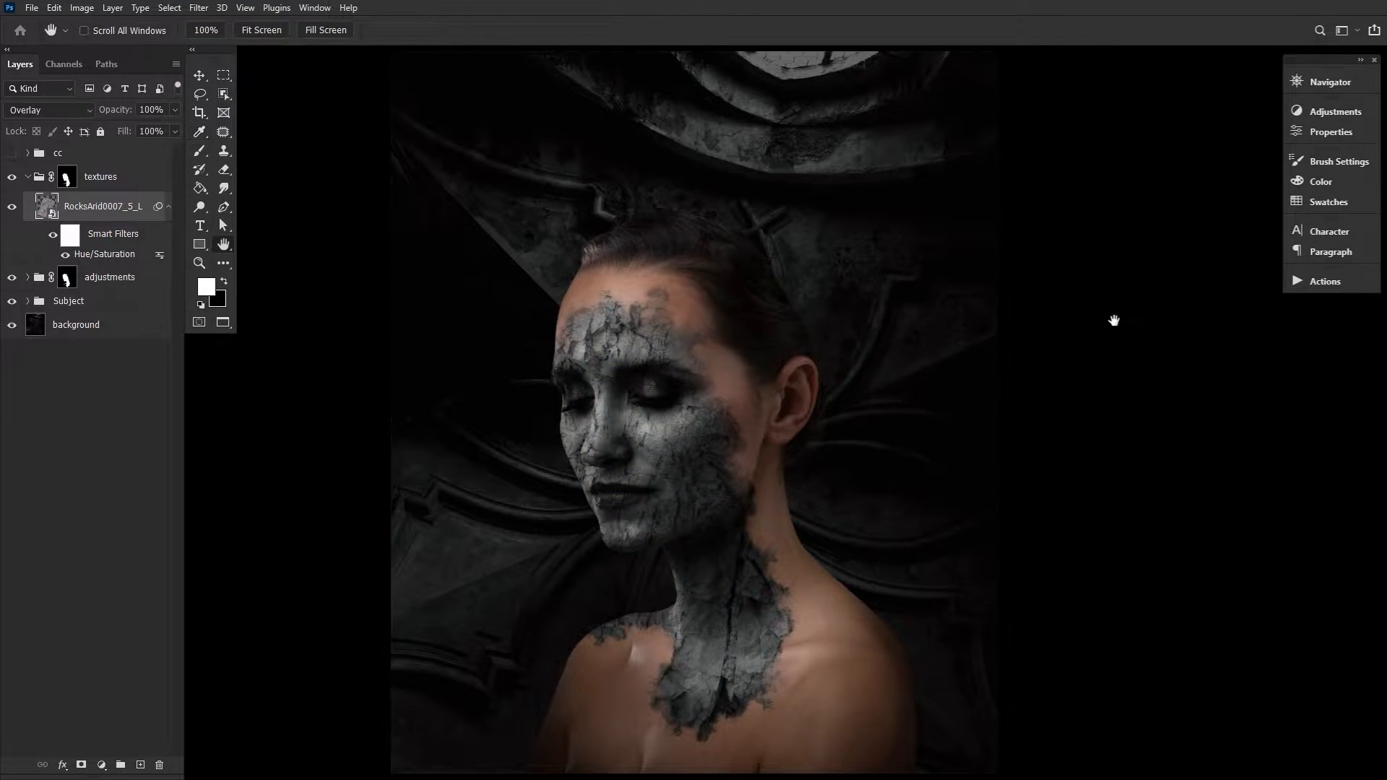
pyautogui.click(83, 9)
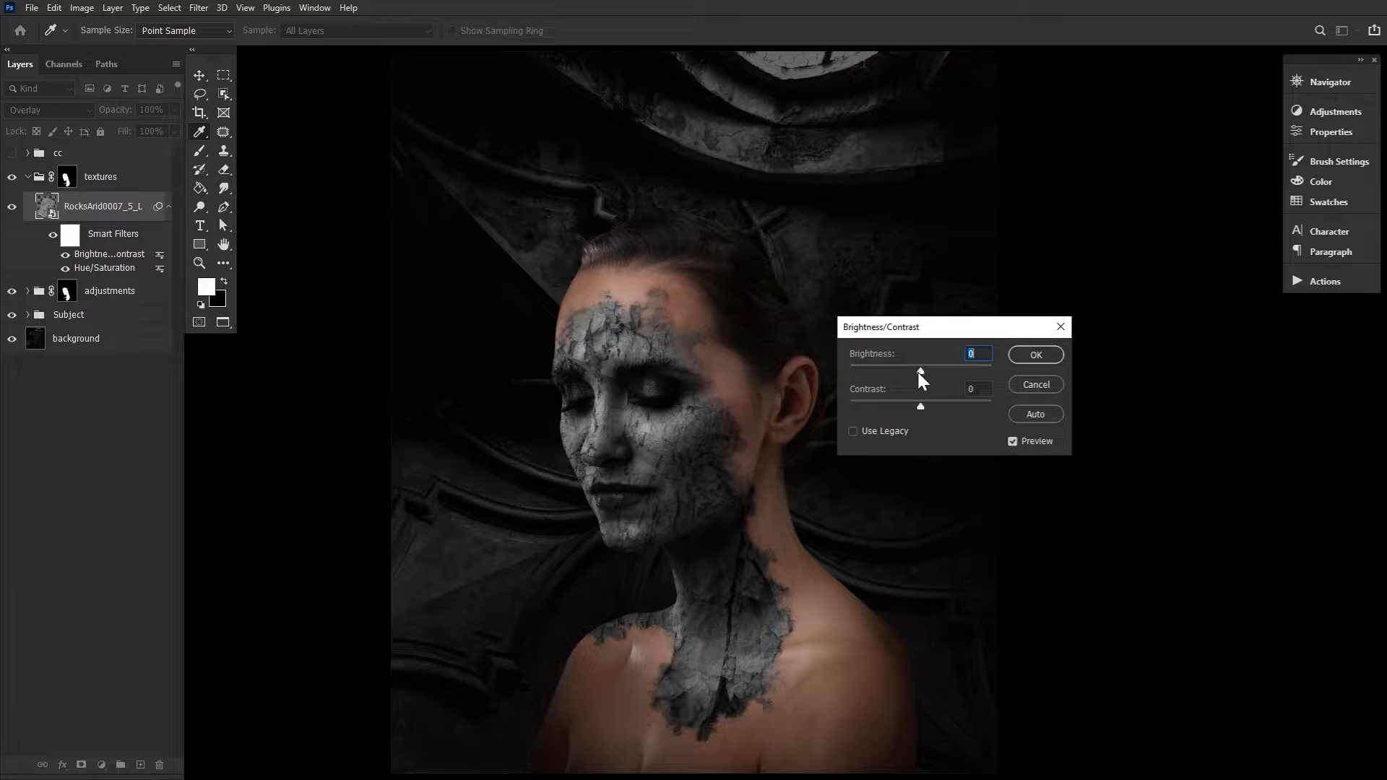
pyautogui.moveTo(919, 370); pyautogui.dragTo(867, 371)
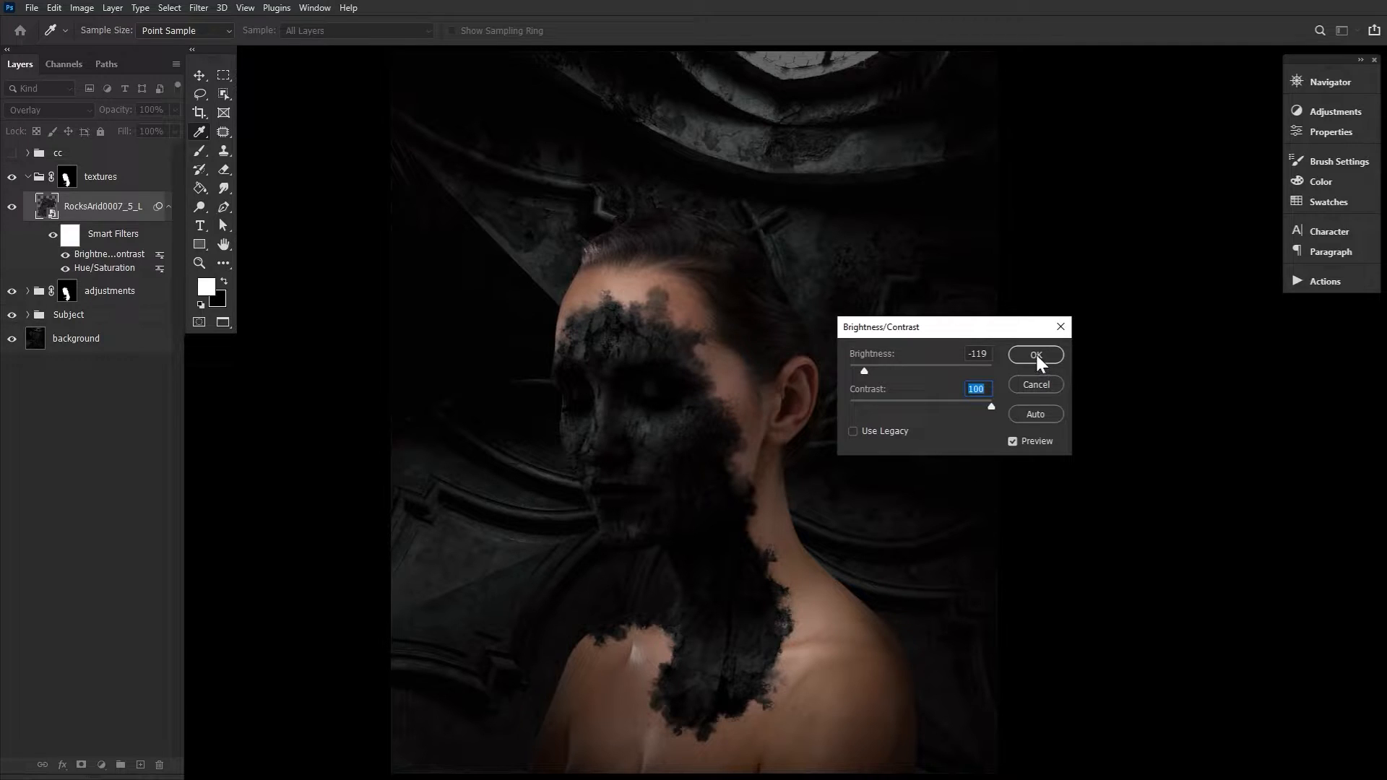
pyautogui.click(1036, 355)
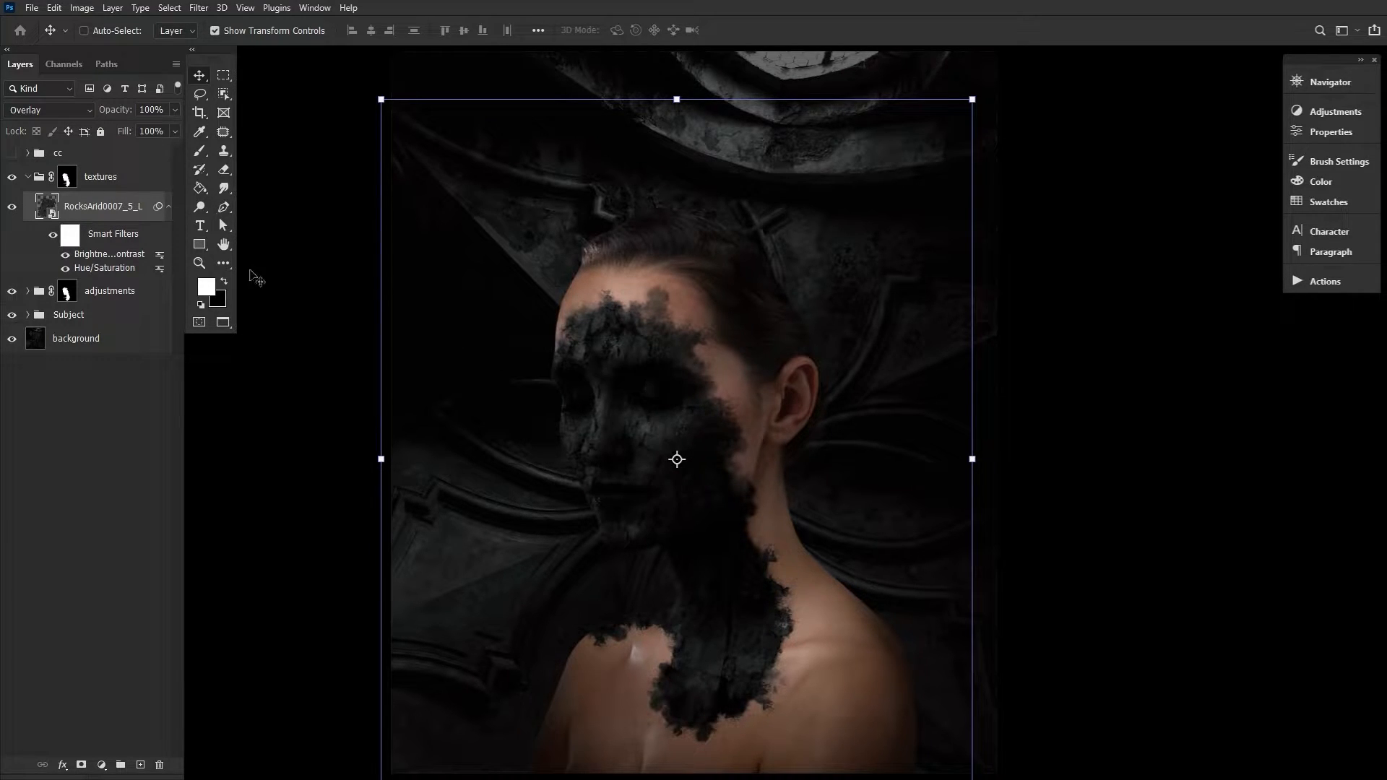
pyautogui.click(224, 243)
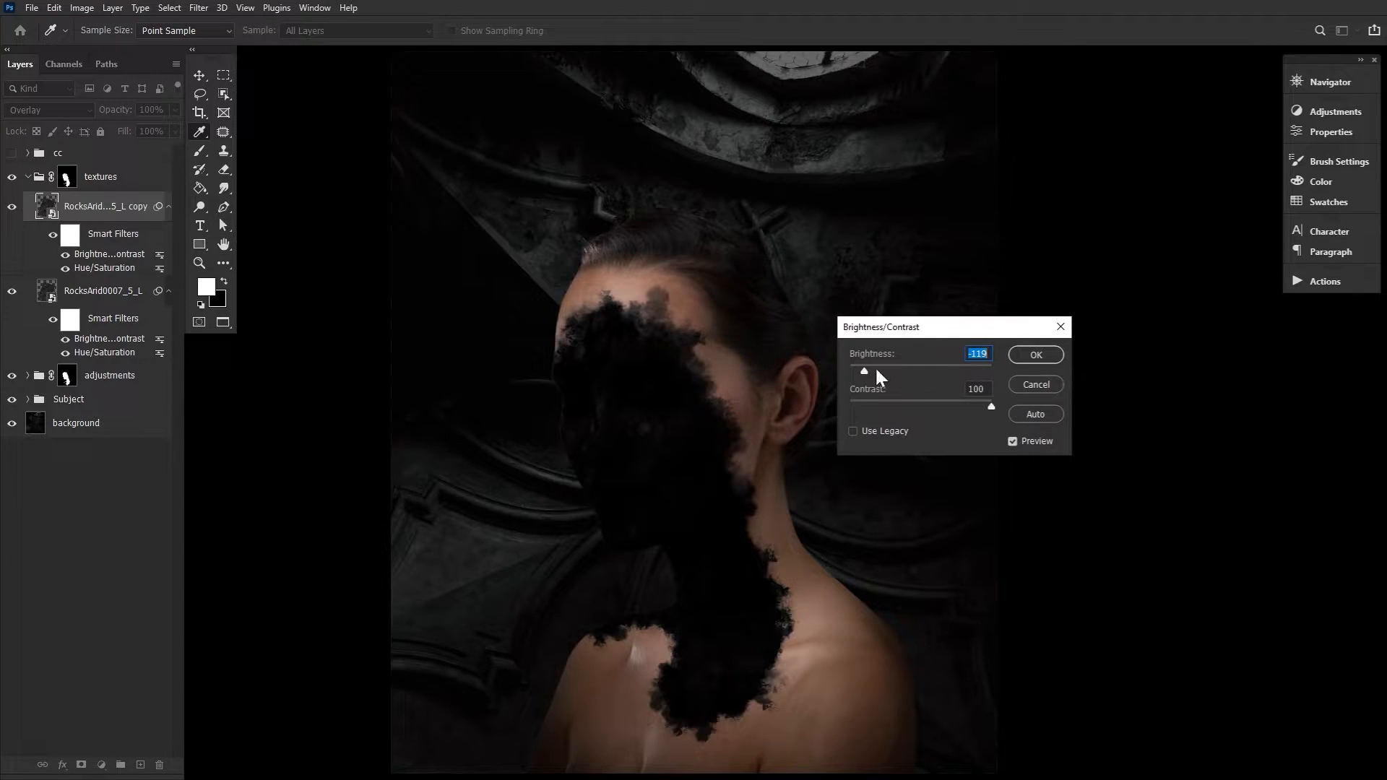
# Brighten the texture copy's filter, fade it to 40%, and mask it away near the forehead
pyautogui.moveTo(864, 371); pyautogui.dragTo(954, 371)
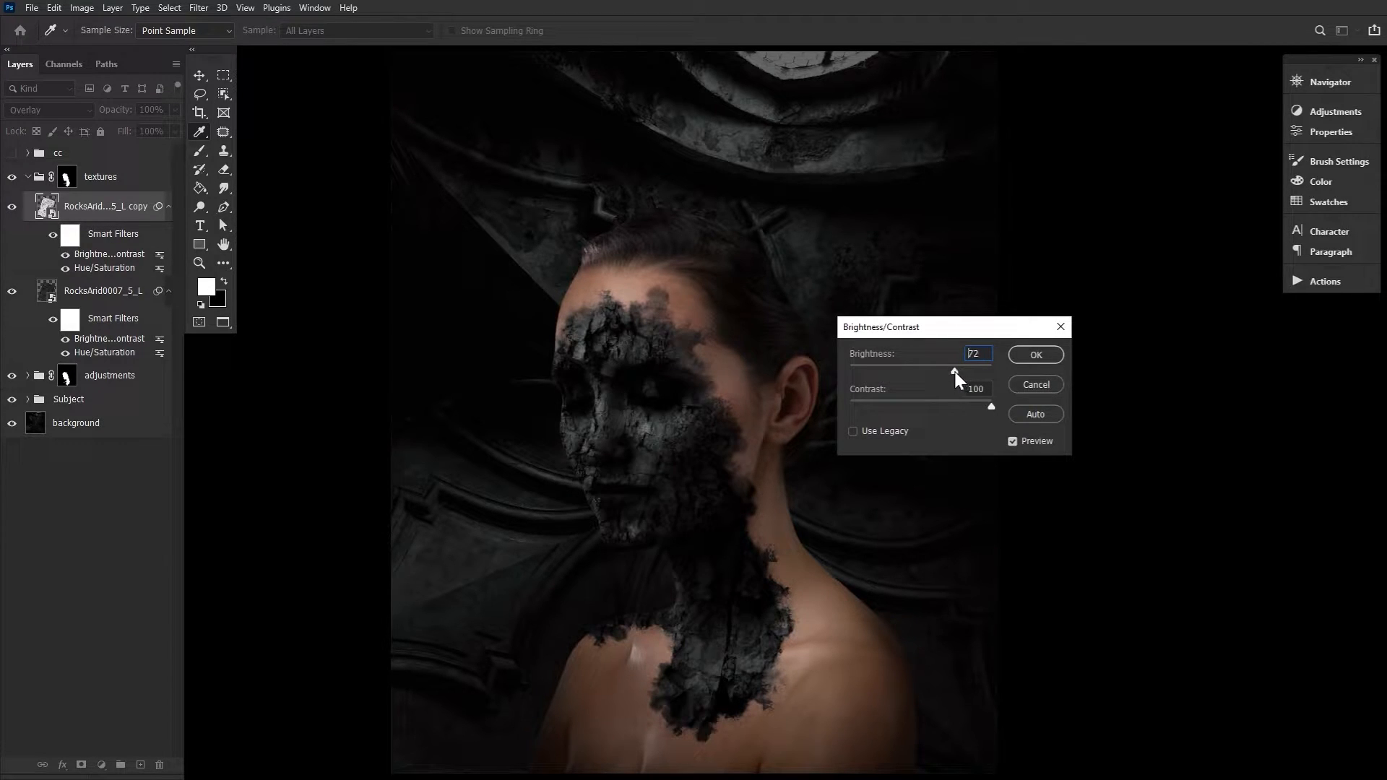
pyautogui.moveTo(954, 371); pyautogui.dragTo(980, 371)
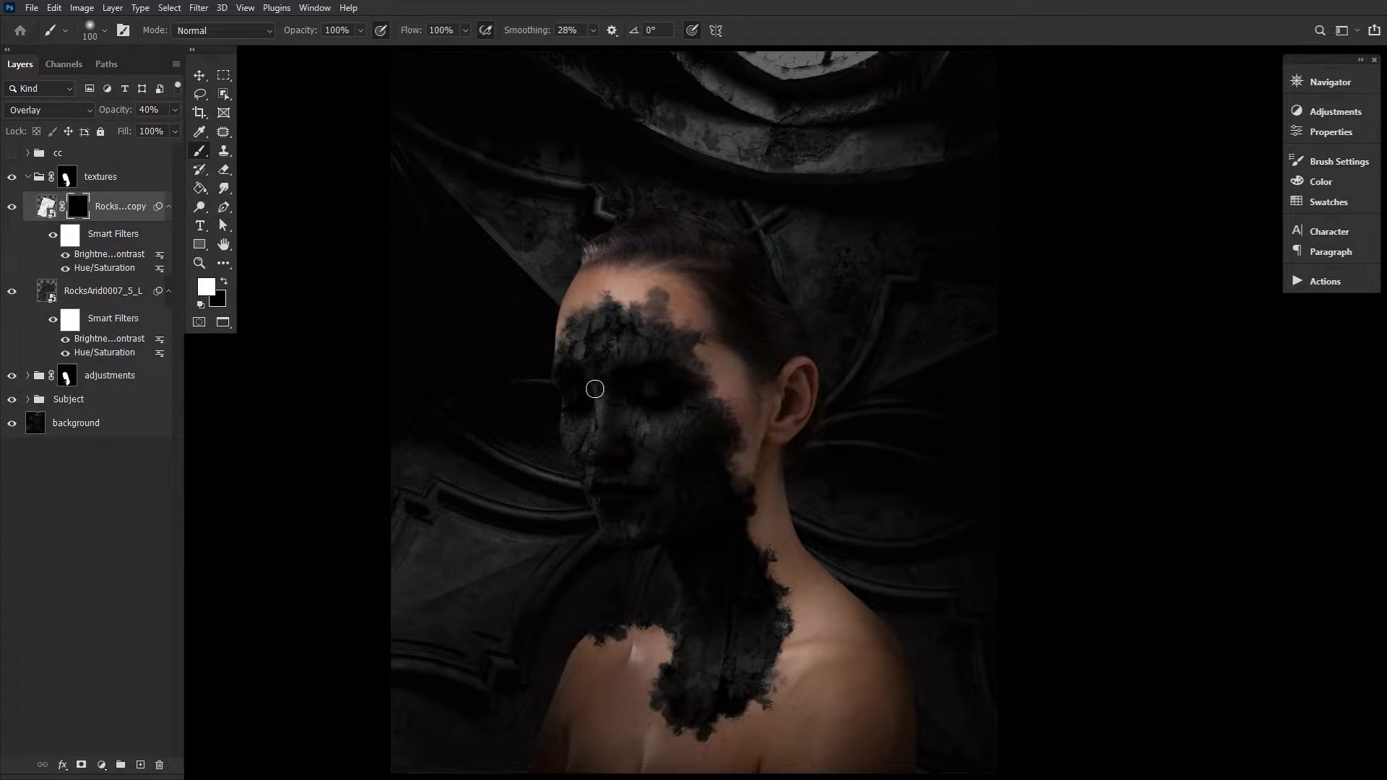
pyautogui.moveTo(595, 389); pyautogui.dragTo(606, 348)
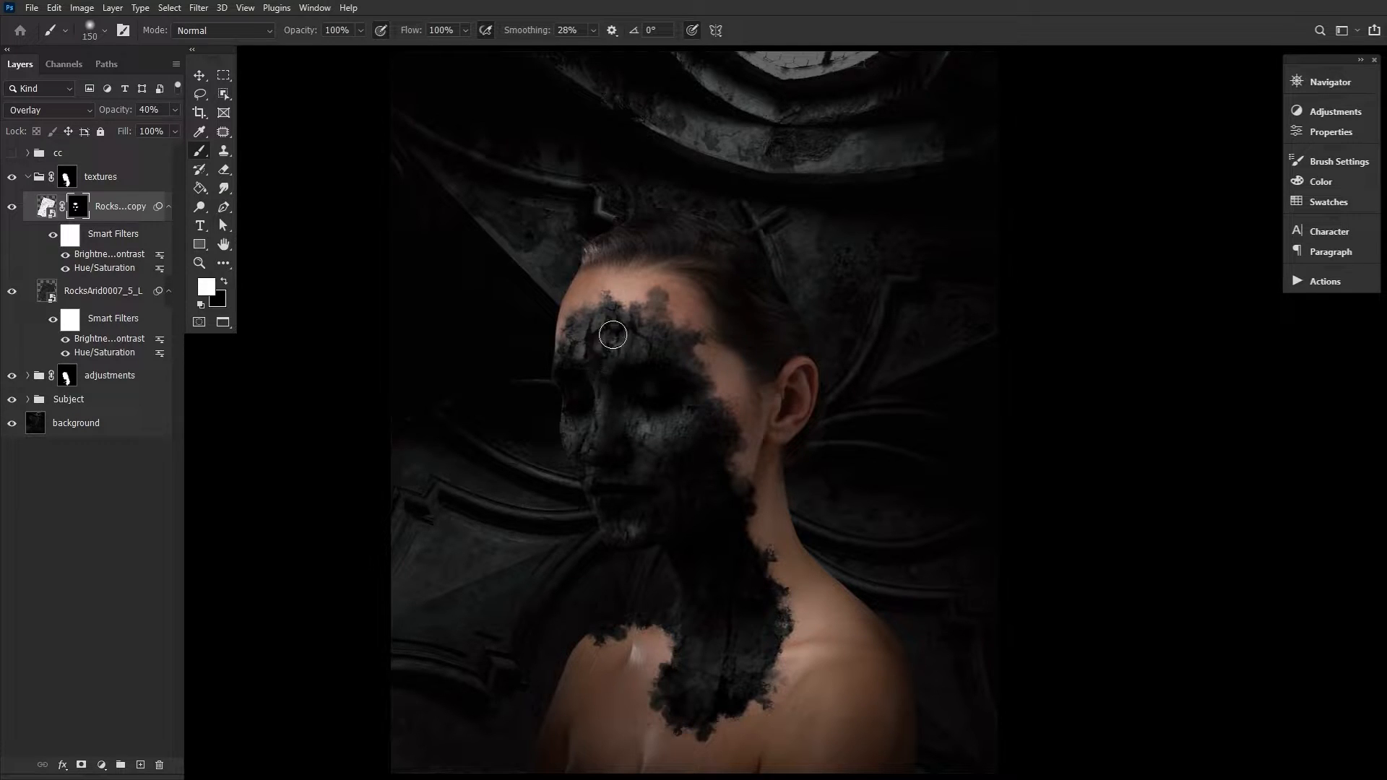
pyautogui.moveTo(611, 334); pyautogui.dragTo(611, 438)
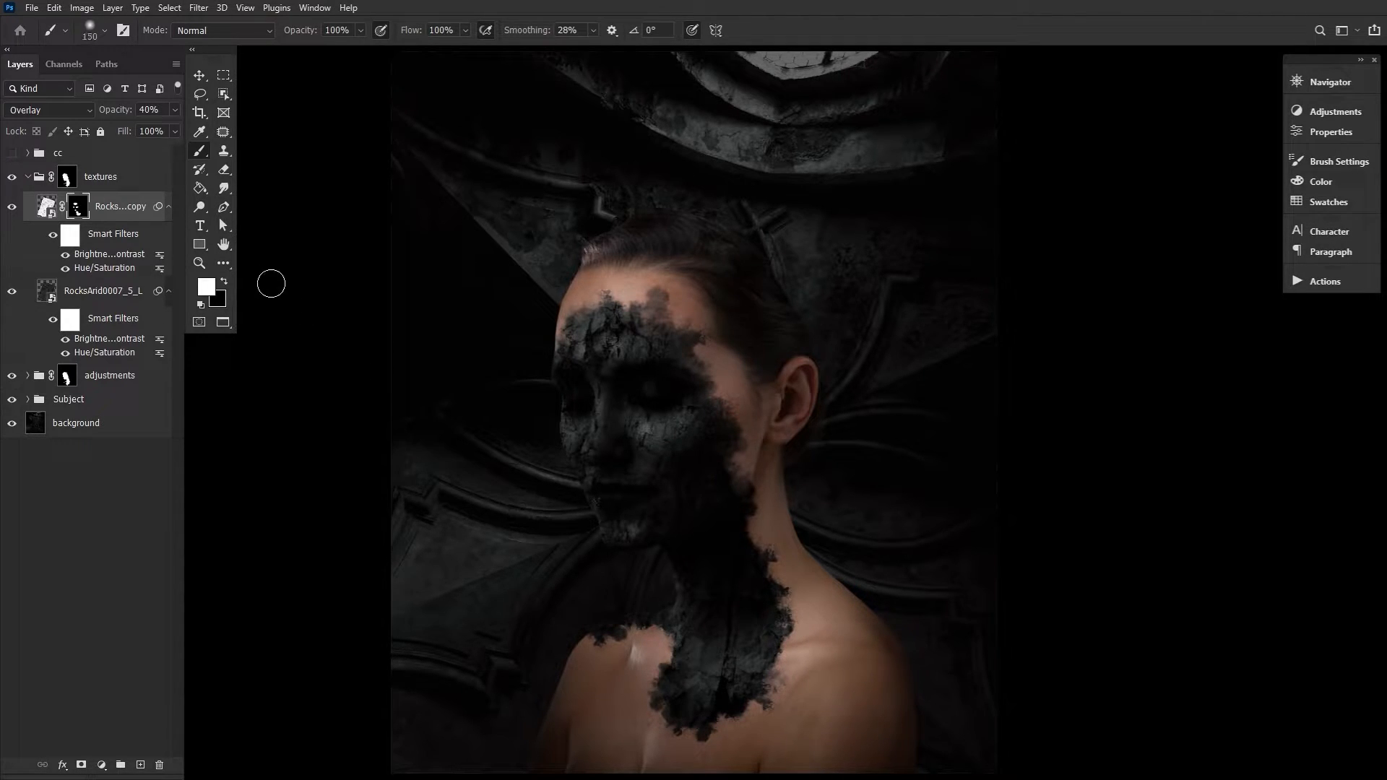
pyautogui.click(223, 244)
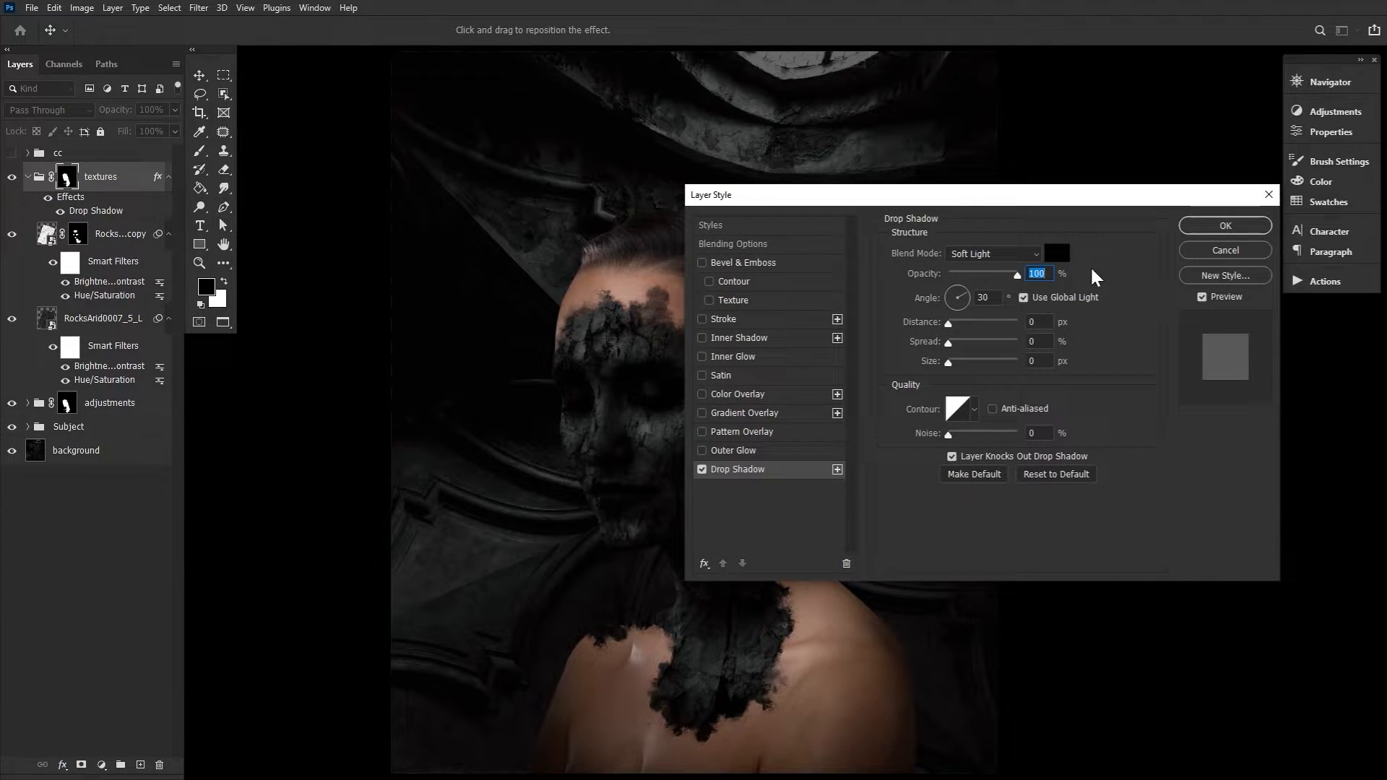
pyautogui.moveTo(1110, 266)
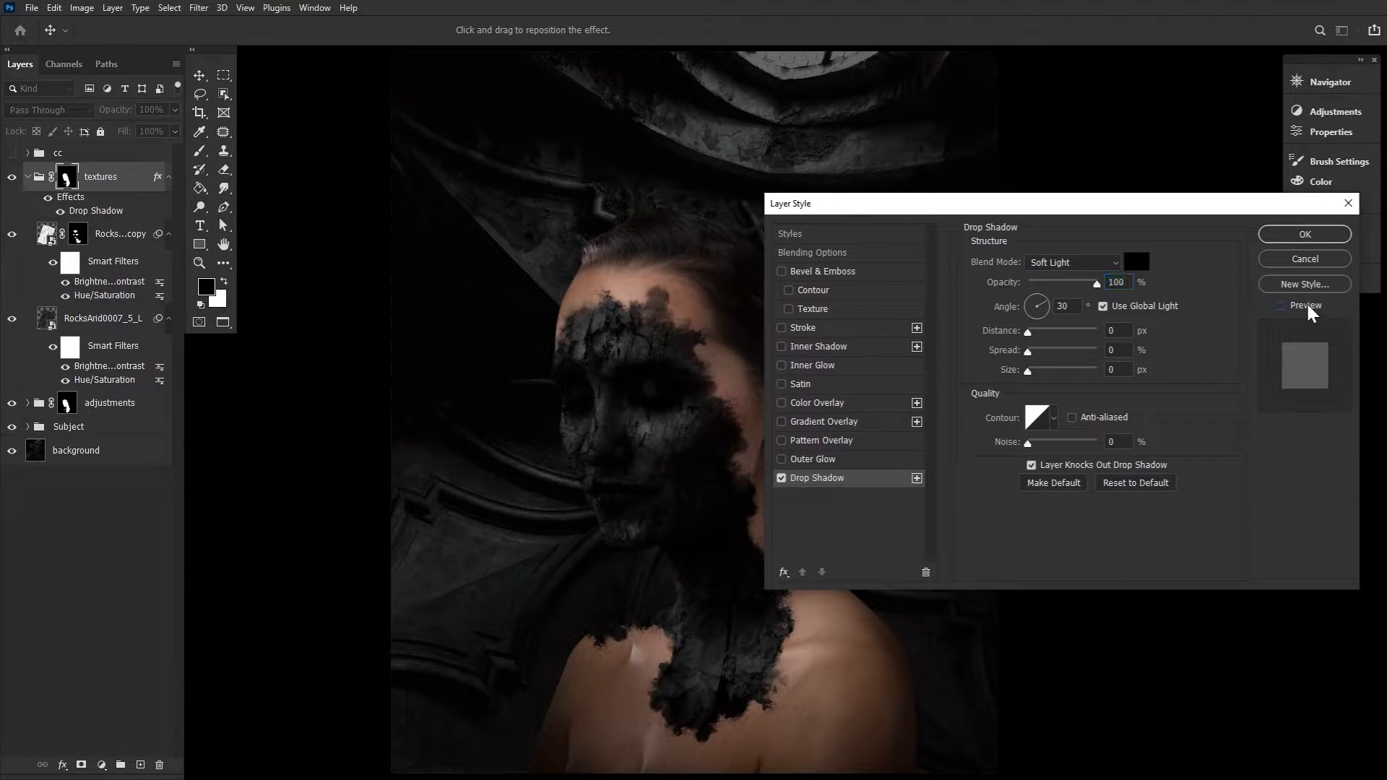
# Preview the Soft Light drop shadow, enter a 150° angle, and apply it
pyautogui.click(1280, 306)
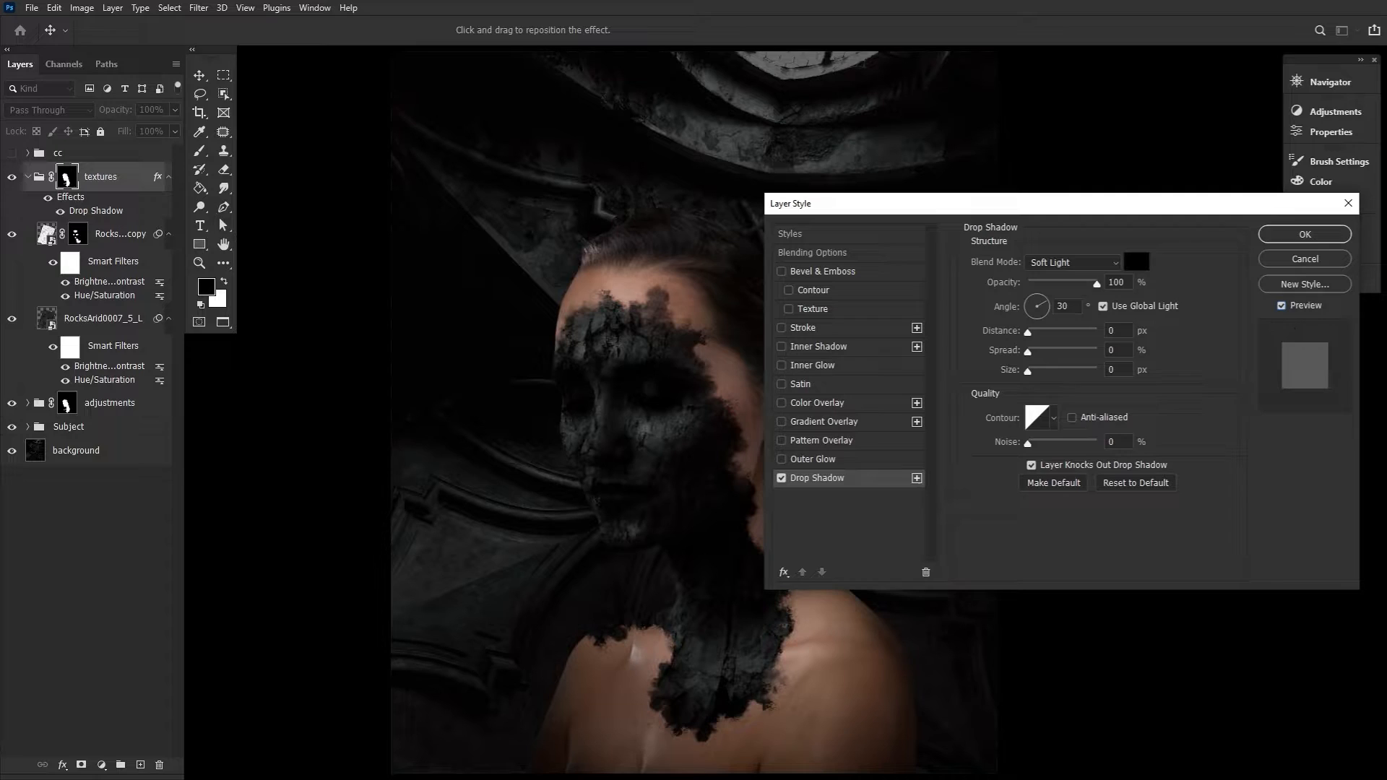
pyautogui.moveTo(1049, 287)
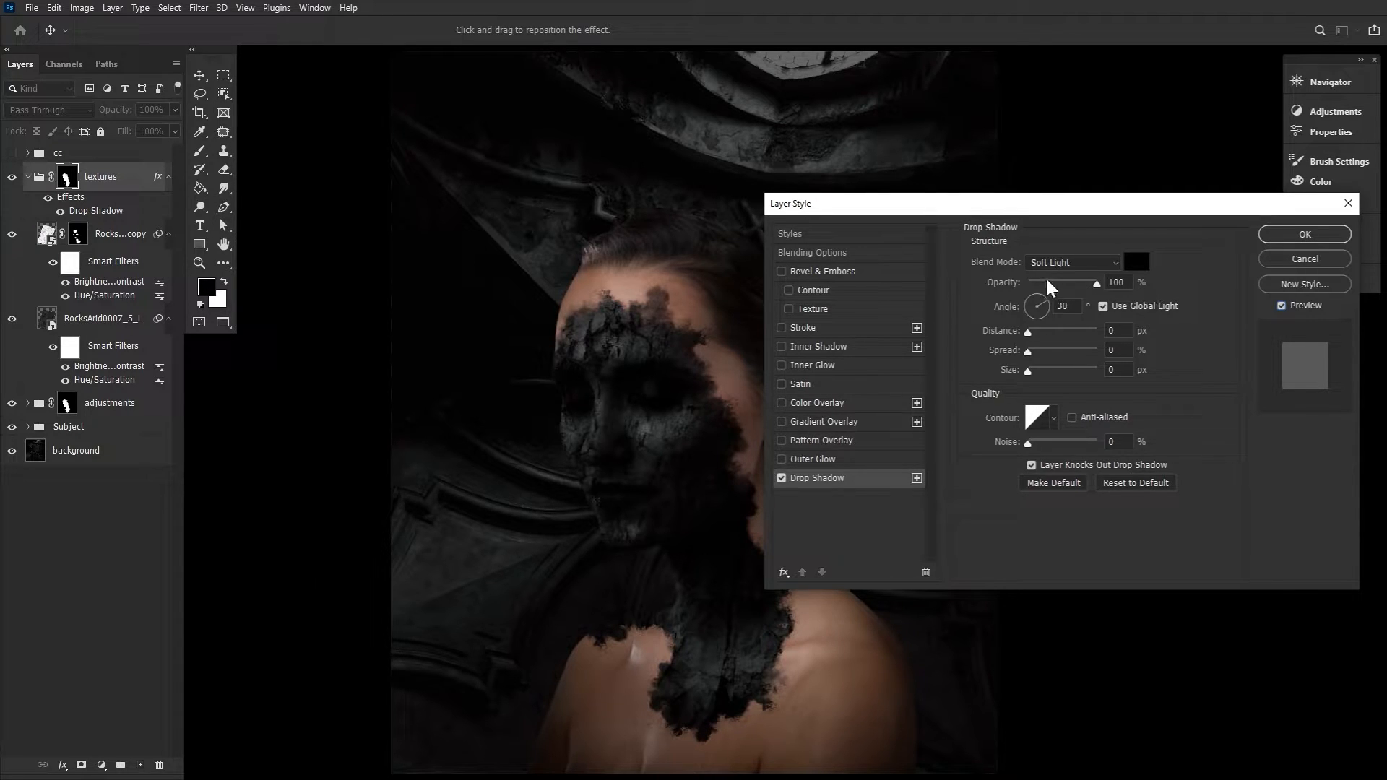
pyautogui.moveTo(1069, 281)
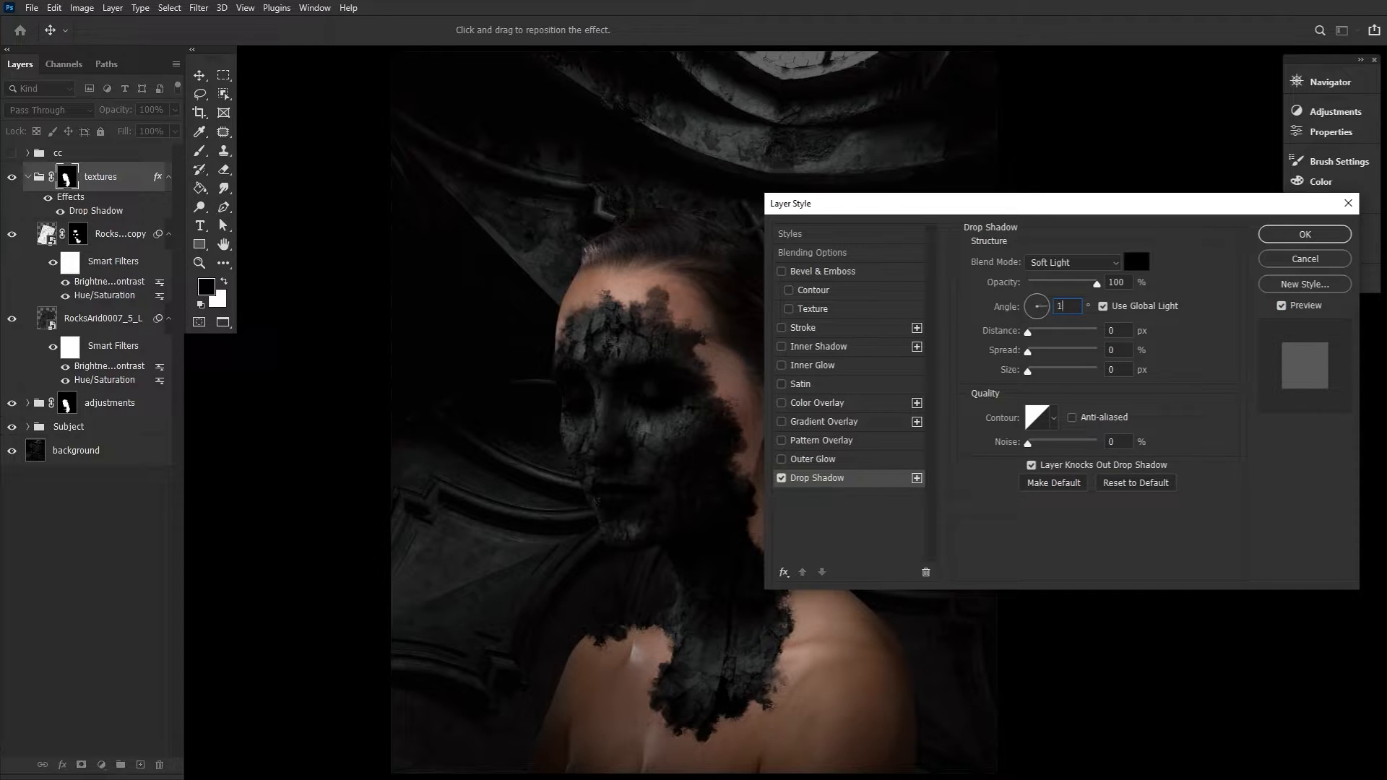
pyautogui.write('150')
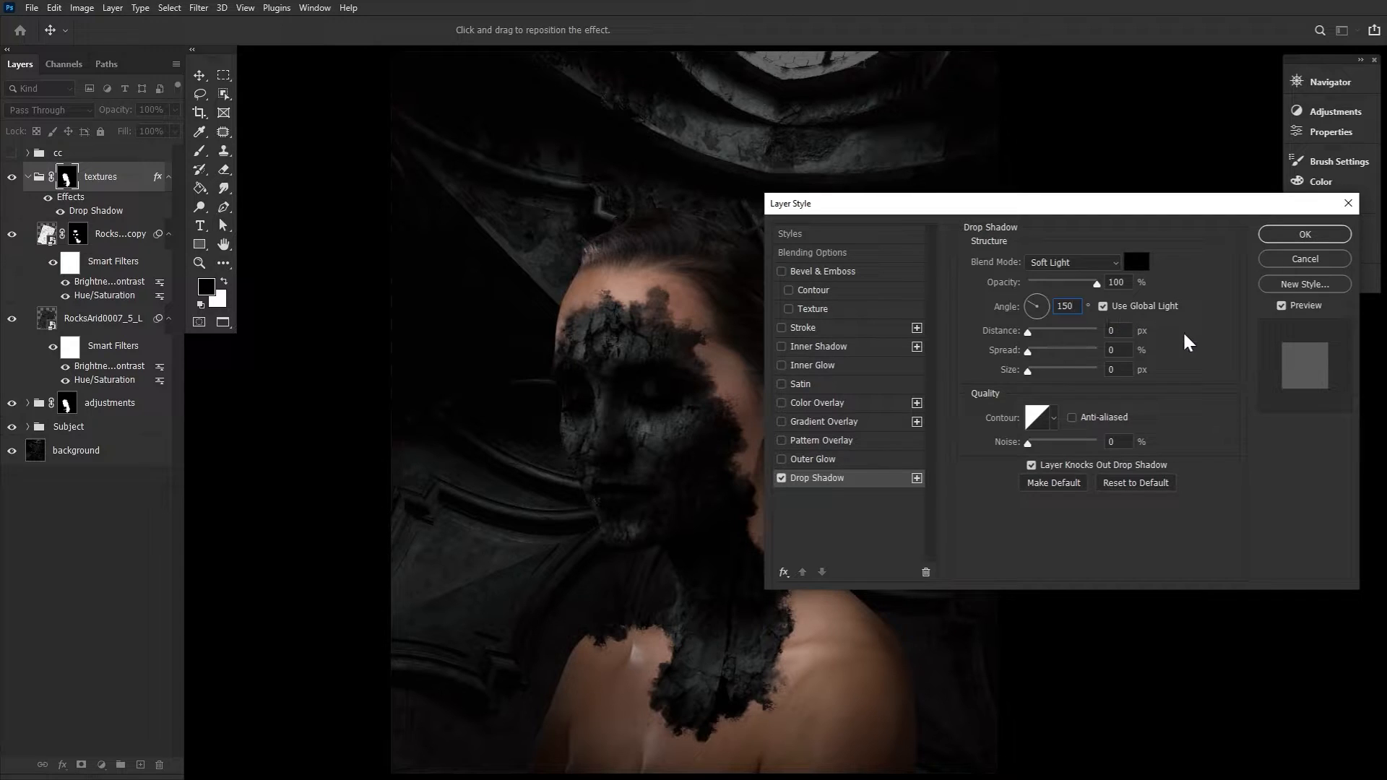
pyautogui.tripleClick(1067, 307)
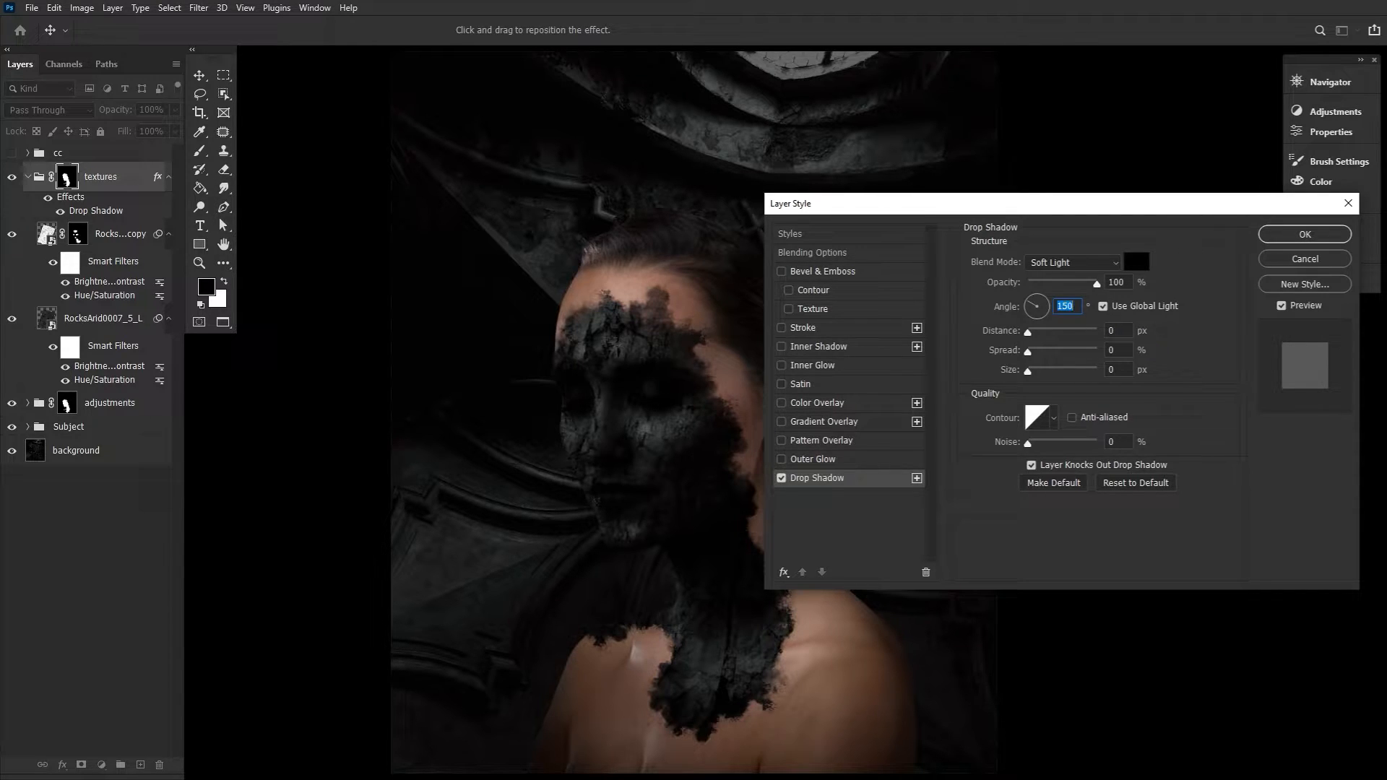
pyautogui.moveTo(1147, 394)
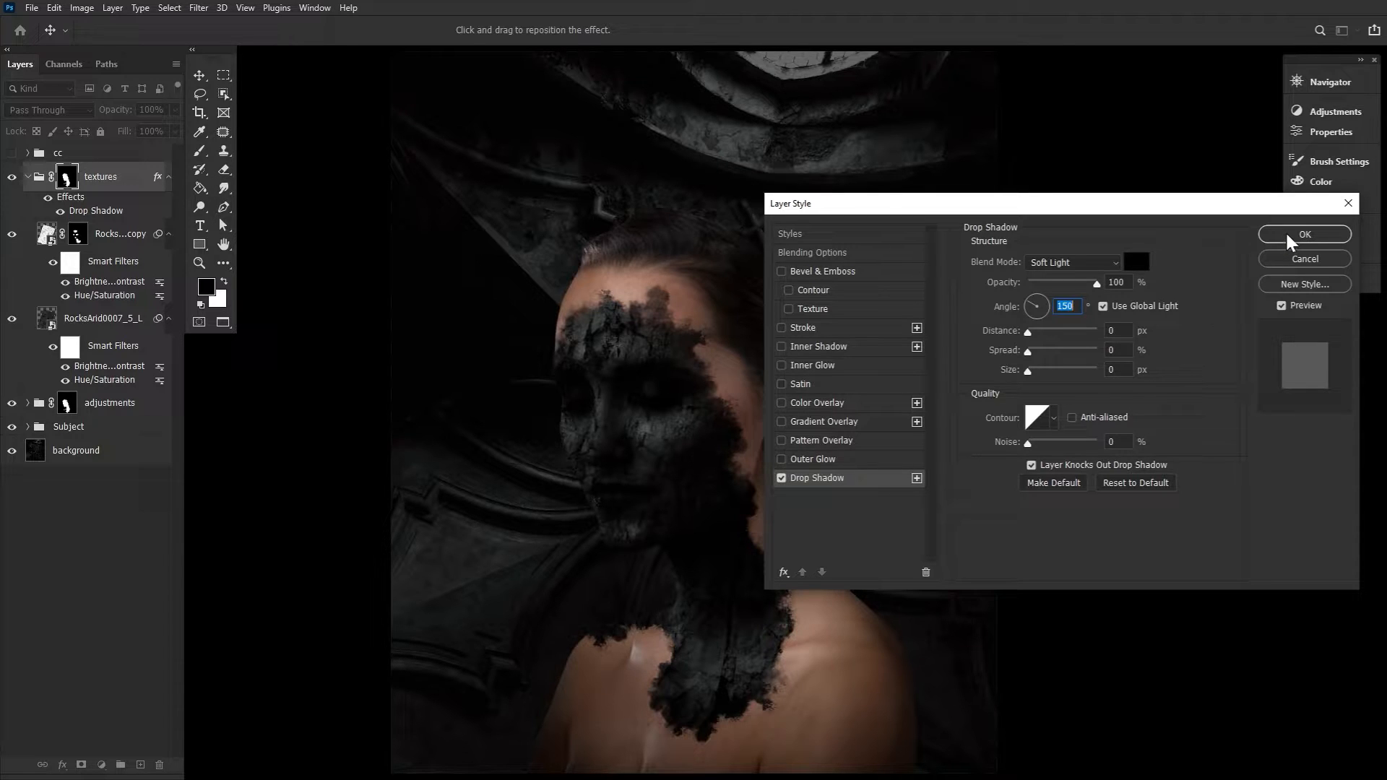
pyautogui.click(1304, 233)
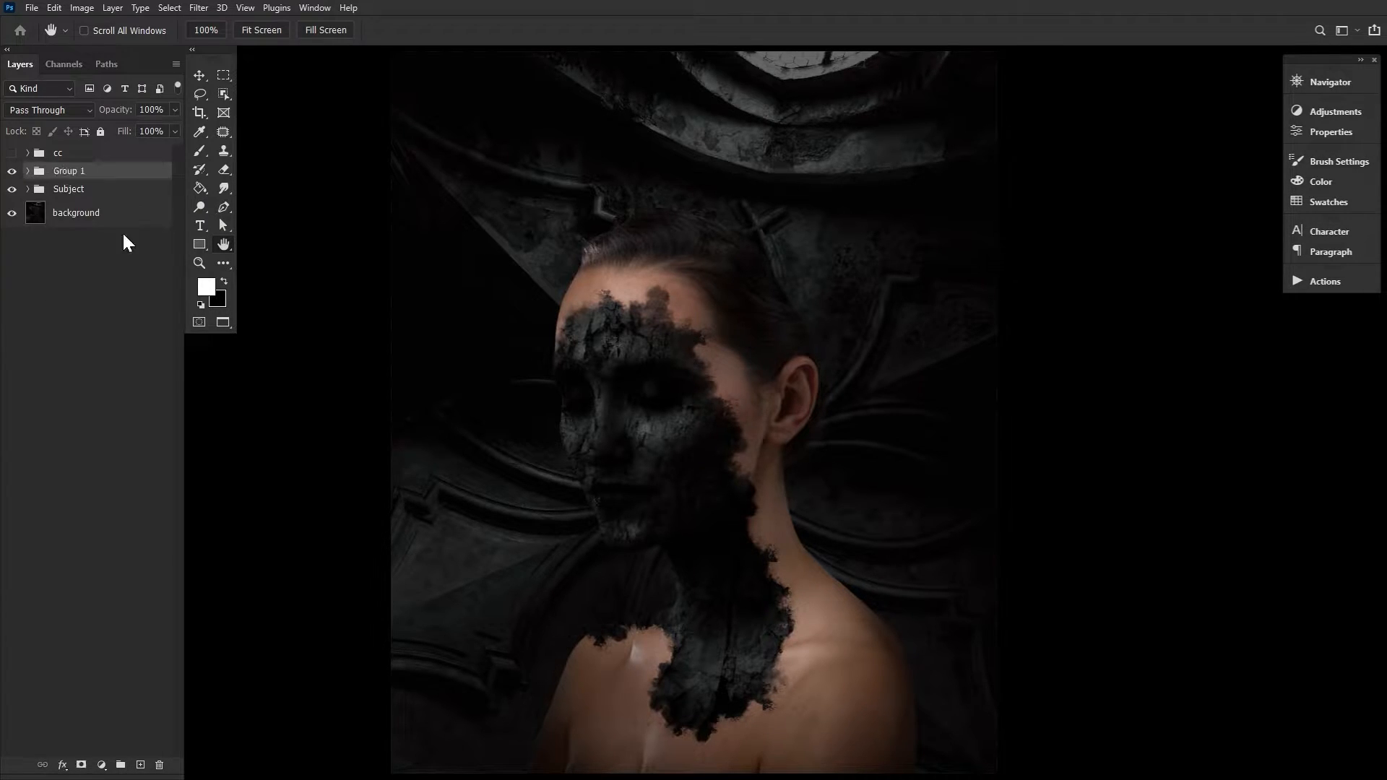
# Rename Group 1 to 'burn', drop the neck selection, and switch to the Hand tool
pyautogui.doubleClick(69, 170)
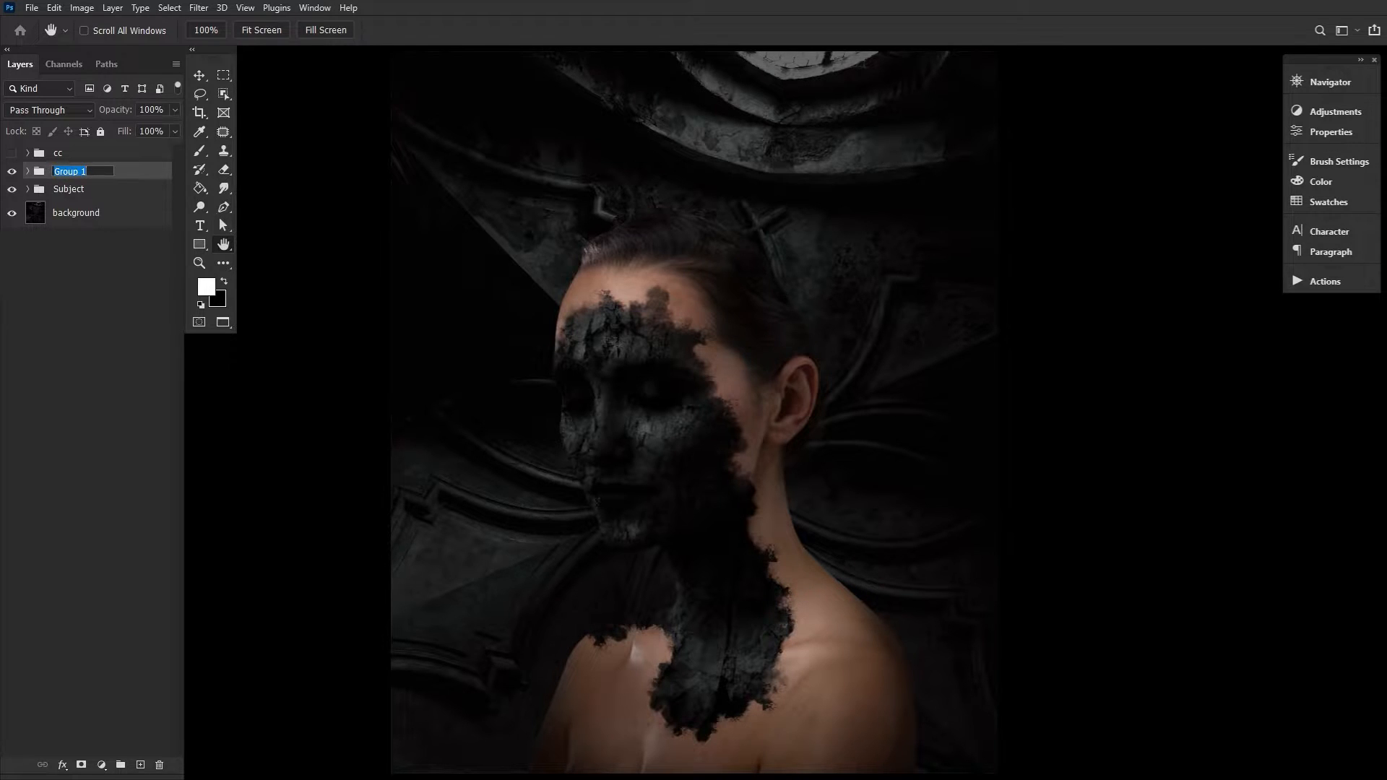
pyautogui.write('burn')
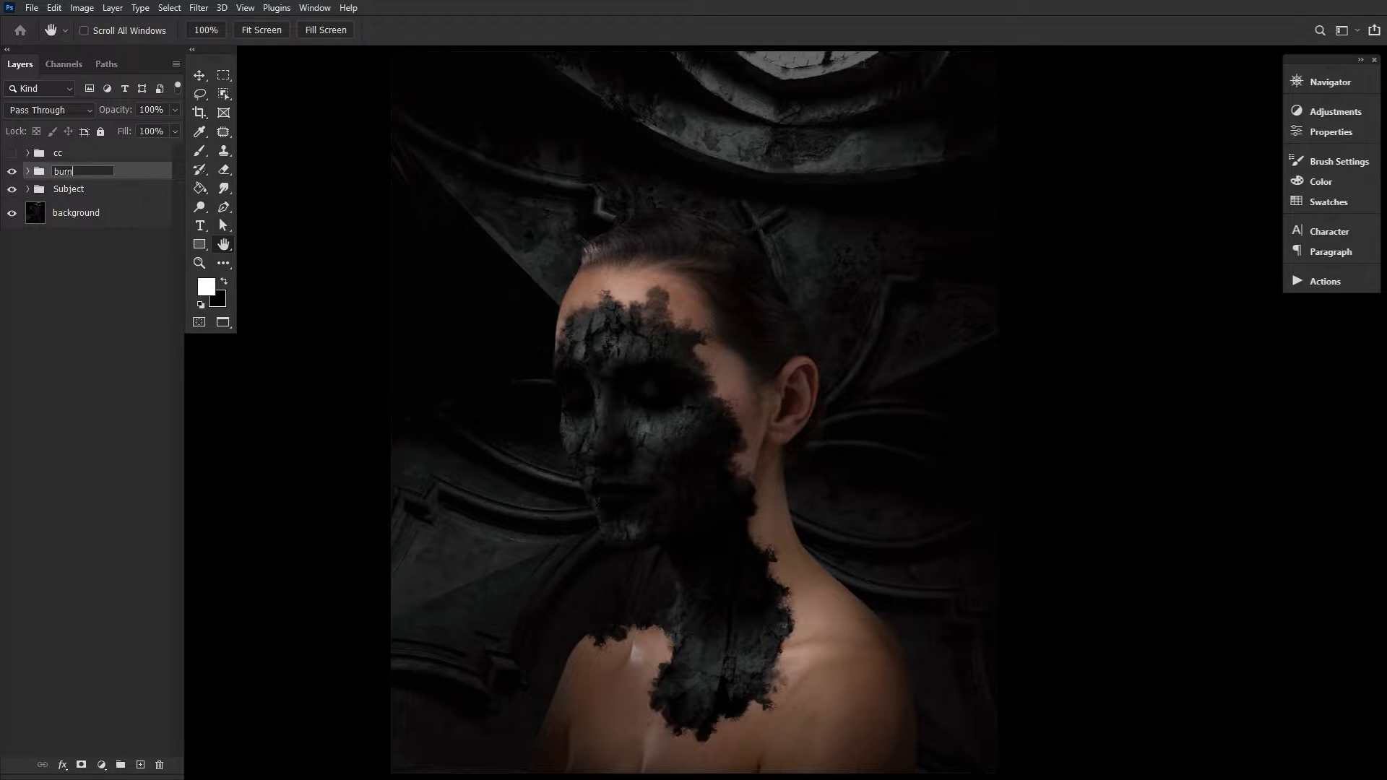
pyautogui.press('Enter')
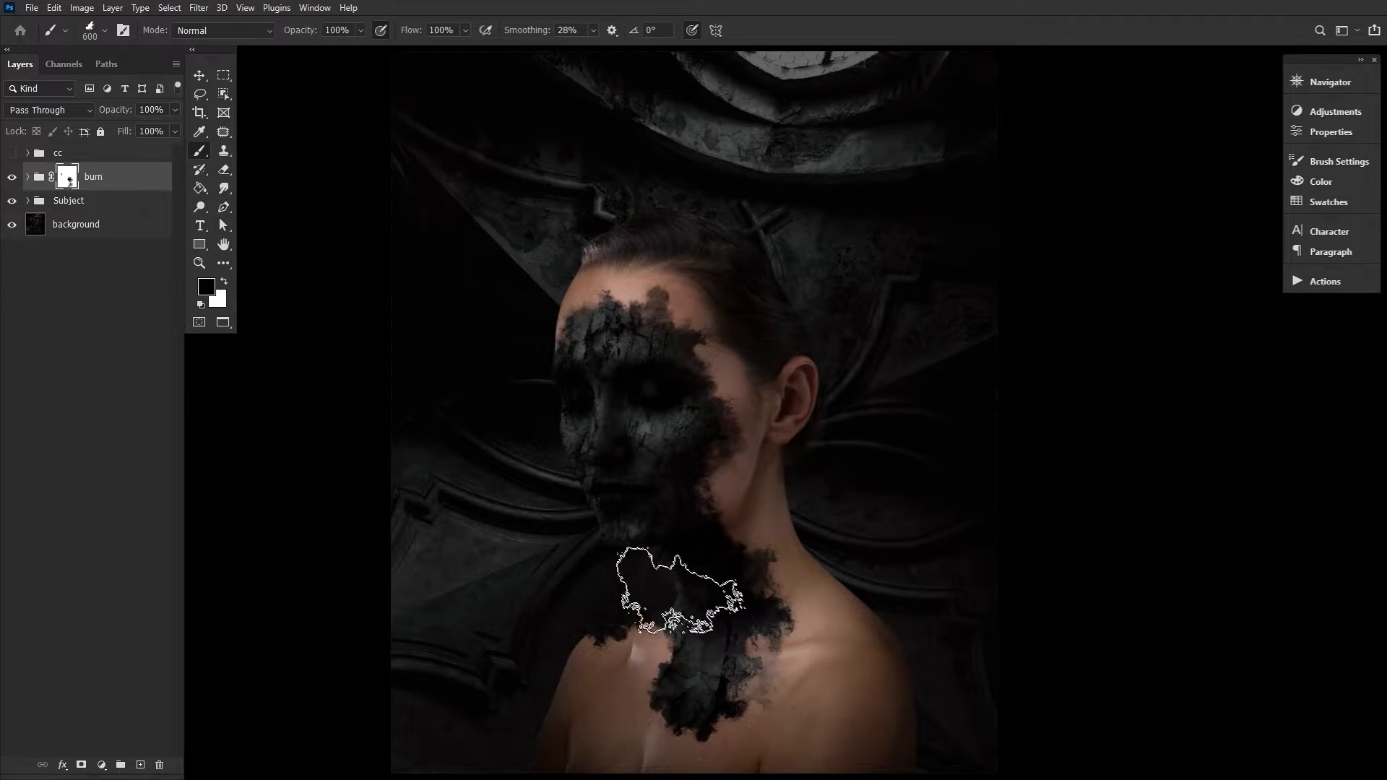
pyautogui.click(223, 244)
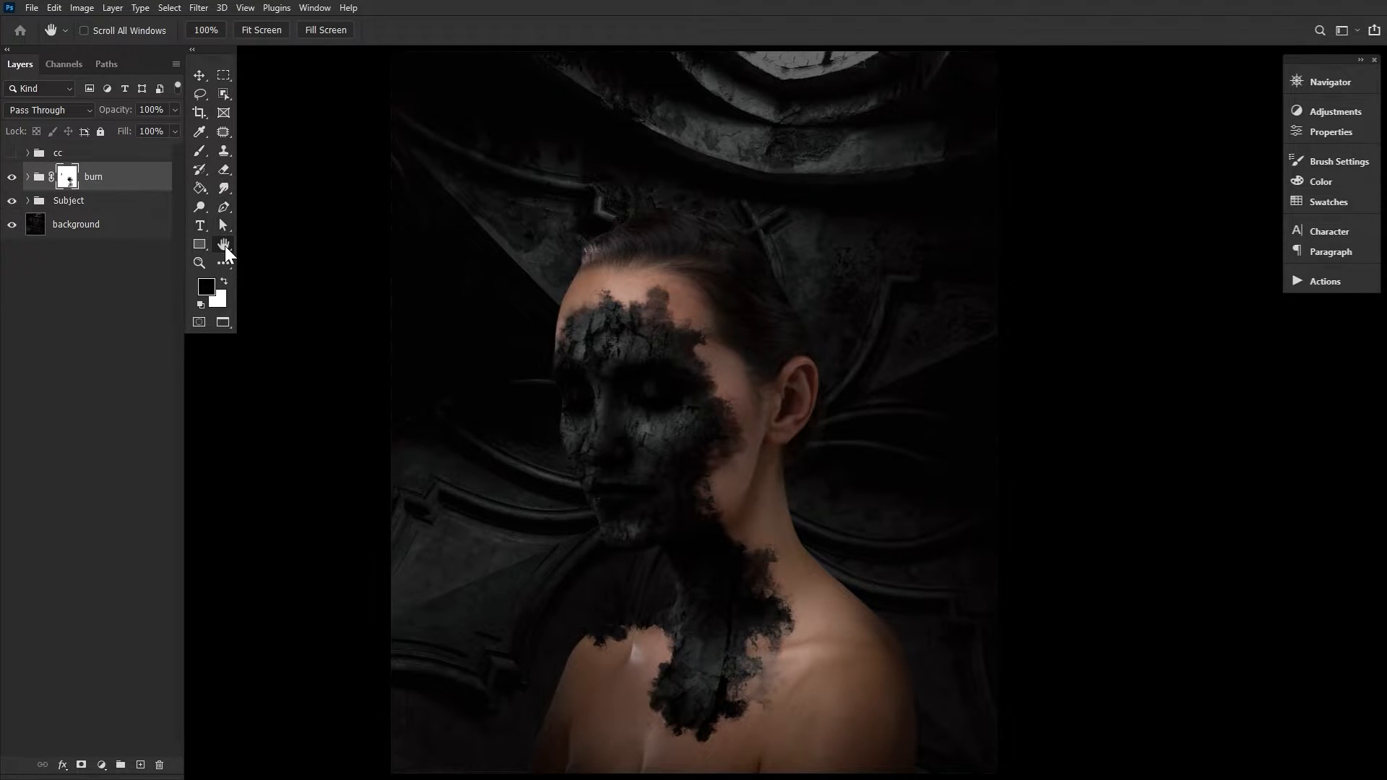
pyautogui.click(199, 263)
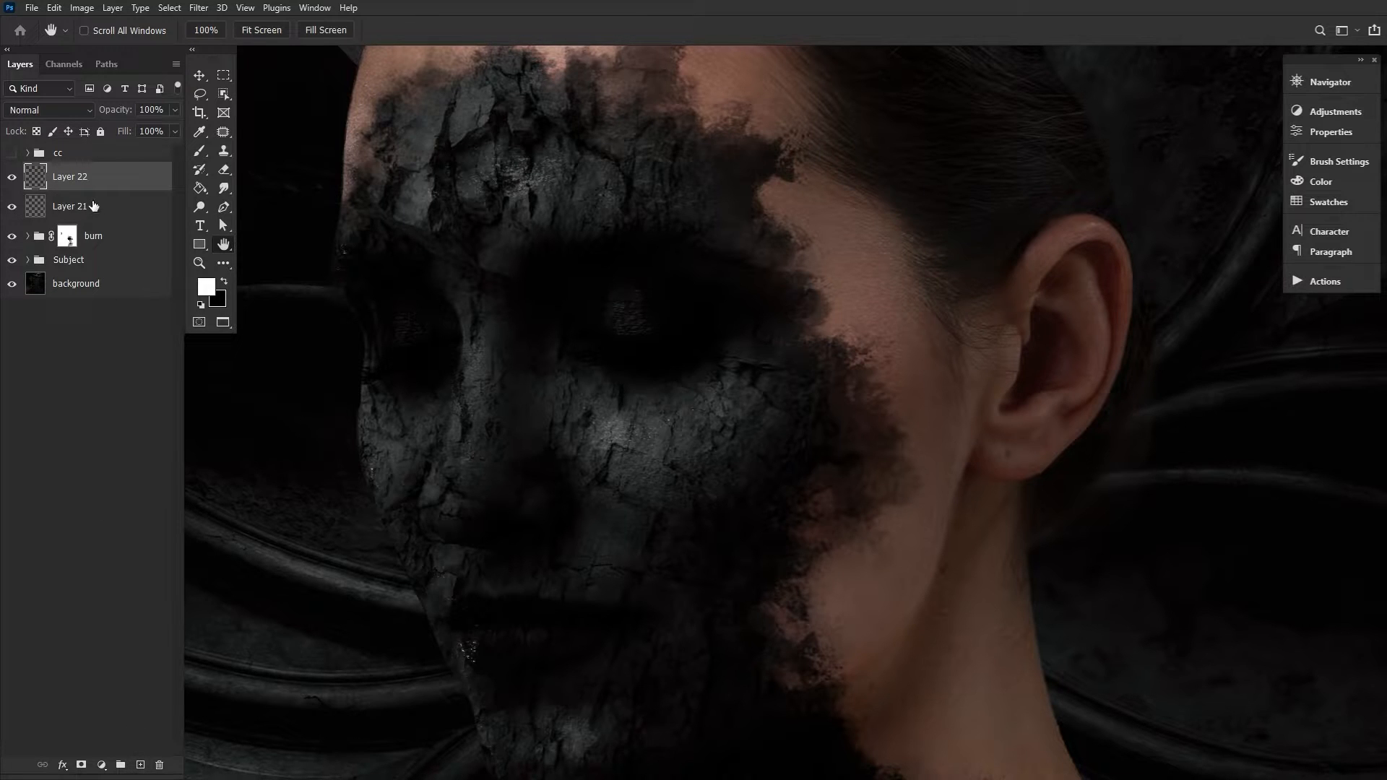
# Set Layer 22 to Overlay and brush shading over the mouth, eye and cheek
pyautogui.click(48, 110)
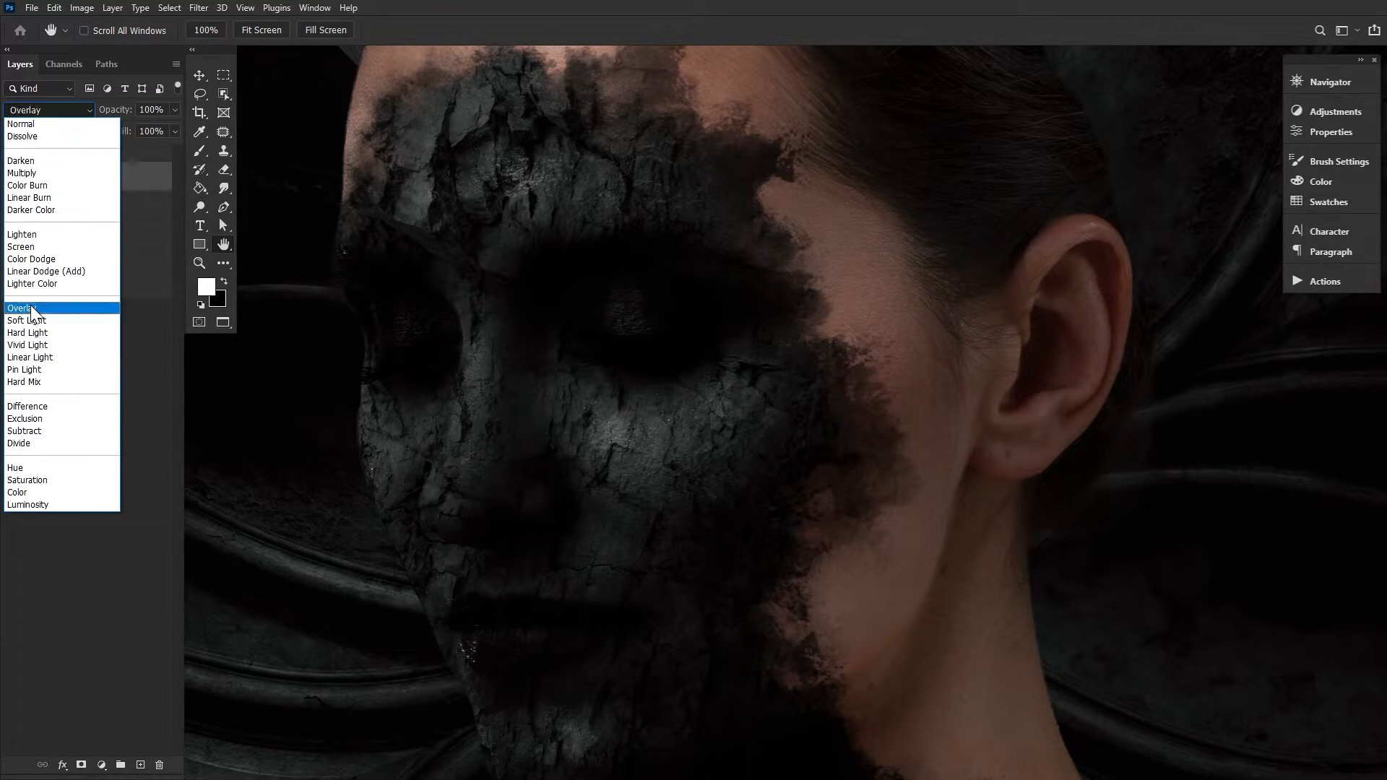
pyautogui.click(22, 123)
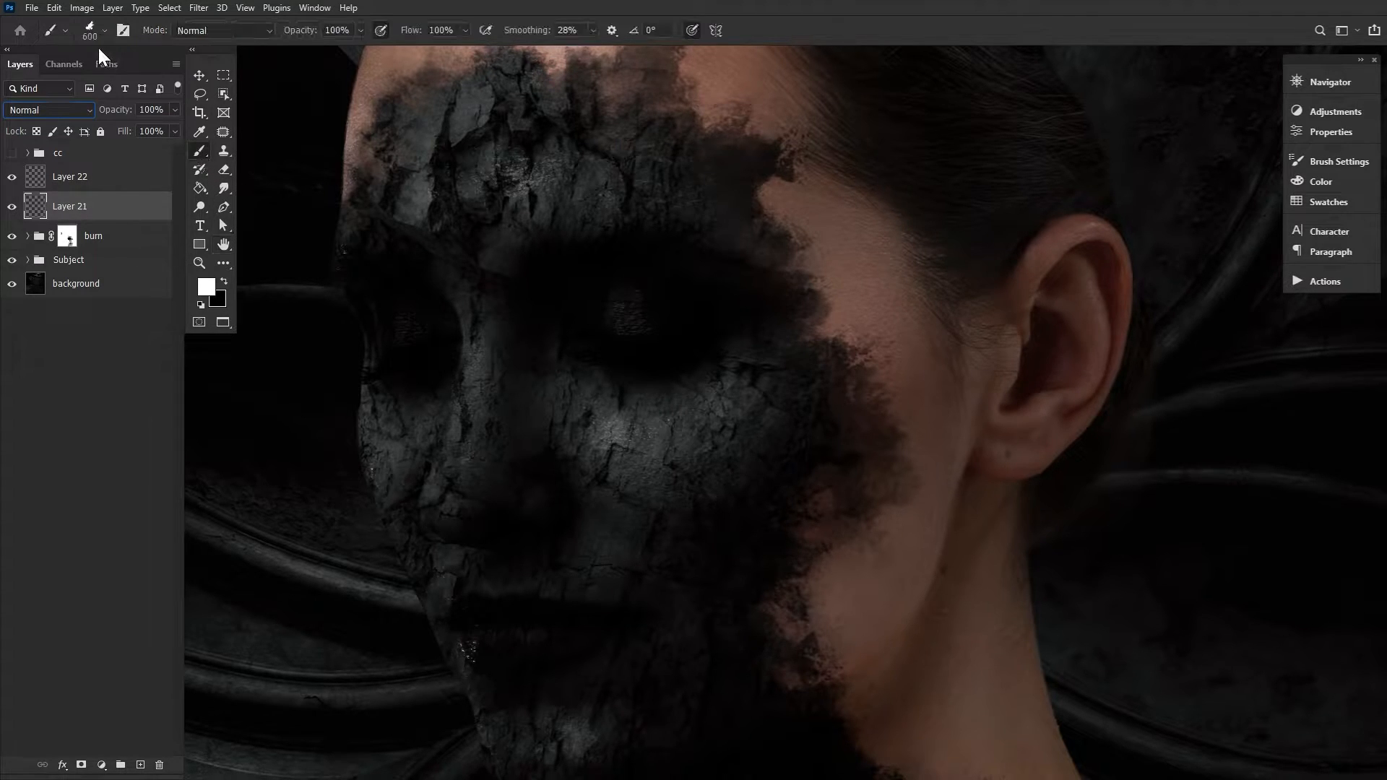
pyautogui.click(103, 30)
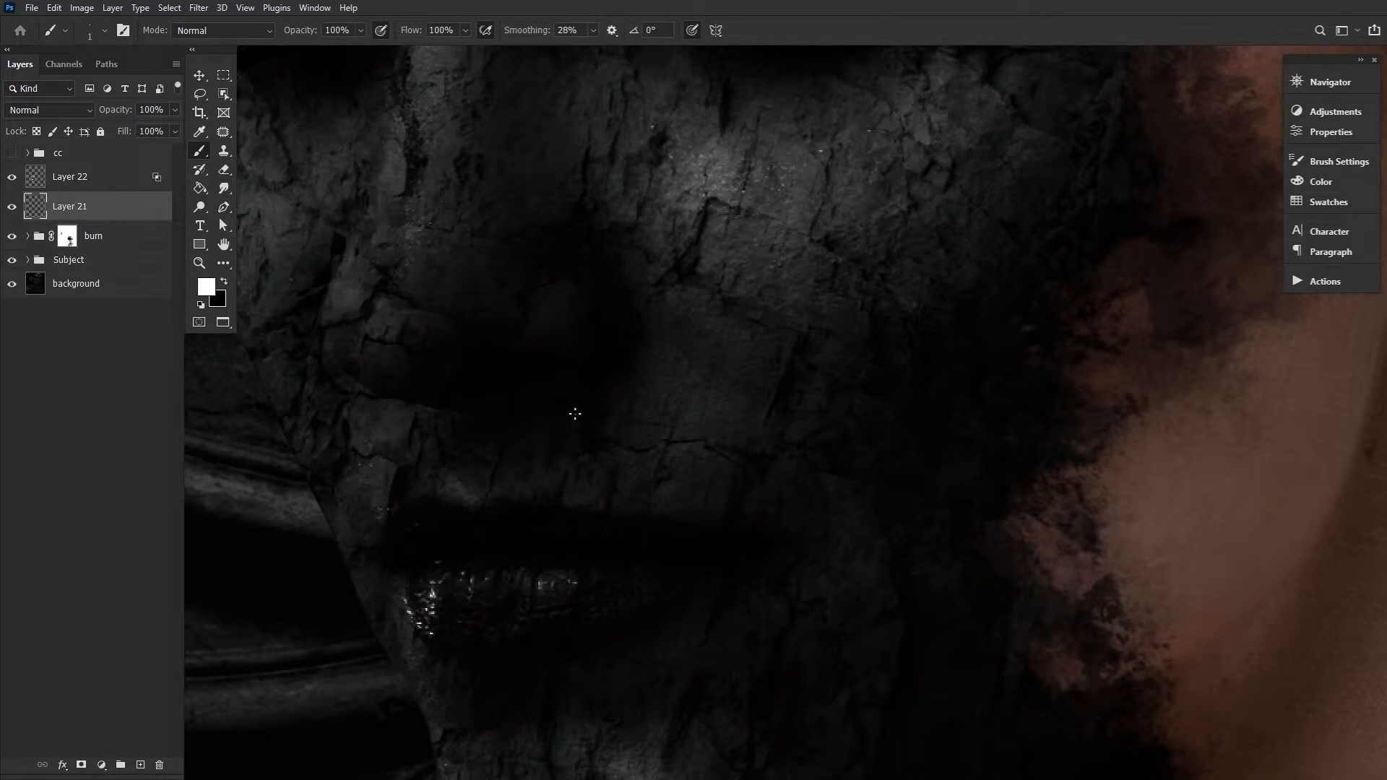
pyautogui.click(199, 263)
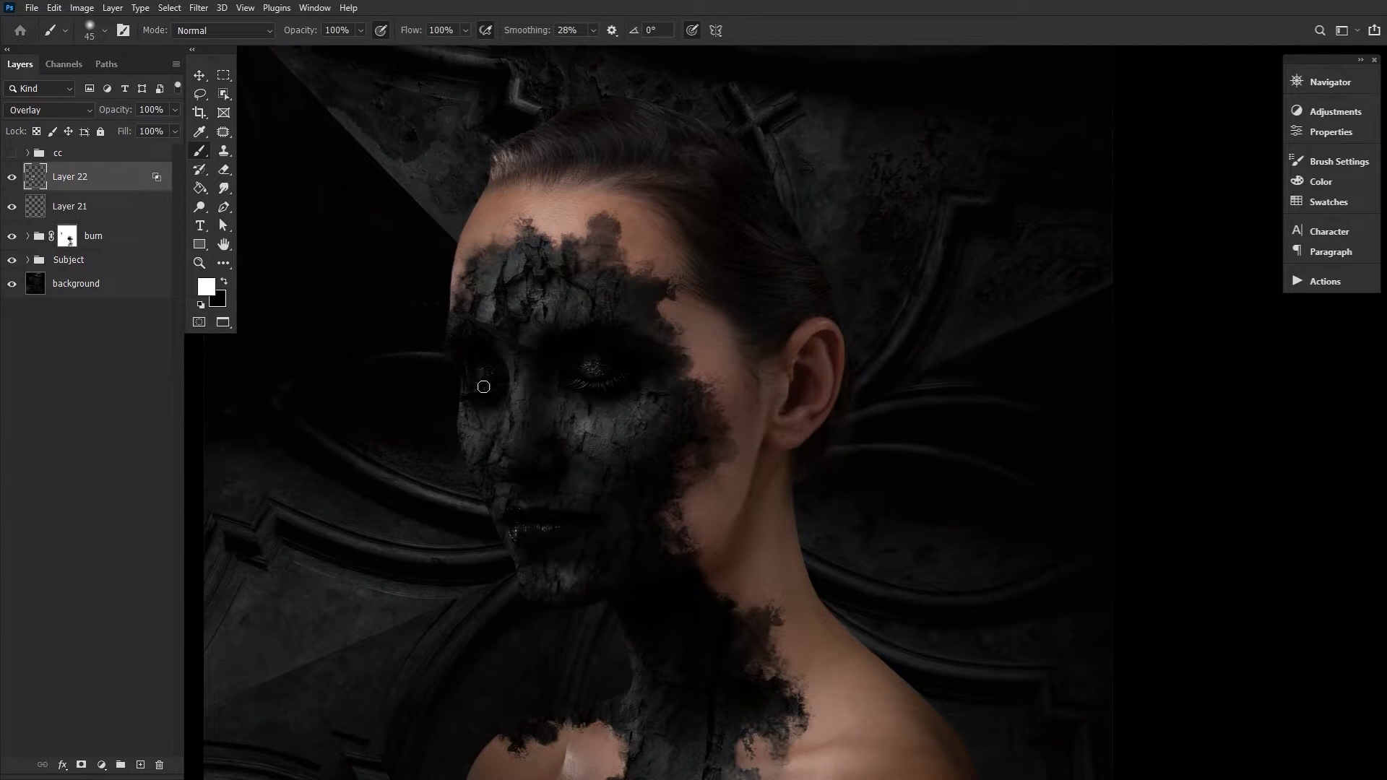
pyautogui.moveTo(484, 387); pyautogui.dragTo(693, 461)
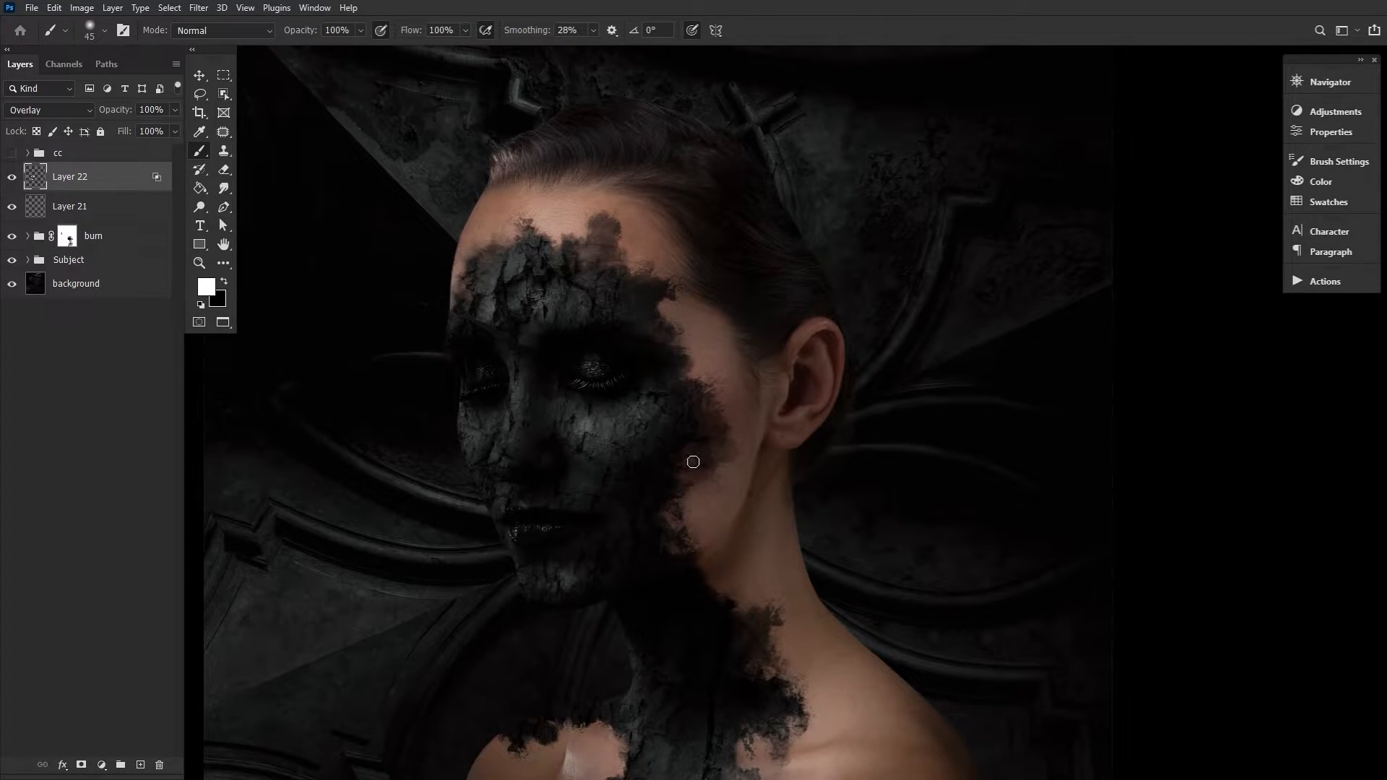
pyautogui.click(223, 244)
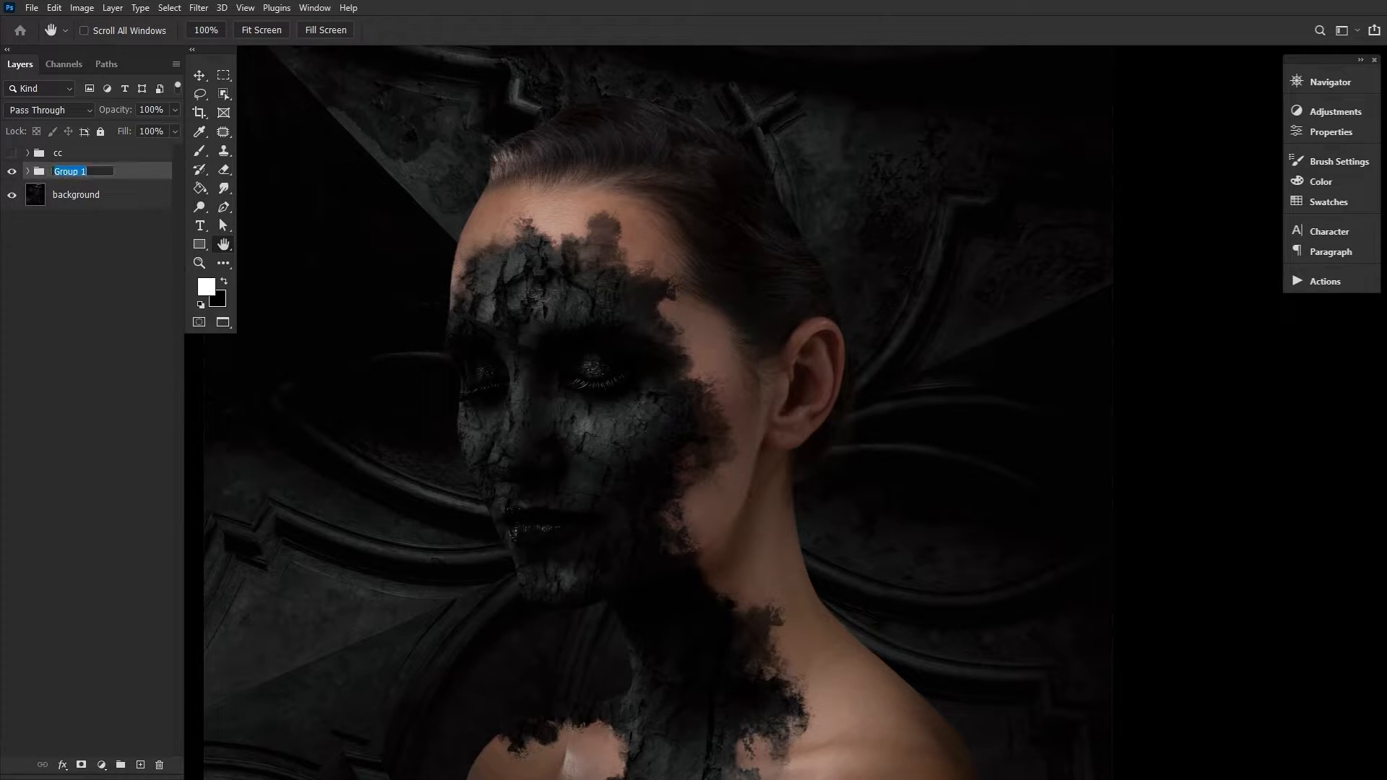
# Rename the new group from Group 1 to 'master'
pyautogui.write('mas')
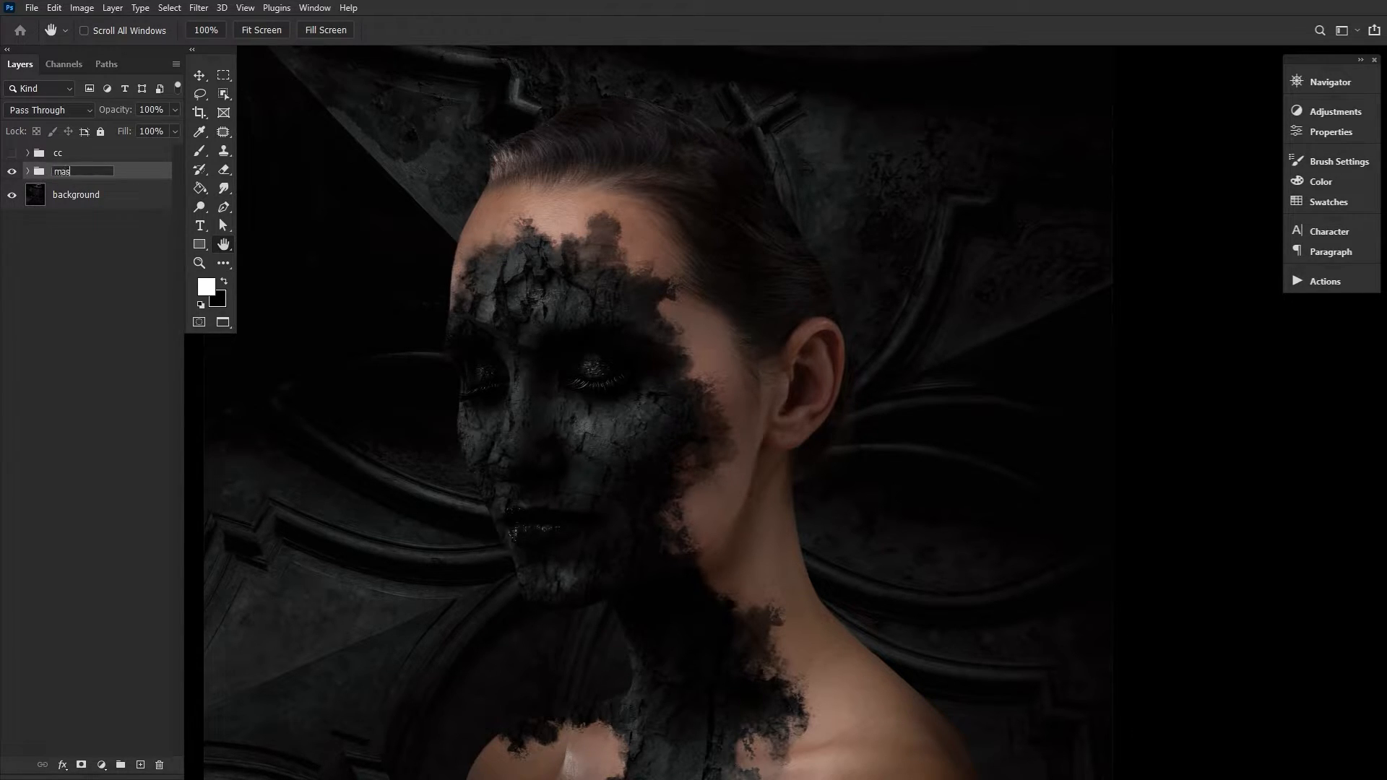
pyautogui.write('master')
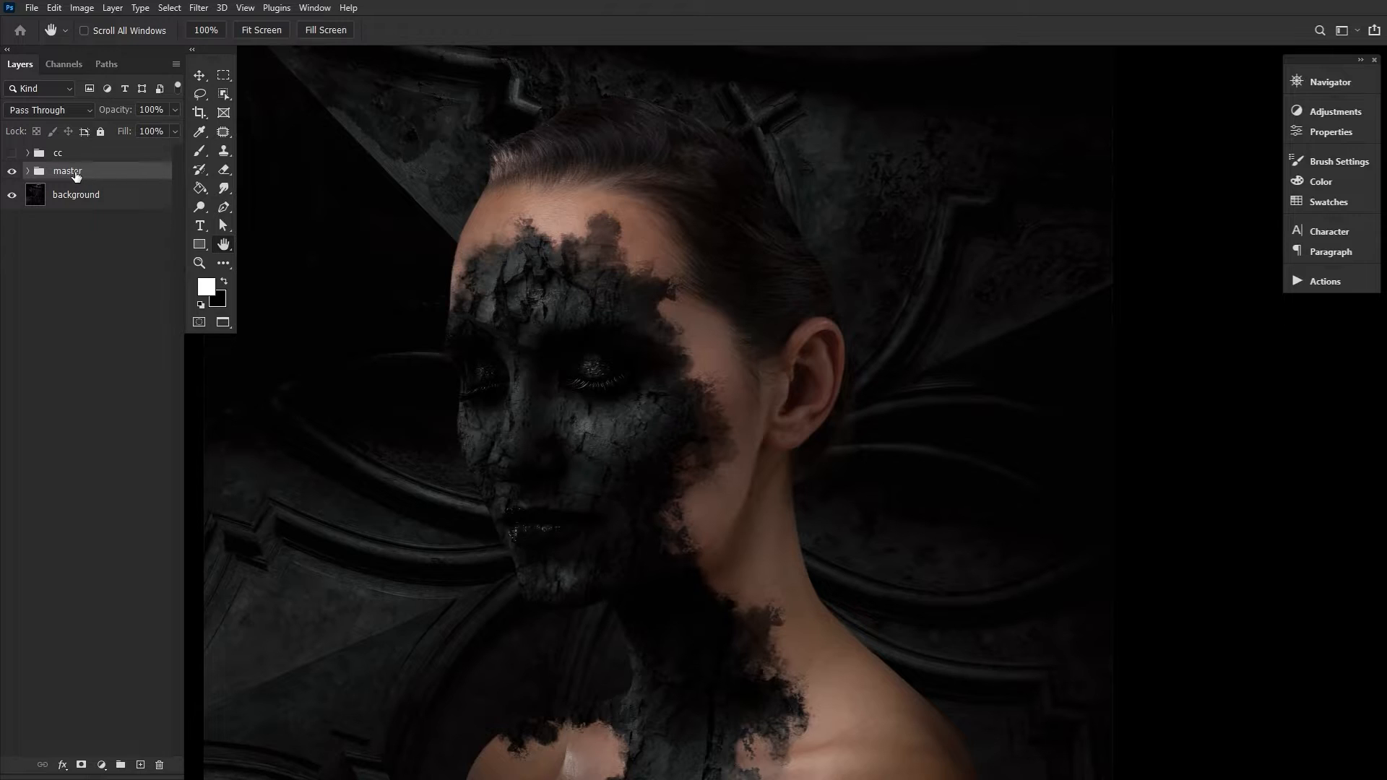
pyautogui.doubleClick(67, 171)
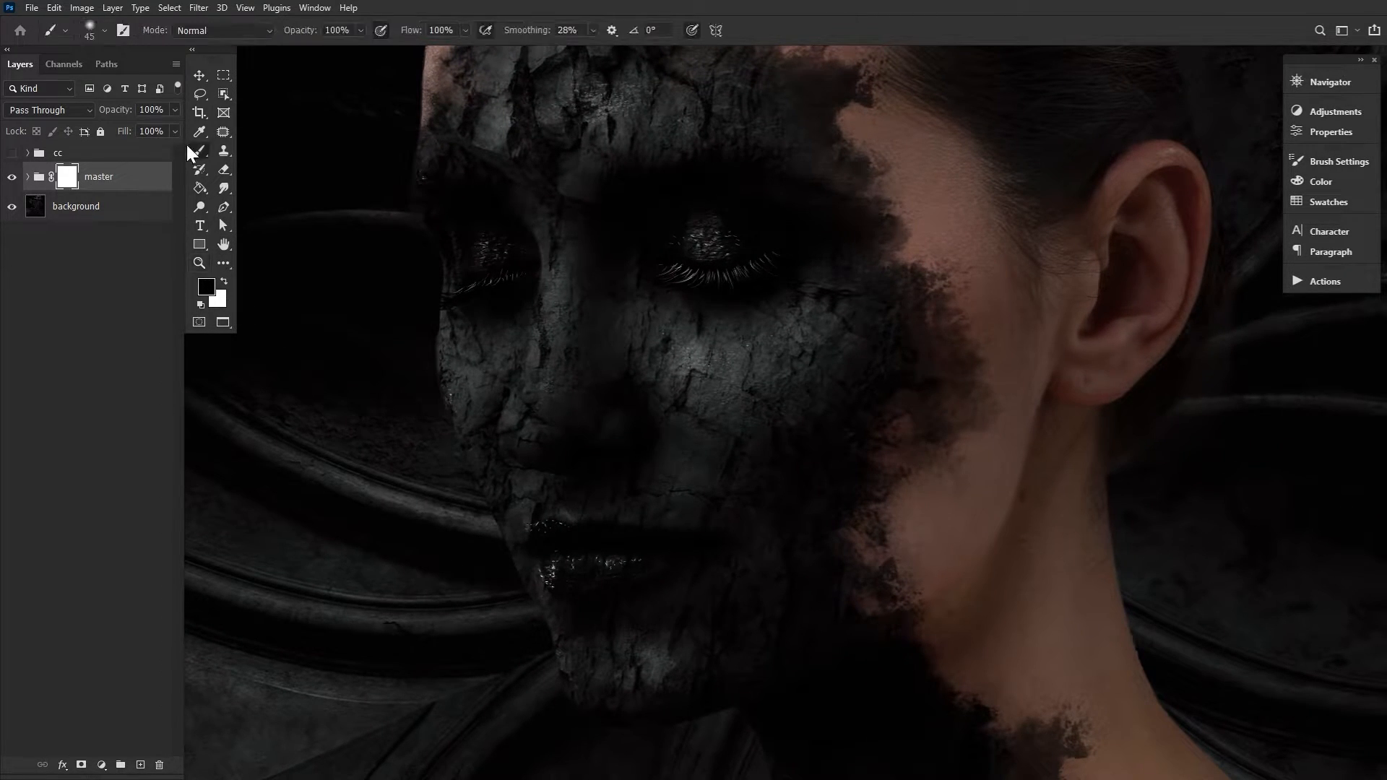
# Choose the Brush tool to paint on the master group's mask
pyautogui.click(105, 30)
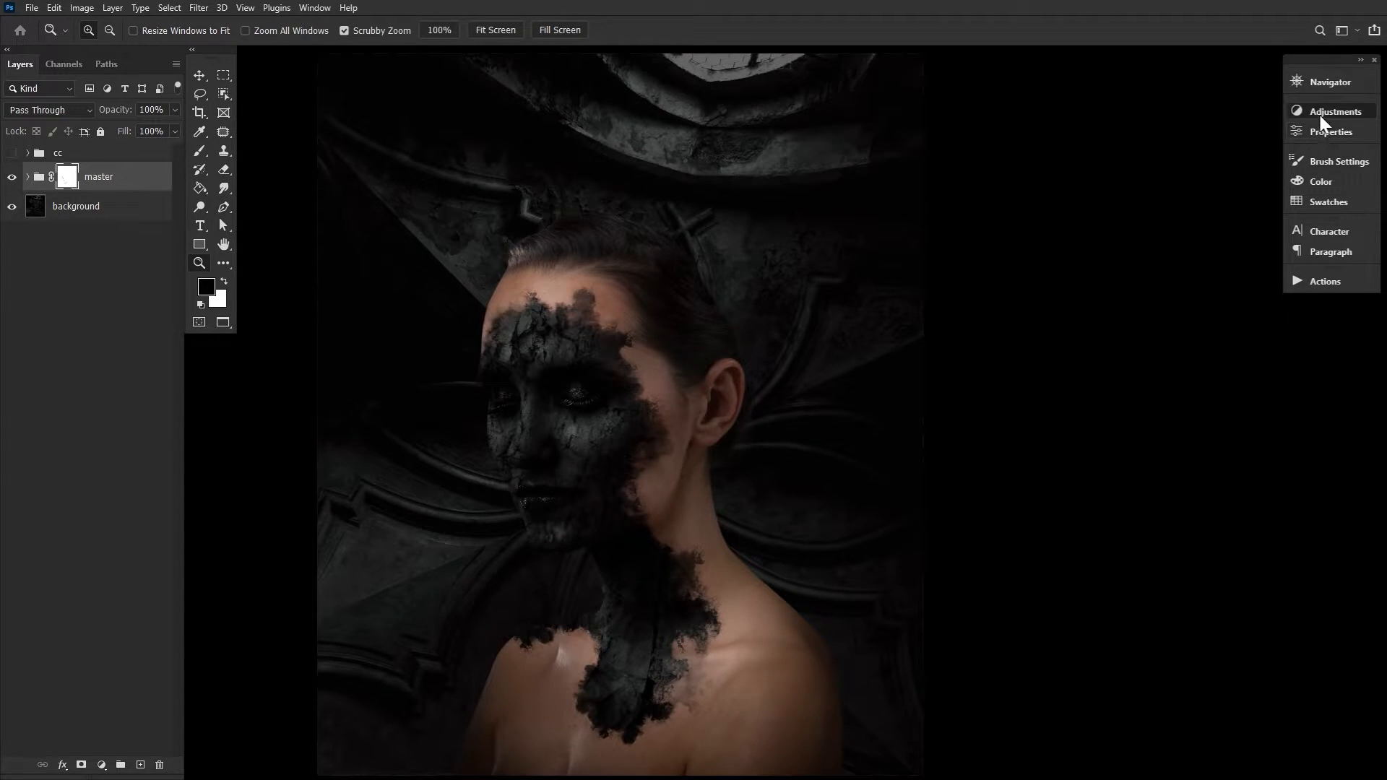
# Add a brightening Curves 4 layer whose Blend If split slider spares the darkest tones, targeting its mask
pyautogui.click(1334, 111)
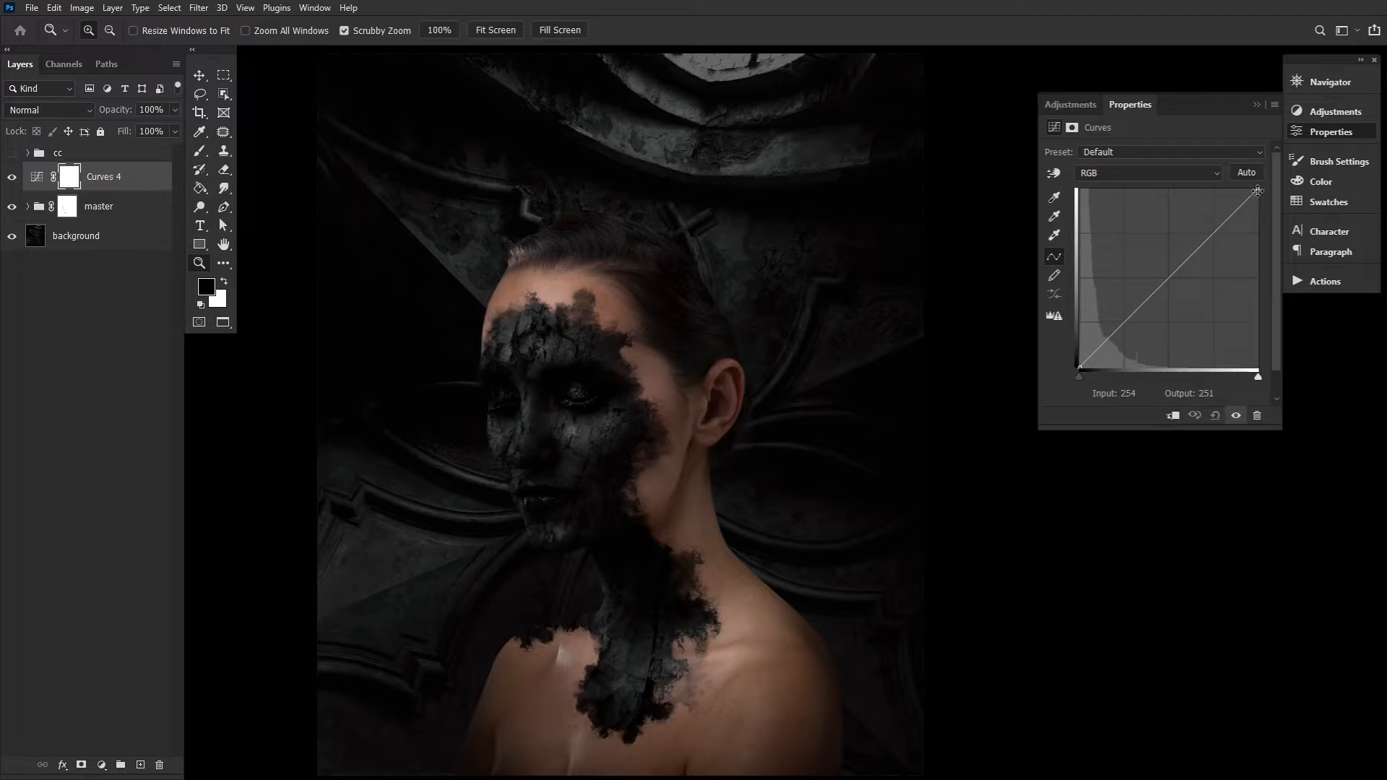
pyautogui.moveTo(1257, 189); pyautogui.dragTo(1217, 189)
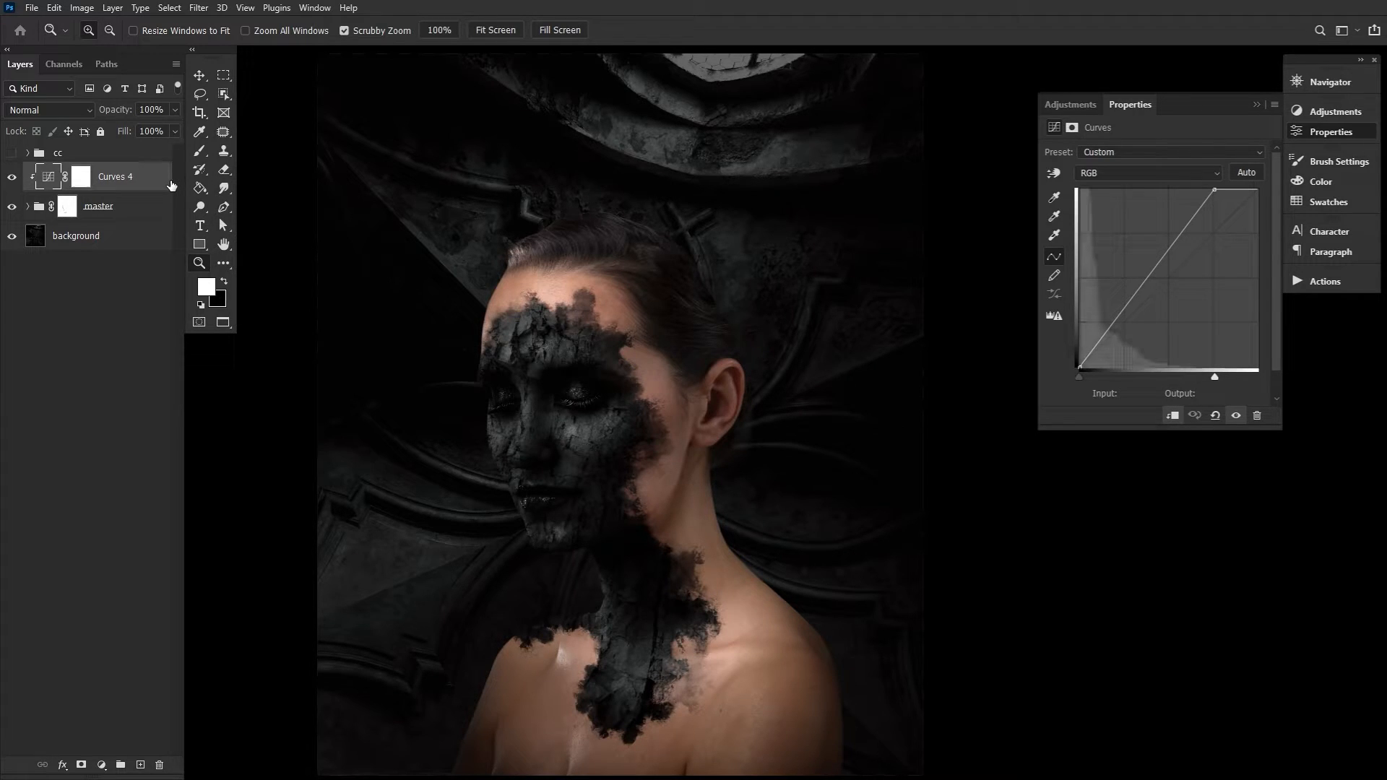
pyautogui.doubleClick(114, 176)
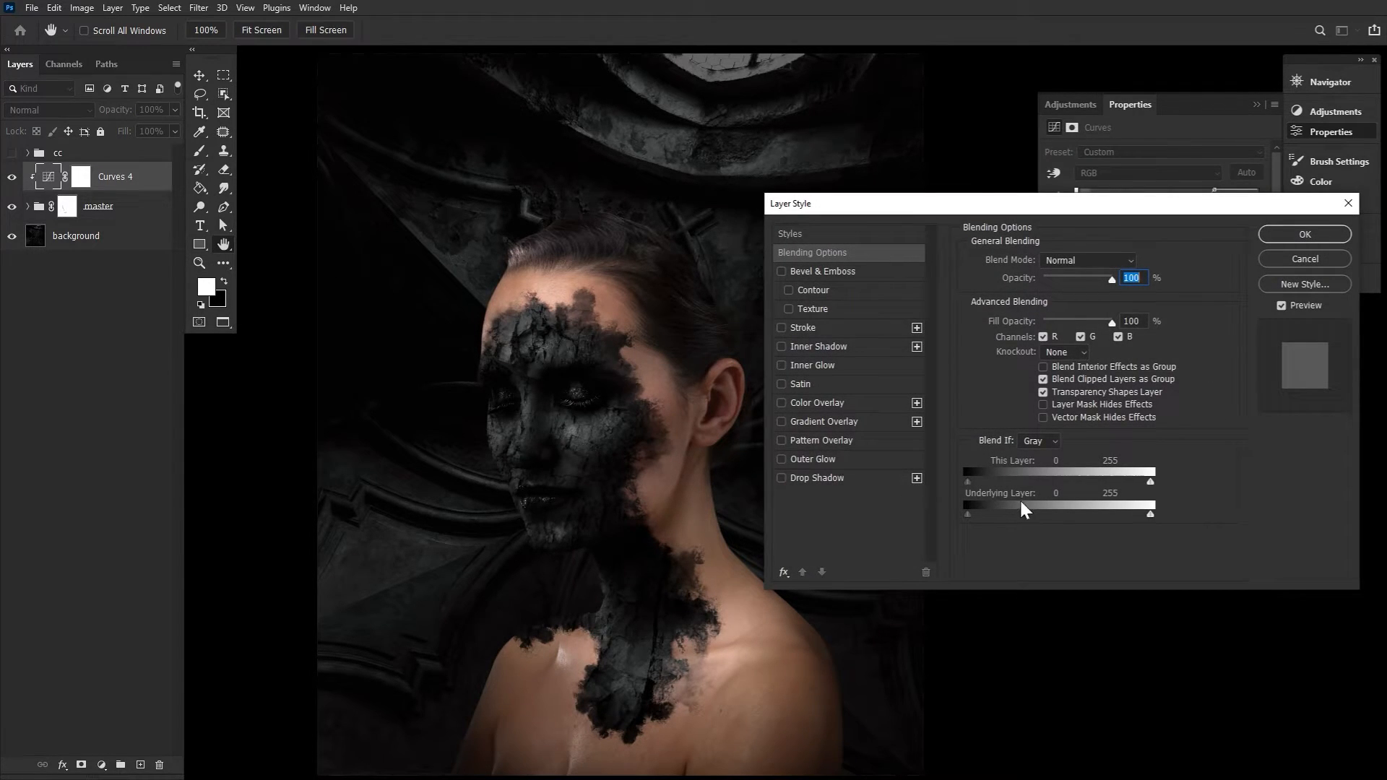
pyautogui.moveTo(966, 512); pyautogui.dragTo(981, 513)
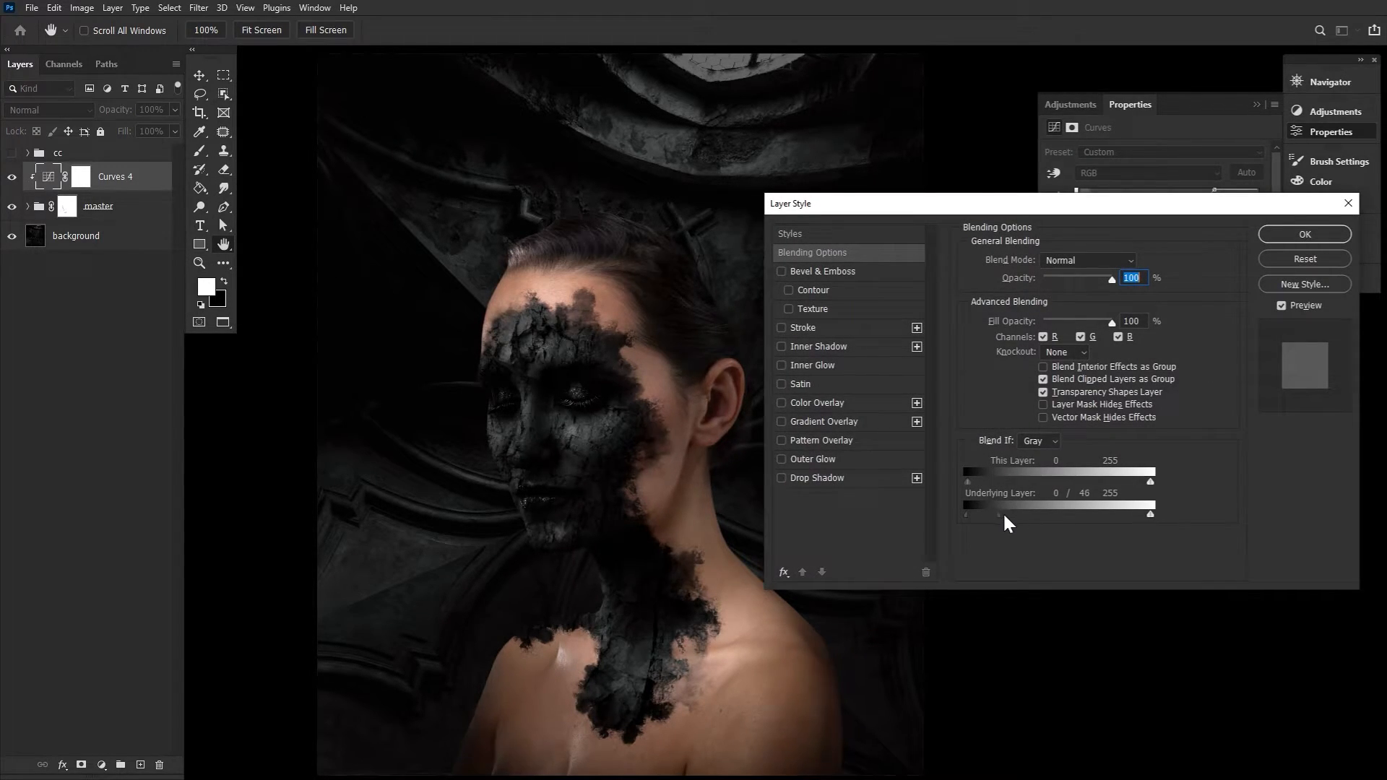
pyautogui.moveTo(980, 515); pyautogui.dragTo(968, 515)
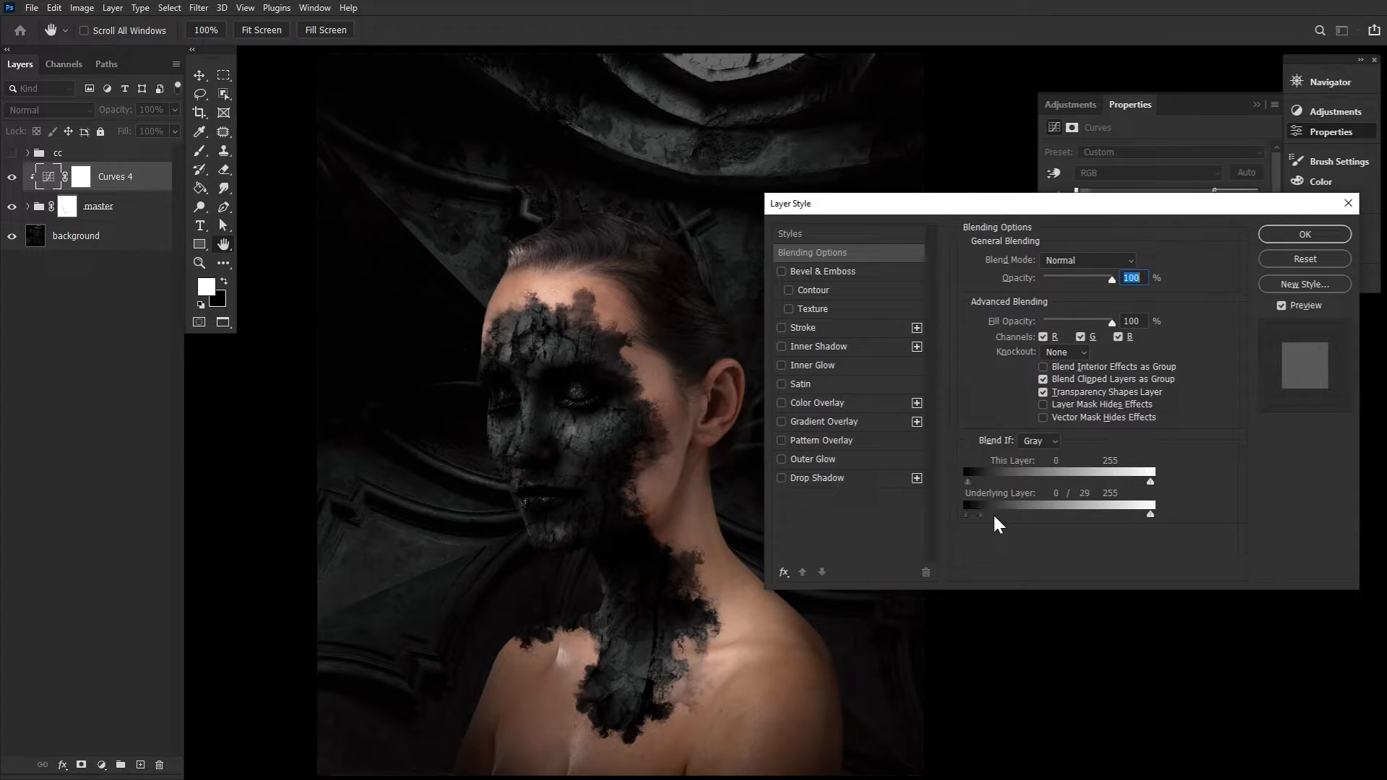
pyautogui.moveTo(976, 512); pyautogui.dragTo(1021, 513)
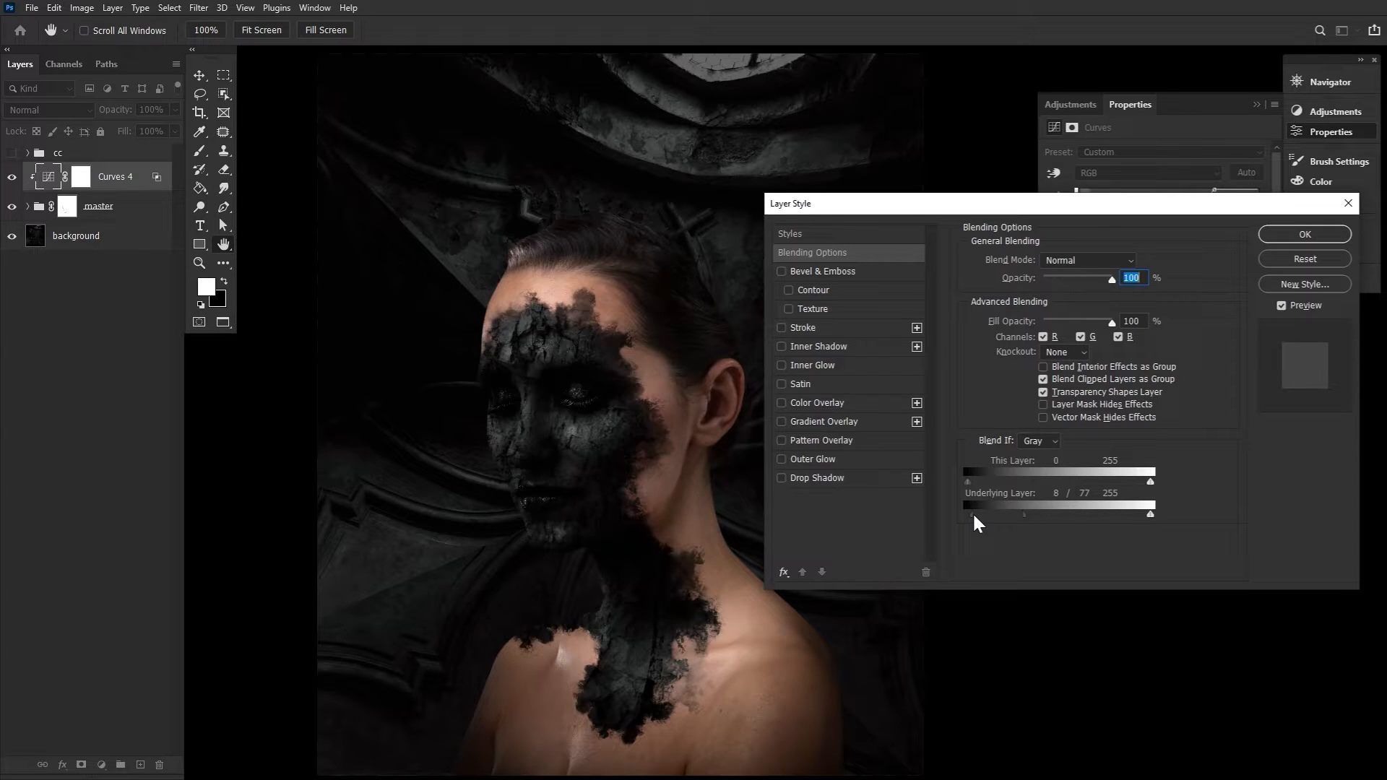
pyautogui.click(1304, 235)
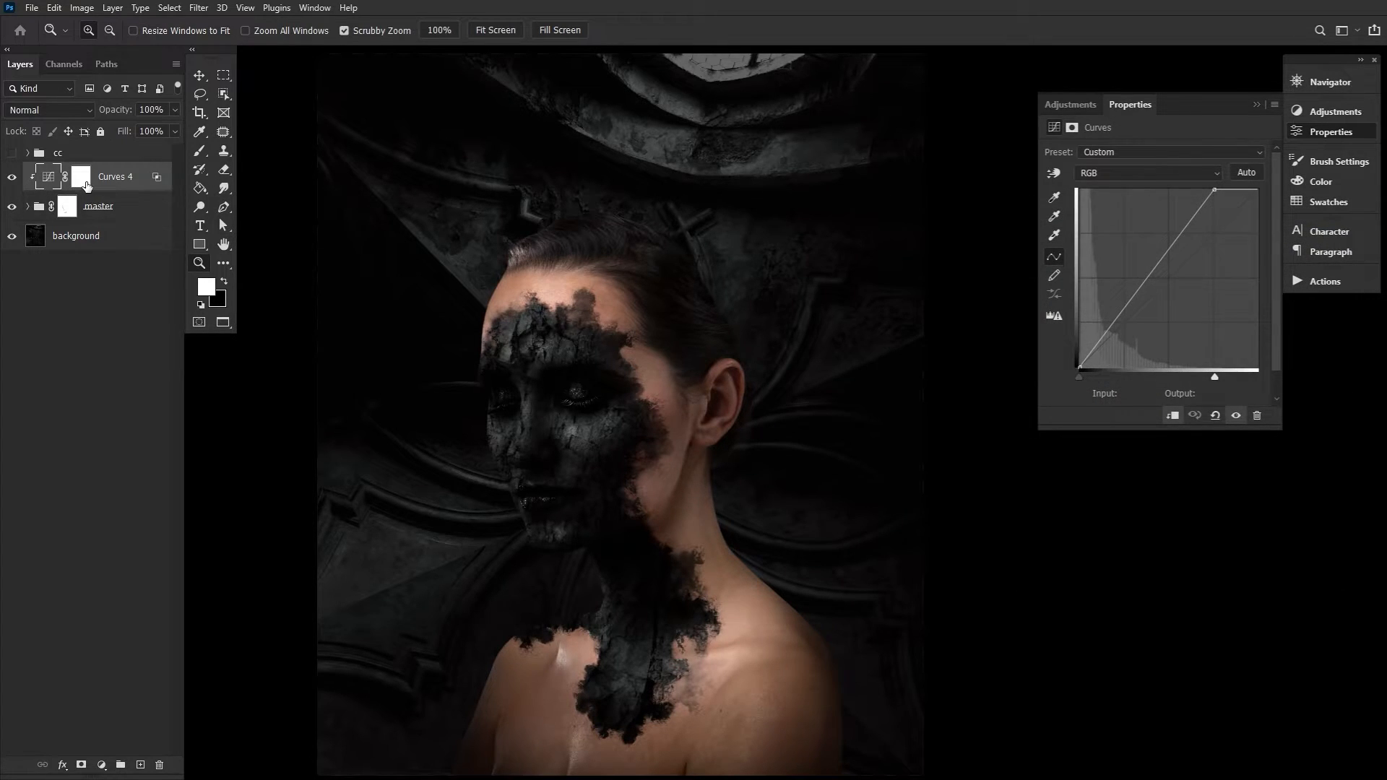
pyautogui.click(80, 177)
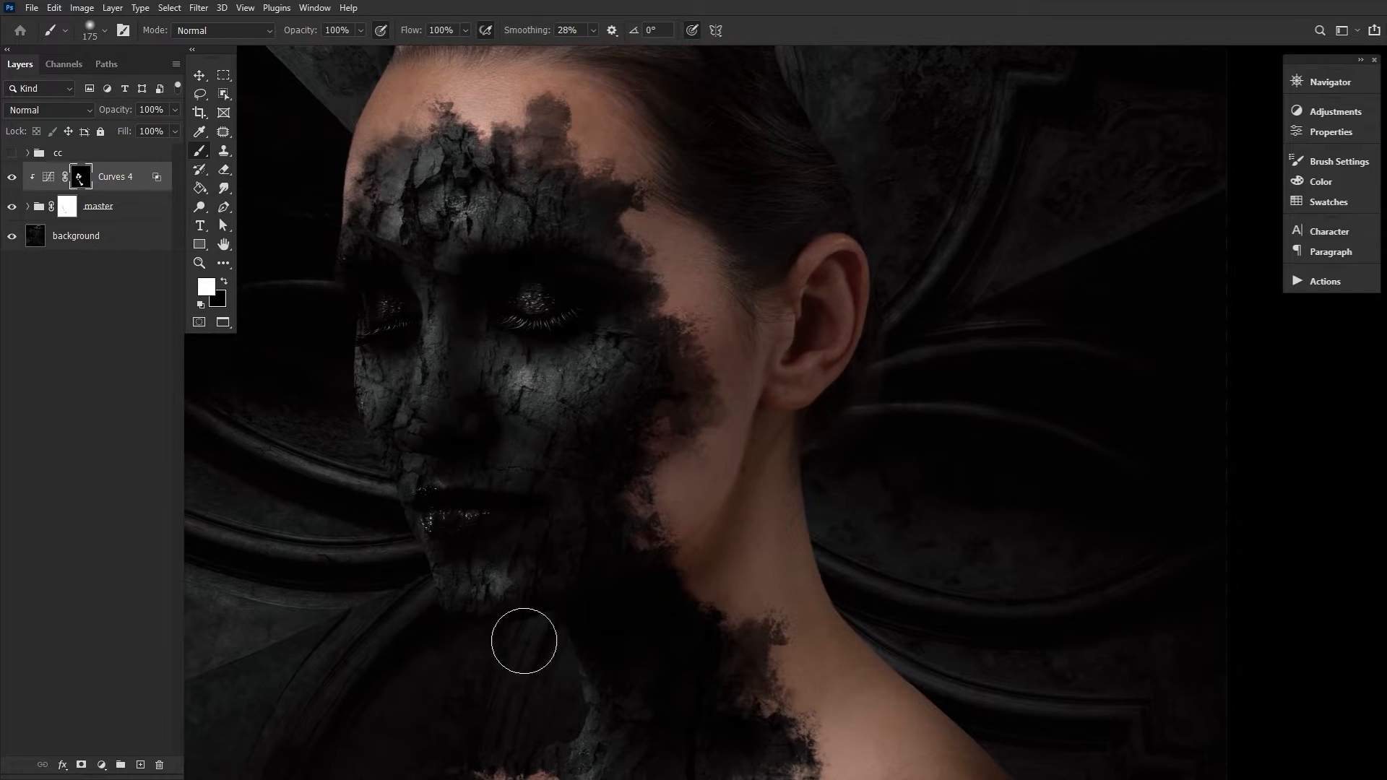
# Load the Curves 4 mask as a selection and adjust the Curves settings
pyautogui.rightClick(79, 176)
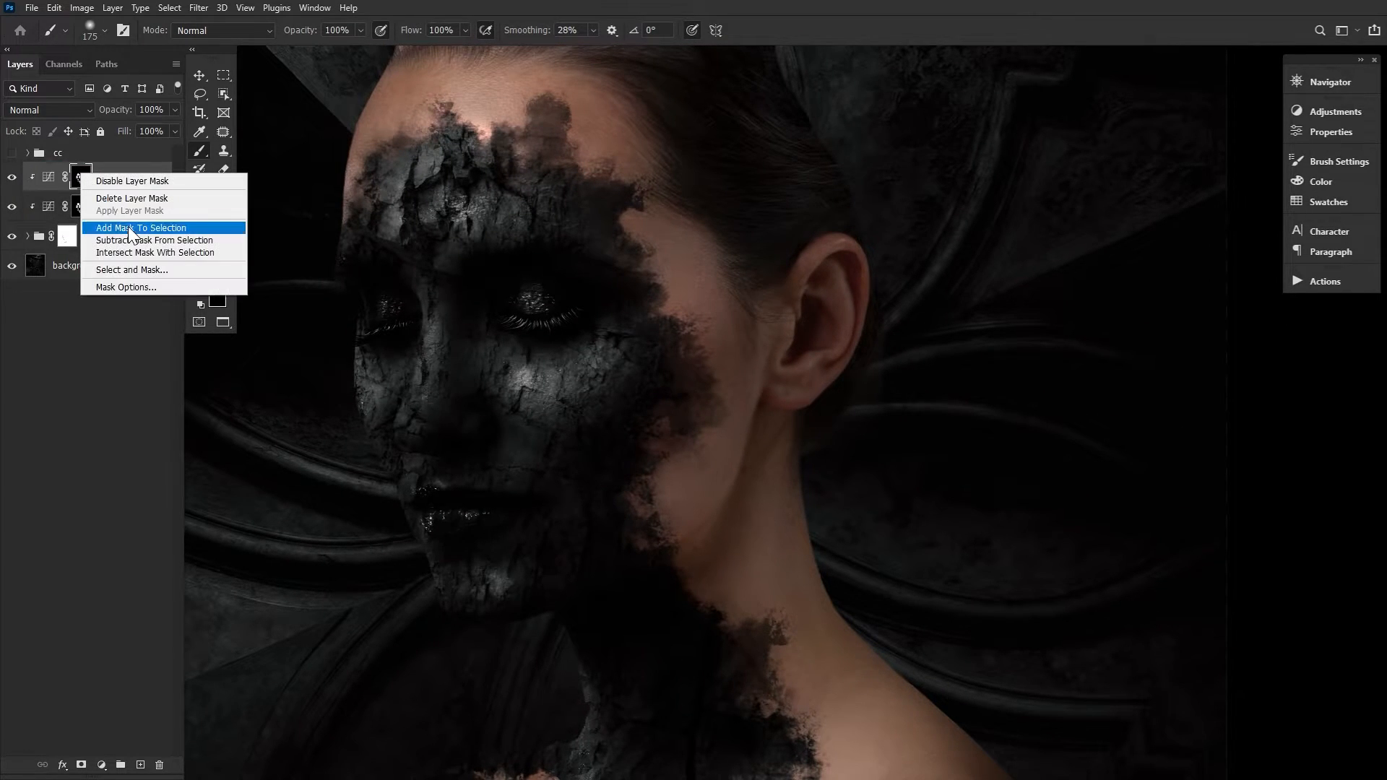
pyautogui.click(144, 228)
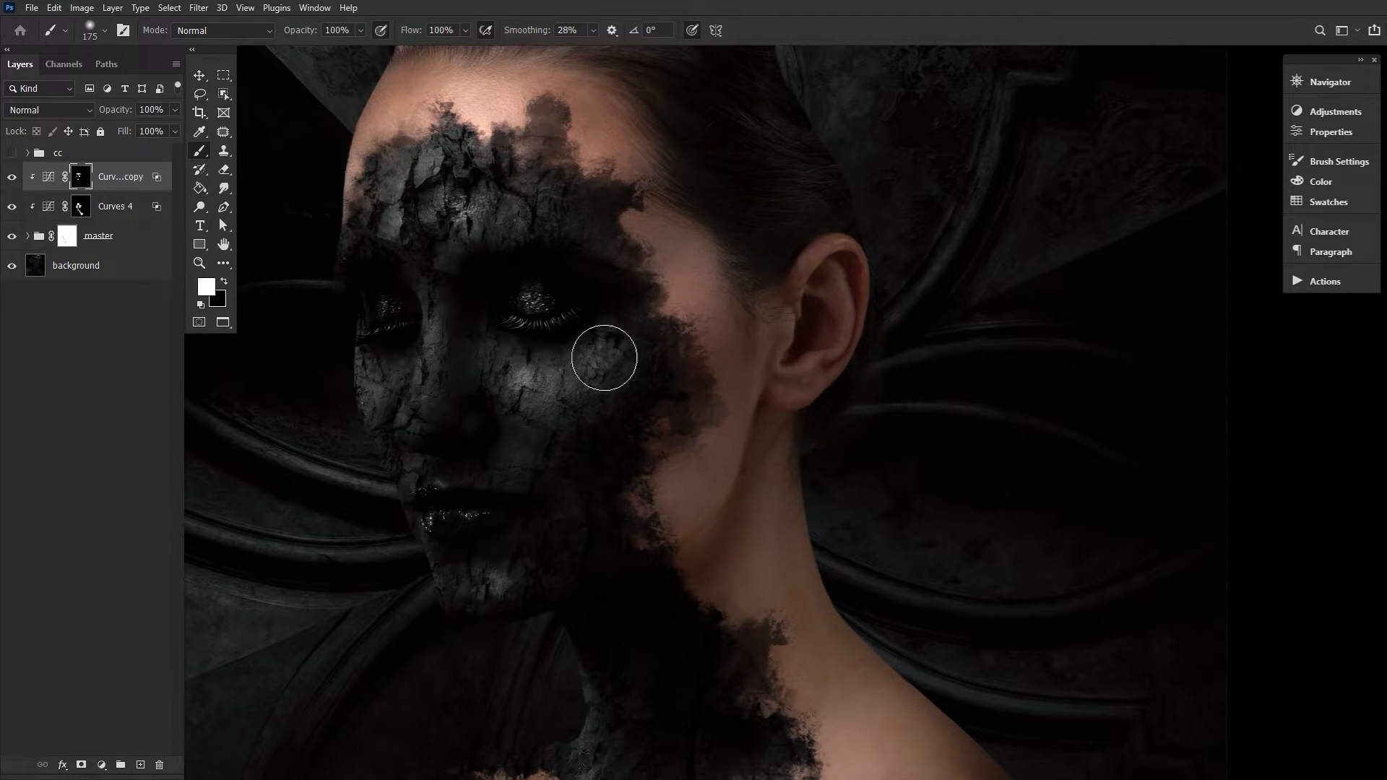
pyautogui.scroll(-3)
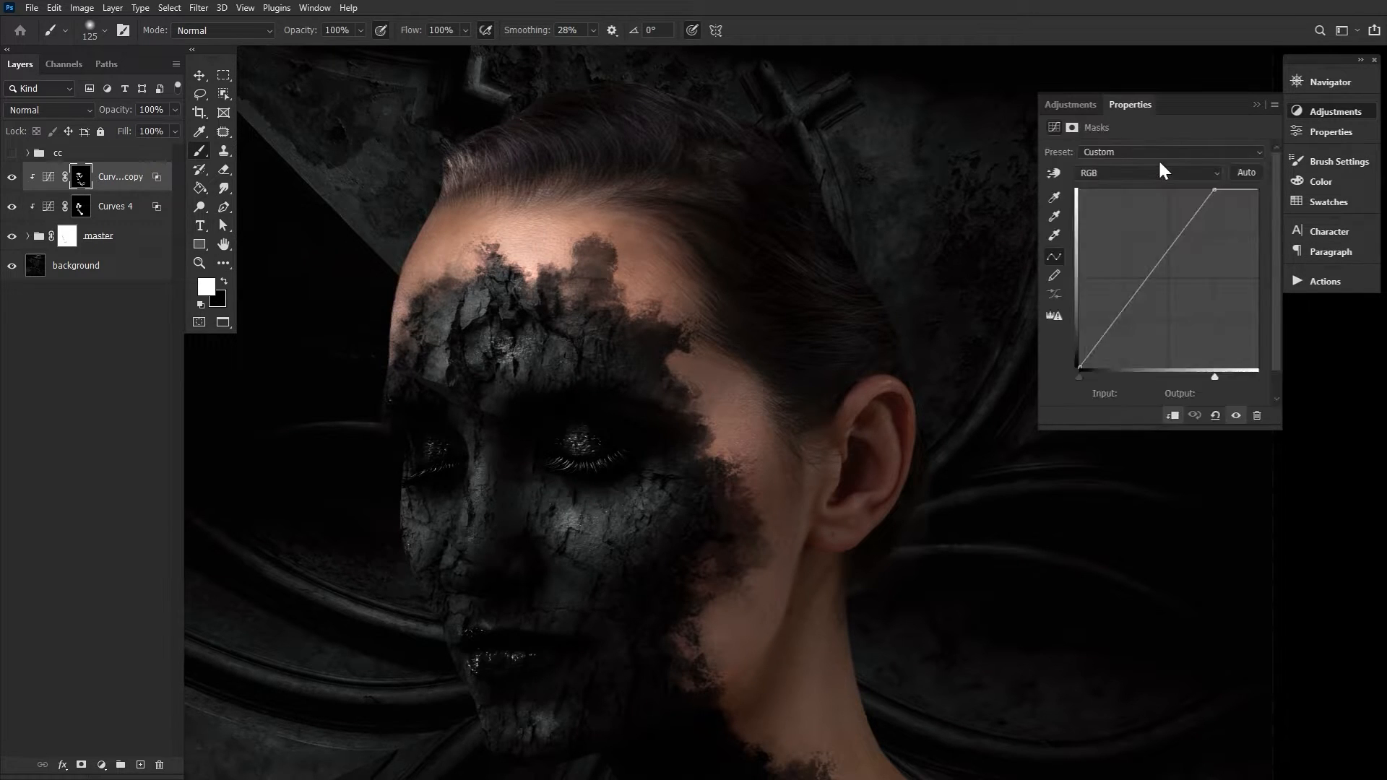
pyautogui.click(1191, 152)
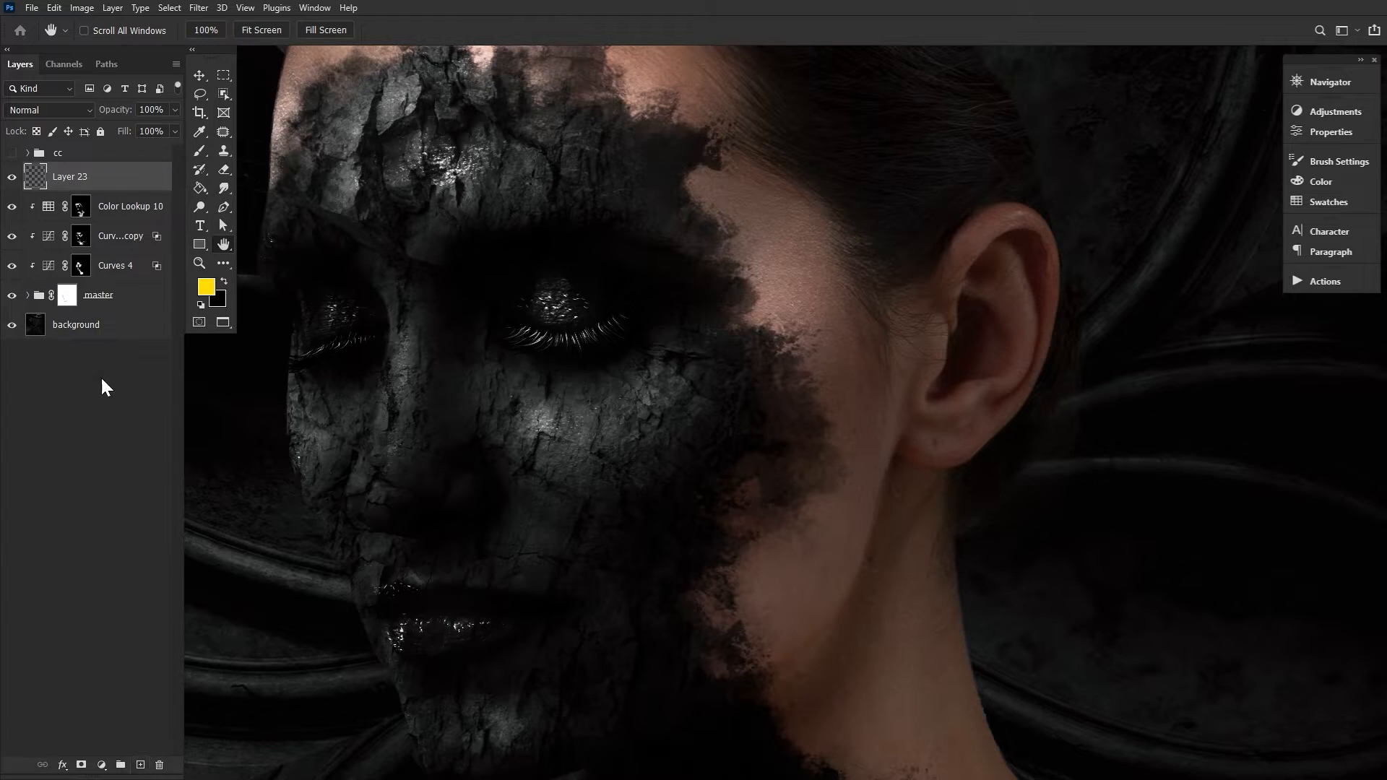
# Give Layer 23 a Screen-mode orange Outer Glow with size about 21 px
pyautogui.click(47, 110)
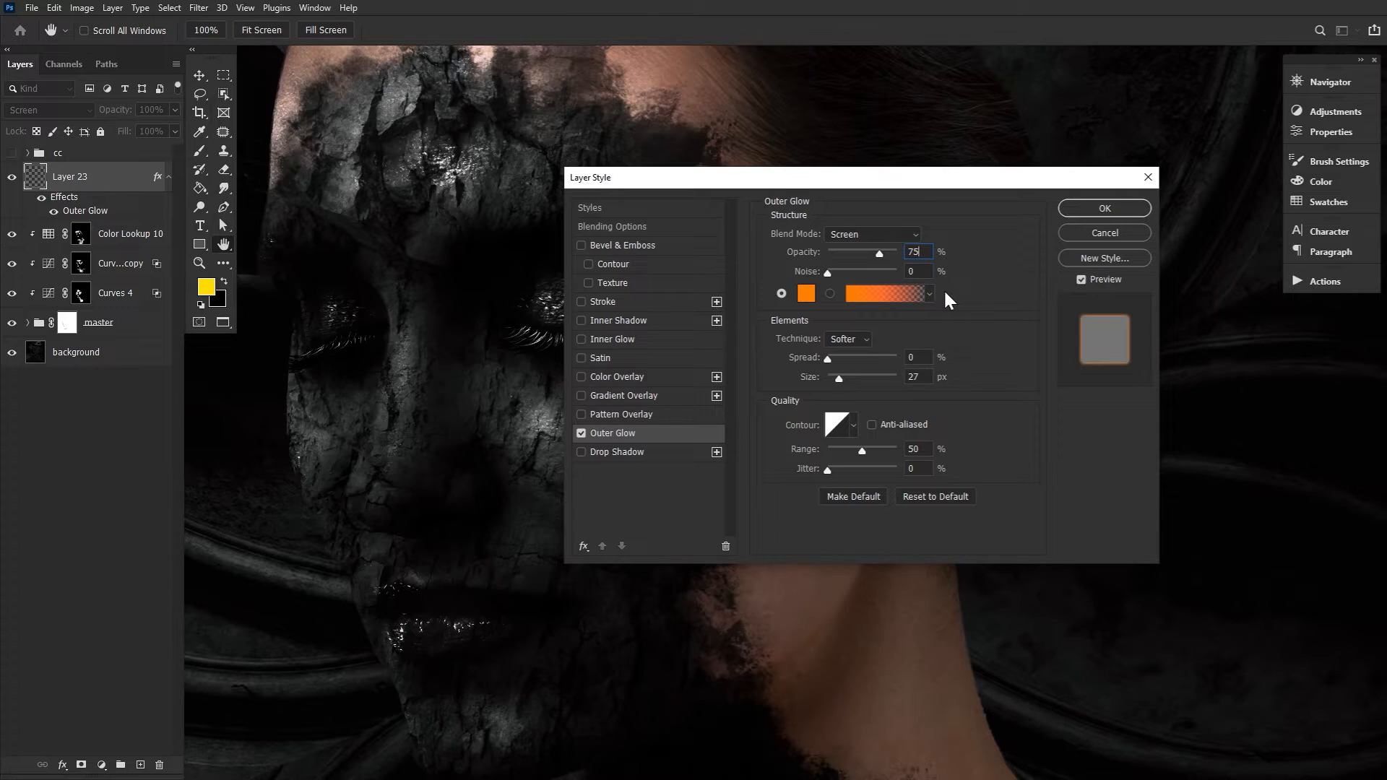
pyautogui.moveTo(958, 392)
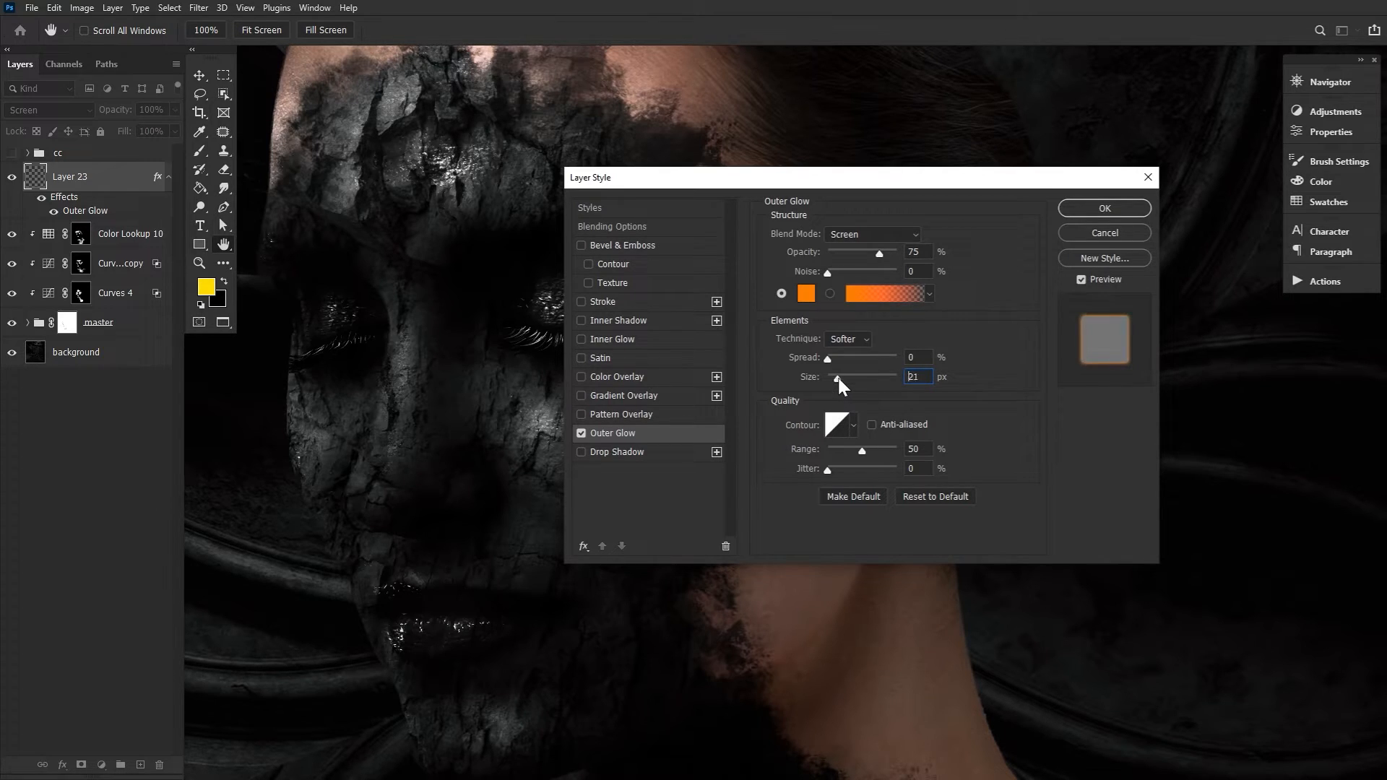
pyautogui.moveTo(836, 377); pyautogui.dragTo(854, 377)
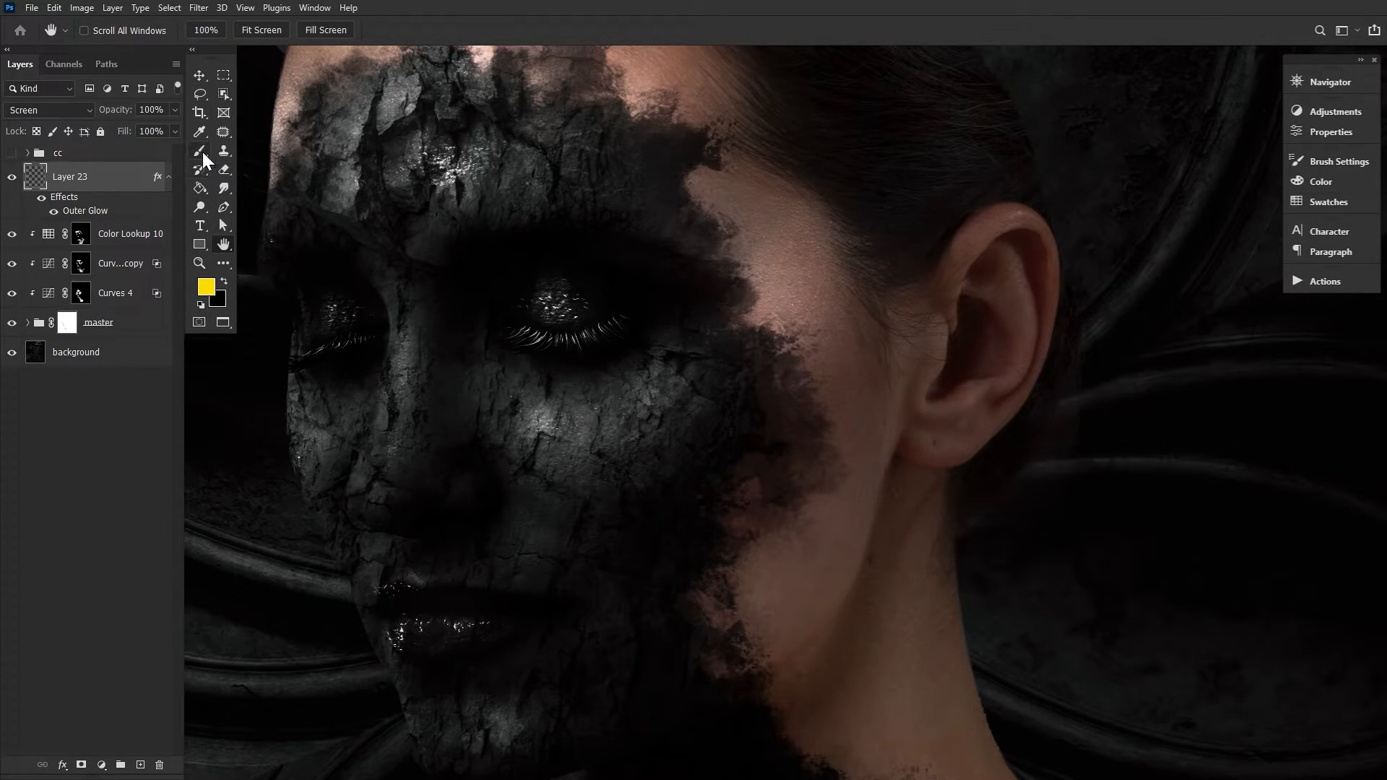
# Pick a soft round brush tip and enable Shape Dynamics and Scattering in Brush Settings
pyautogui.click(200, 150)
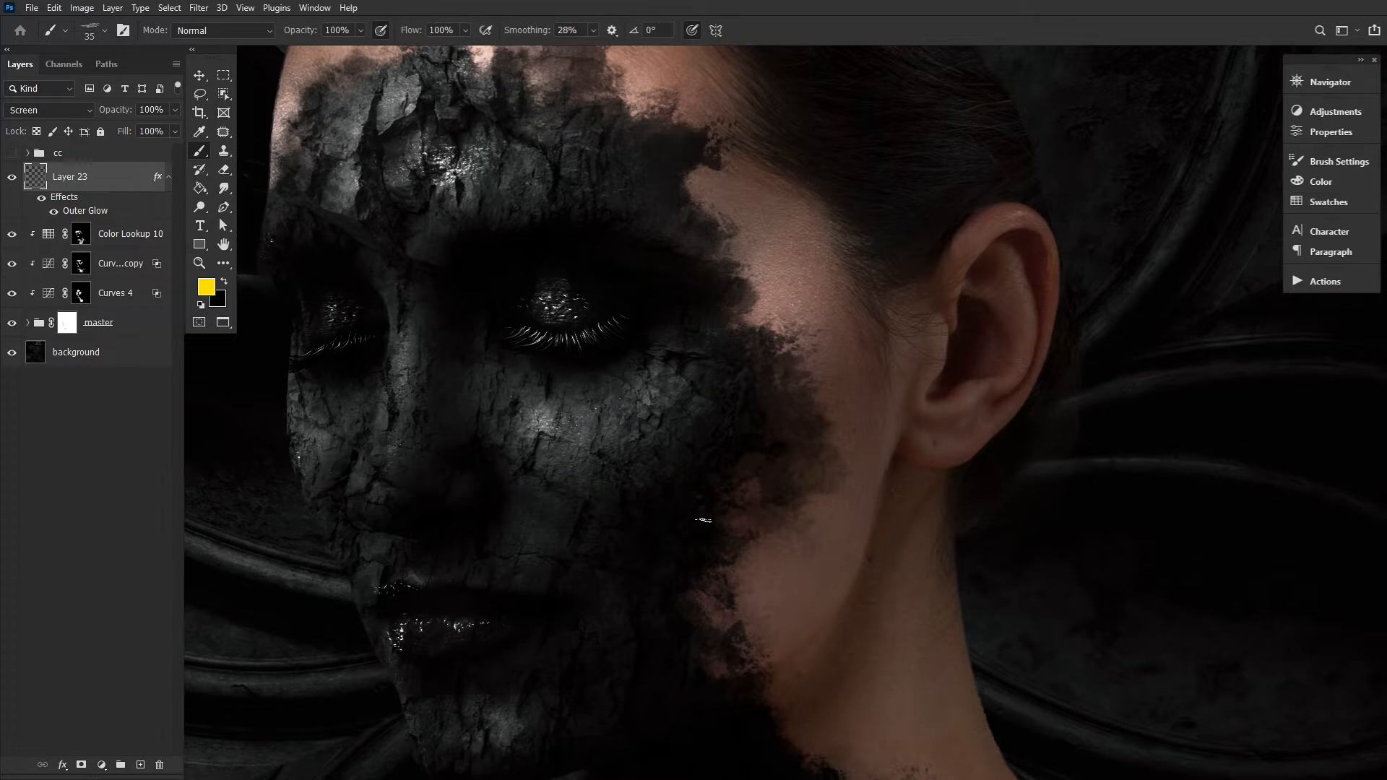
pyautogui.click(106, 30)
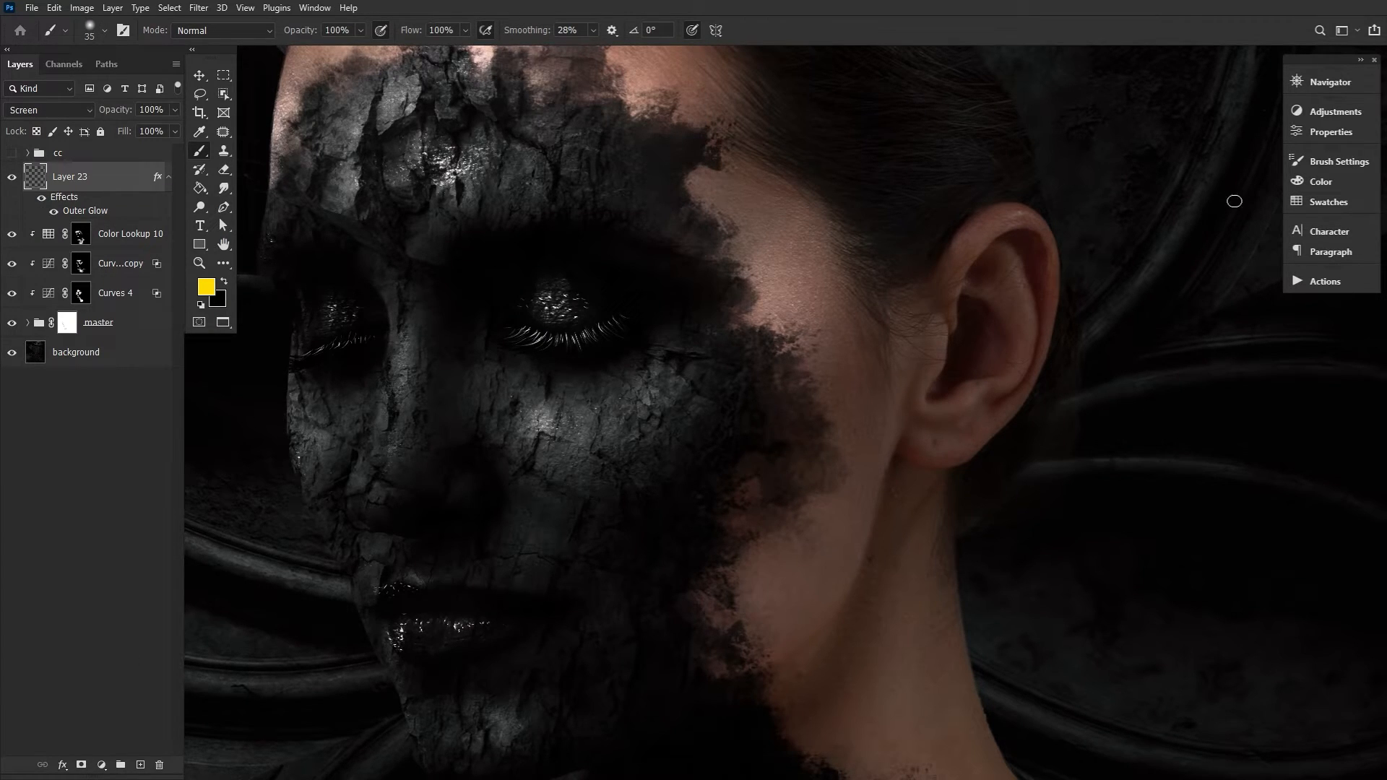
pyautogui.click(1340, 162)
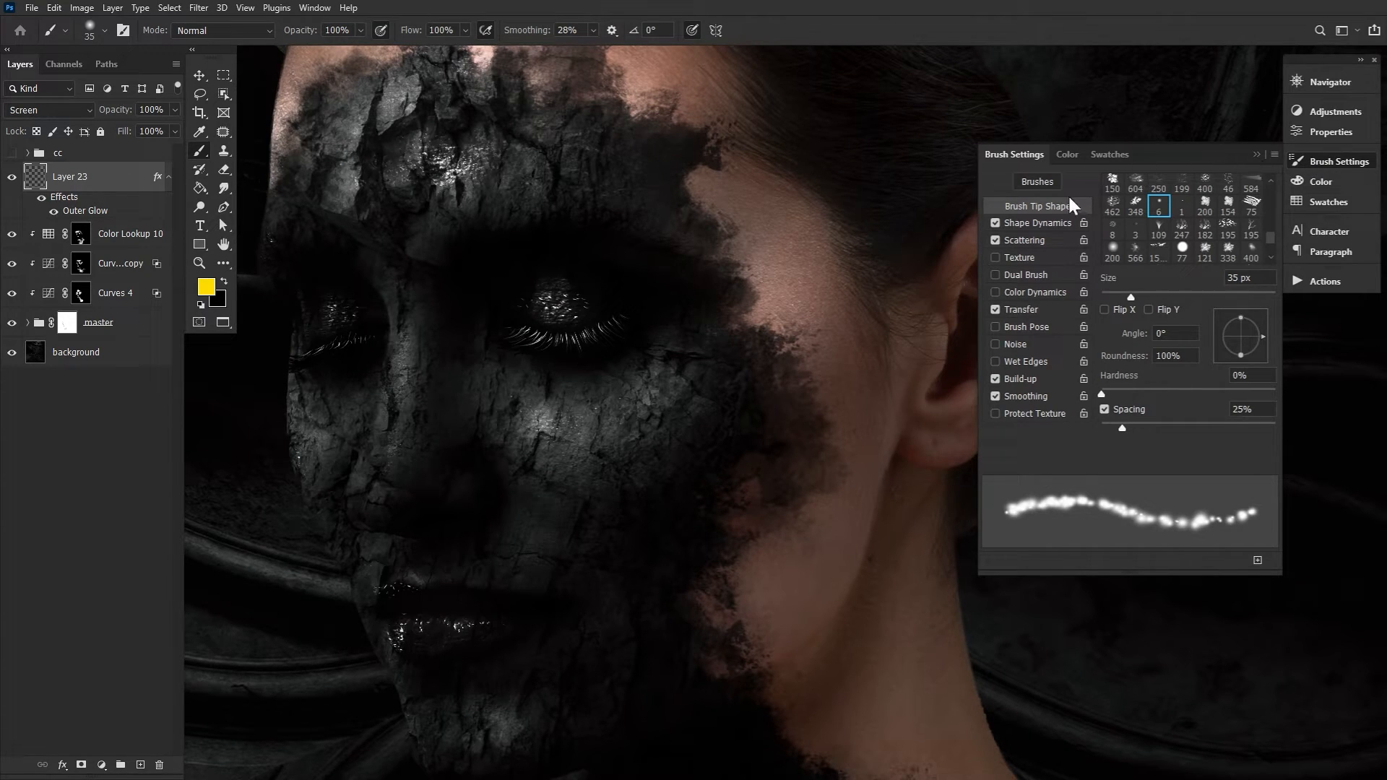
pyautogui.click(1037, 222)
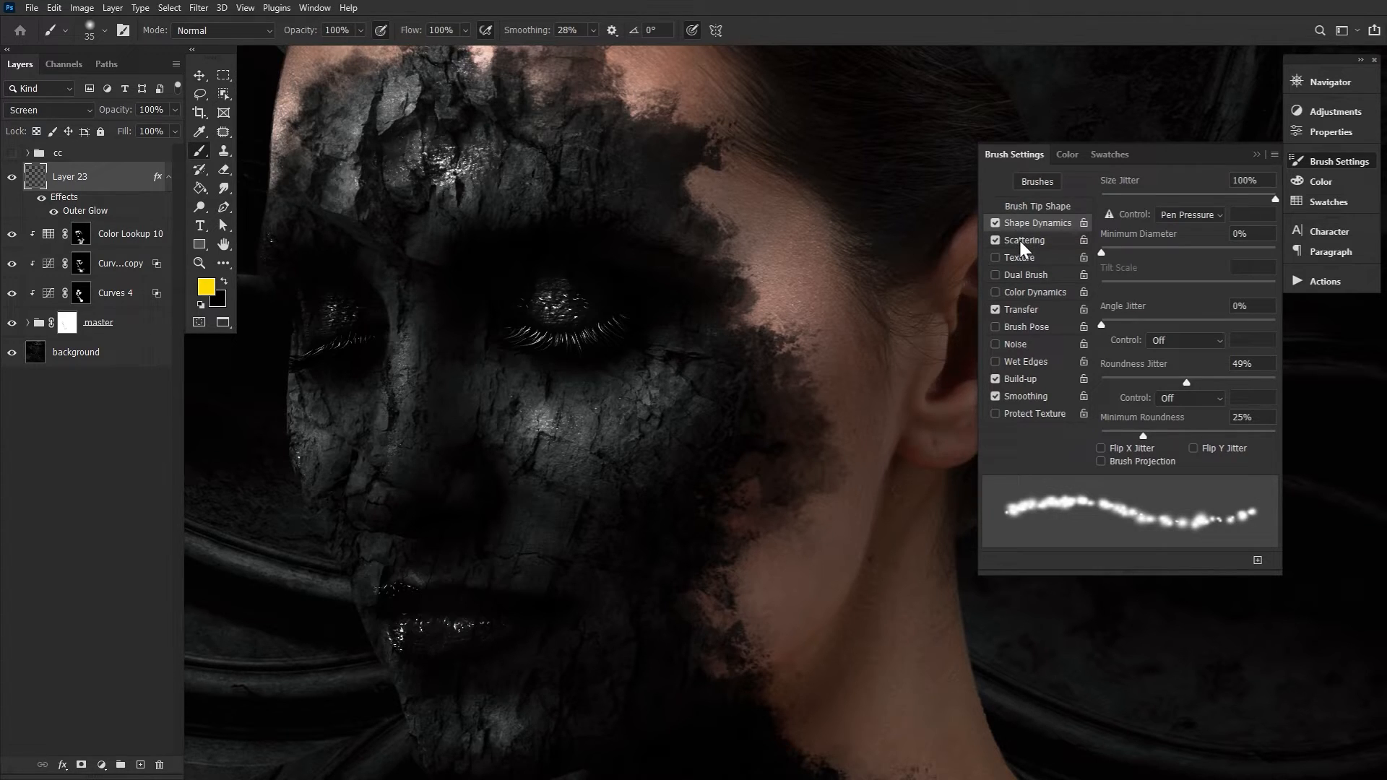
pyautogui.click(1024, 240)
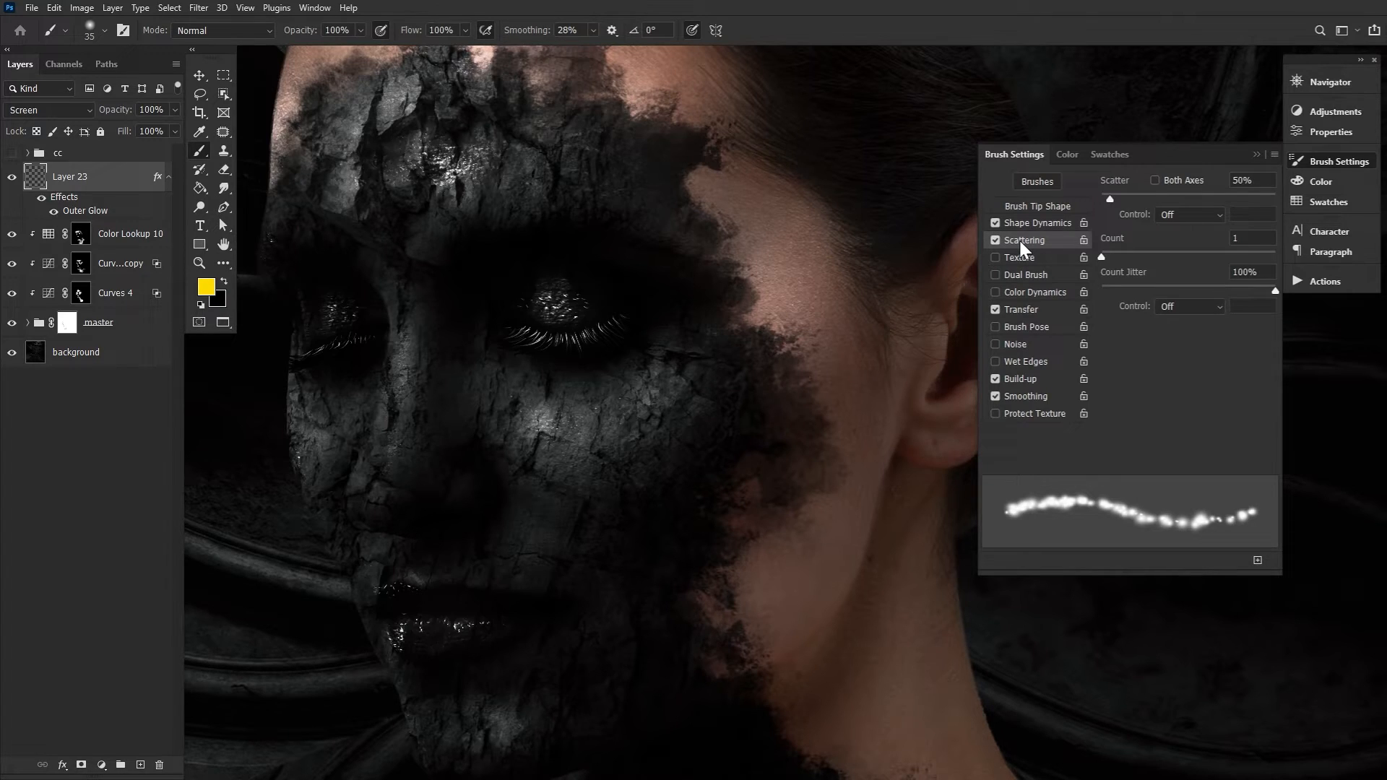
pyautogui.moveTo(1261, 561)
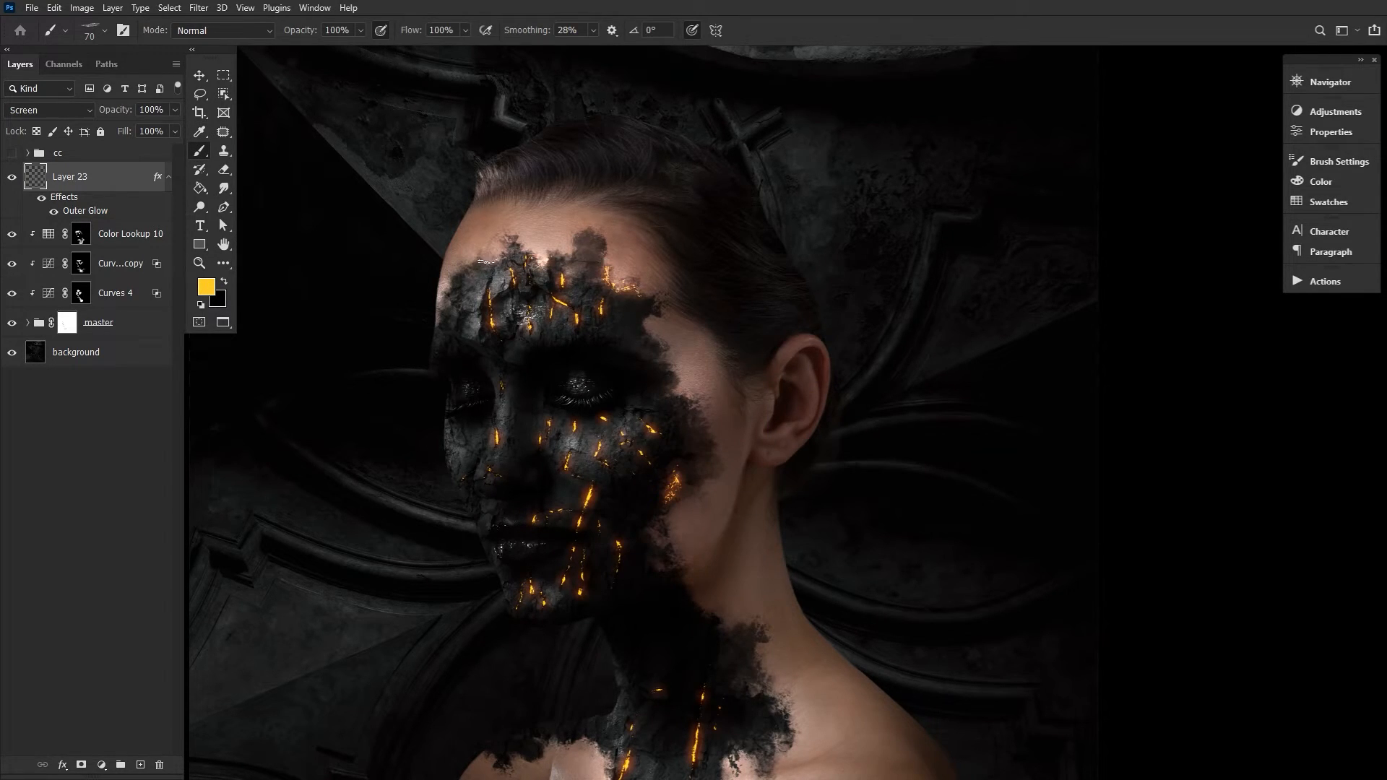
# Paint a yellow-orange ember into the neck cracks on Layer 23
pyautogui.scroll(-3)
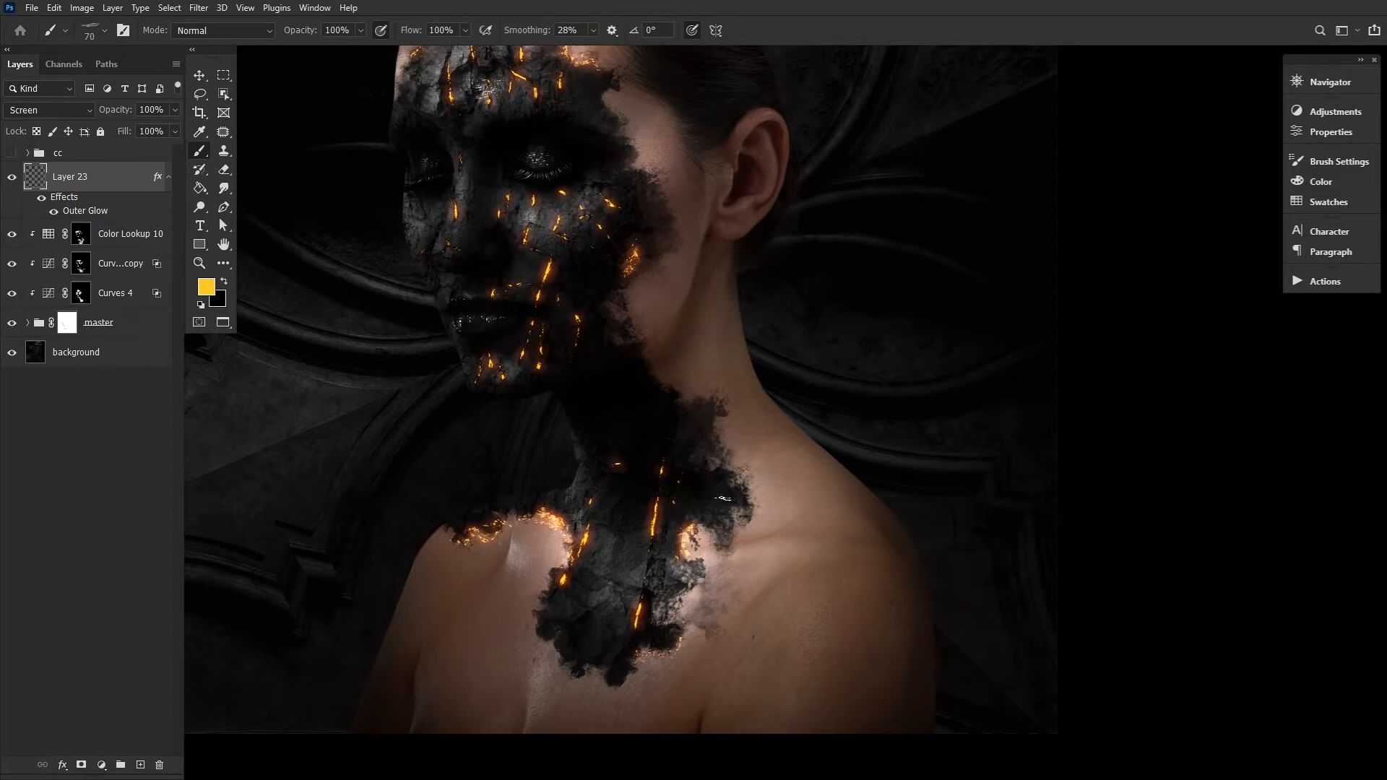
pyautogui.click(28, 322)
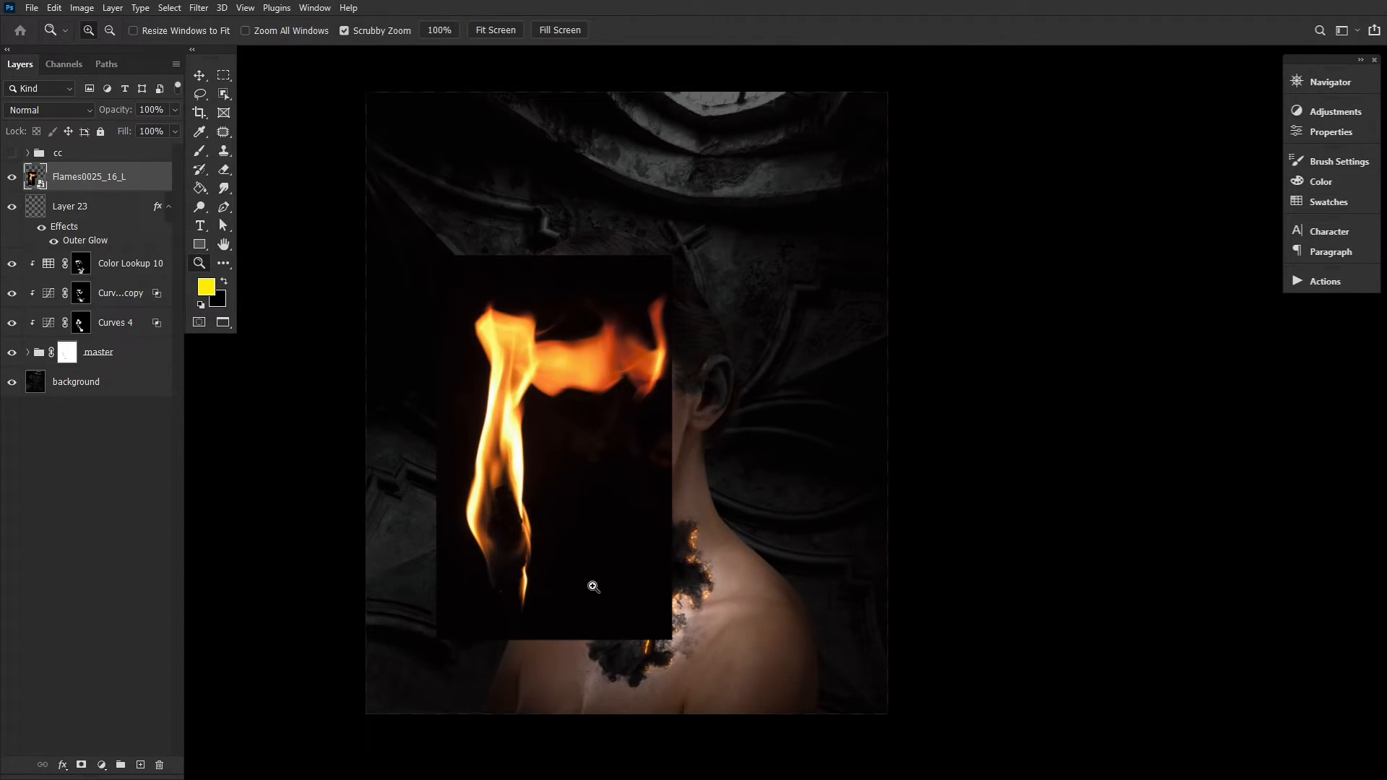
# Set the flames layer to Screen blending and position it beside the head
pyautogui.click(199, 75)
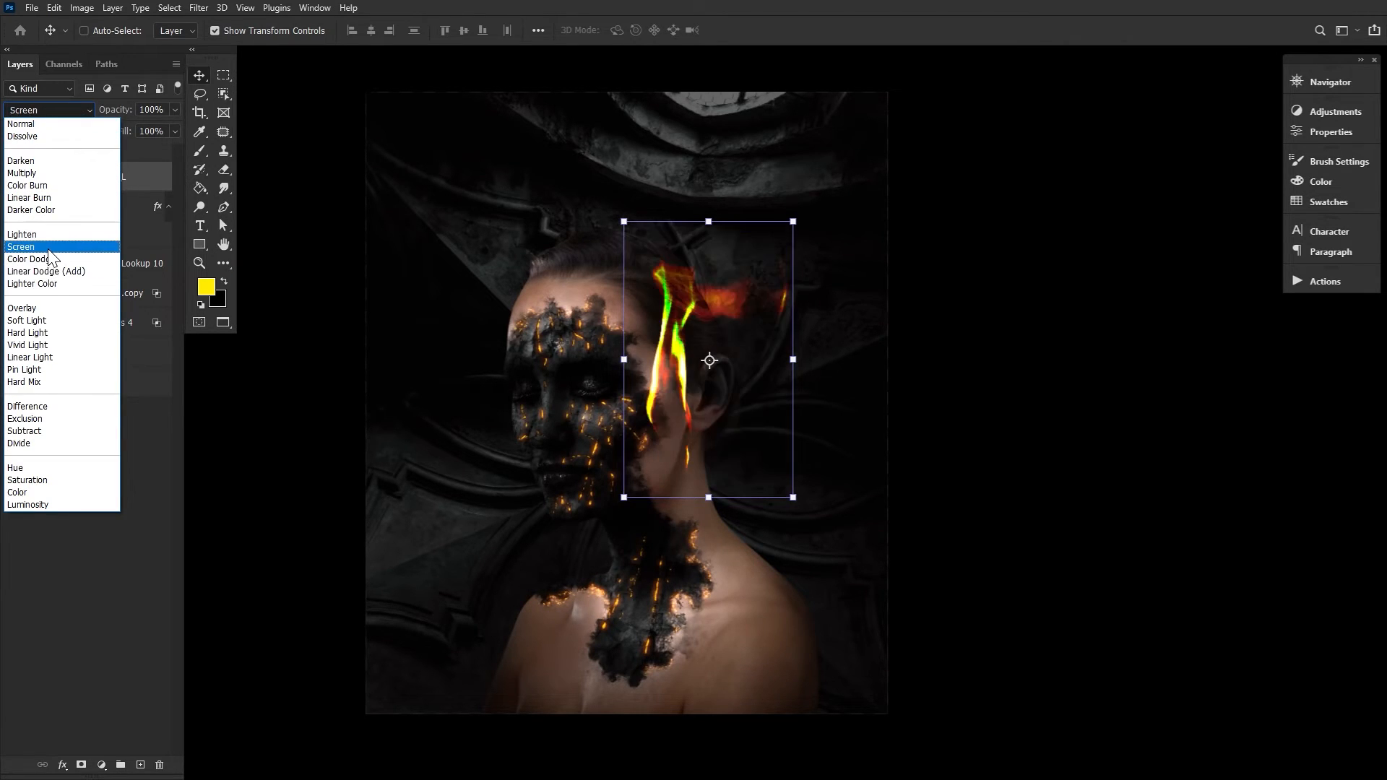
pyautogui.click(20, 246)
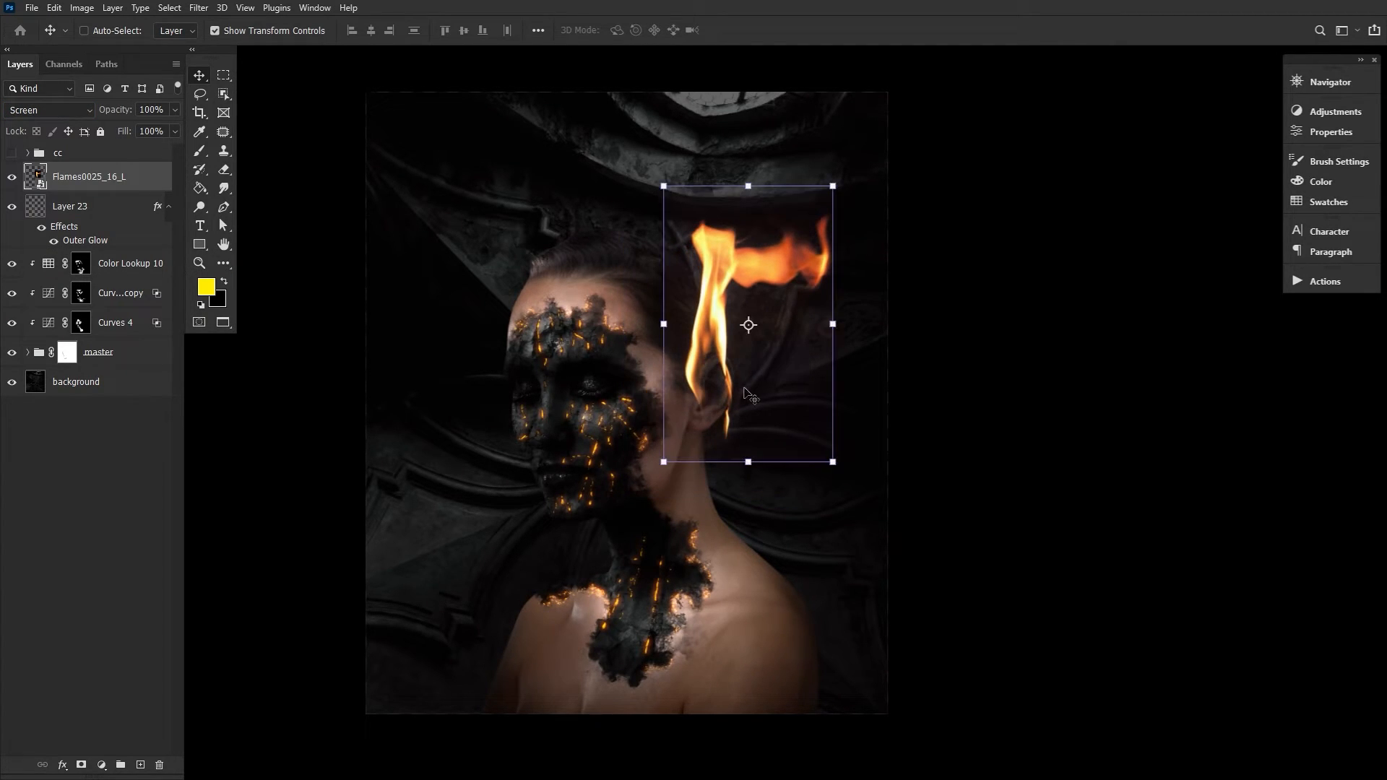
pyautogui.click(75, 8)
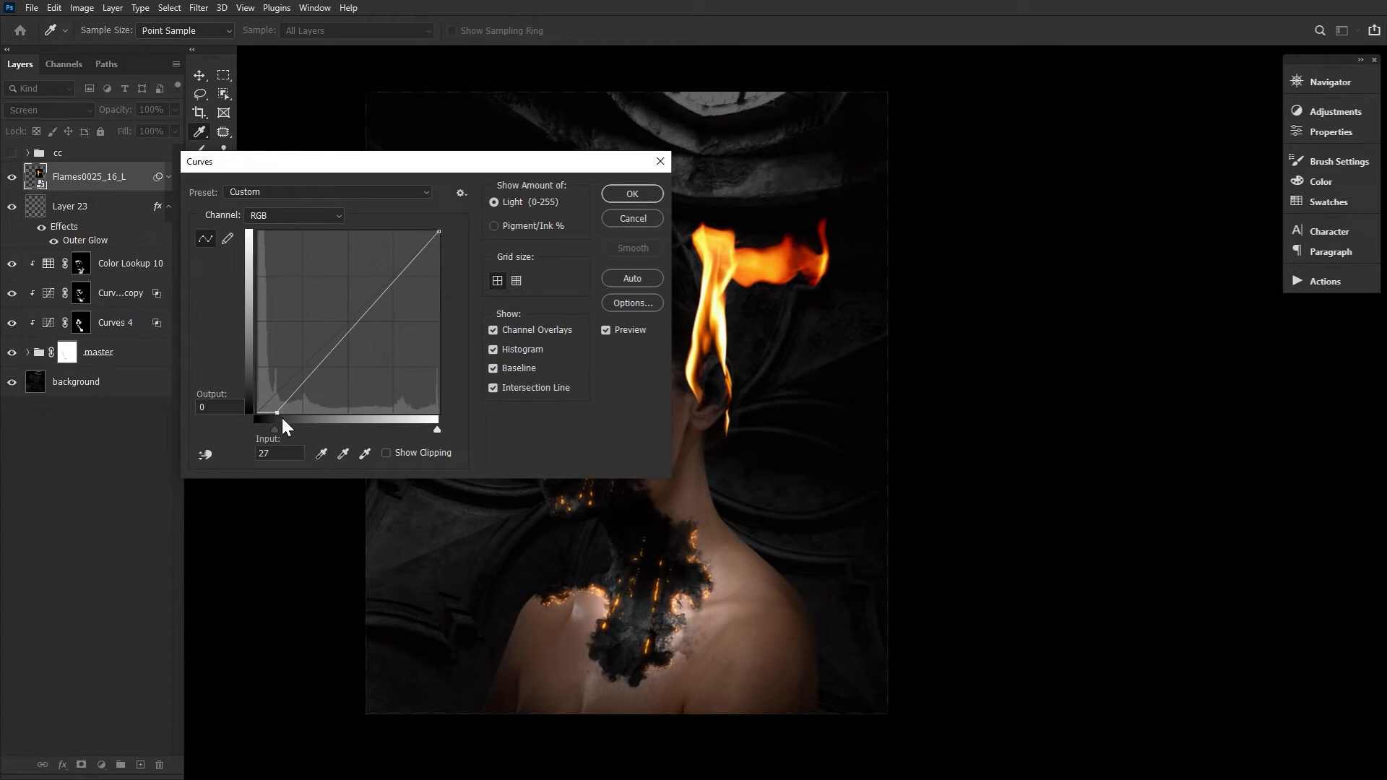
# Move the flame layer's Curves black point slightly right to darken its haze
pyautogui.moveTo(283, 416); pyautogui.dragTo(265, 416)
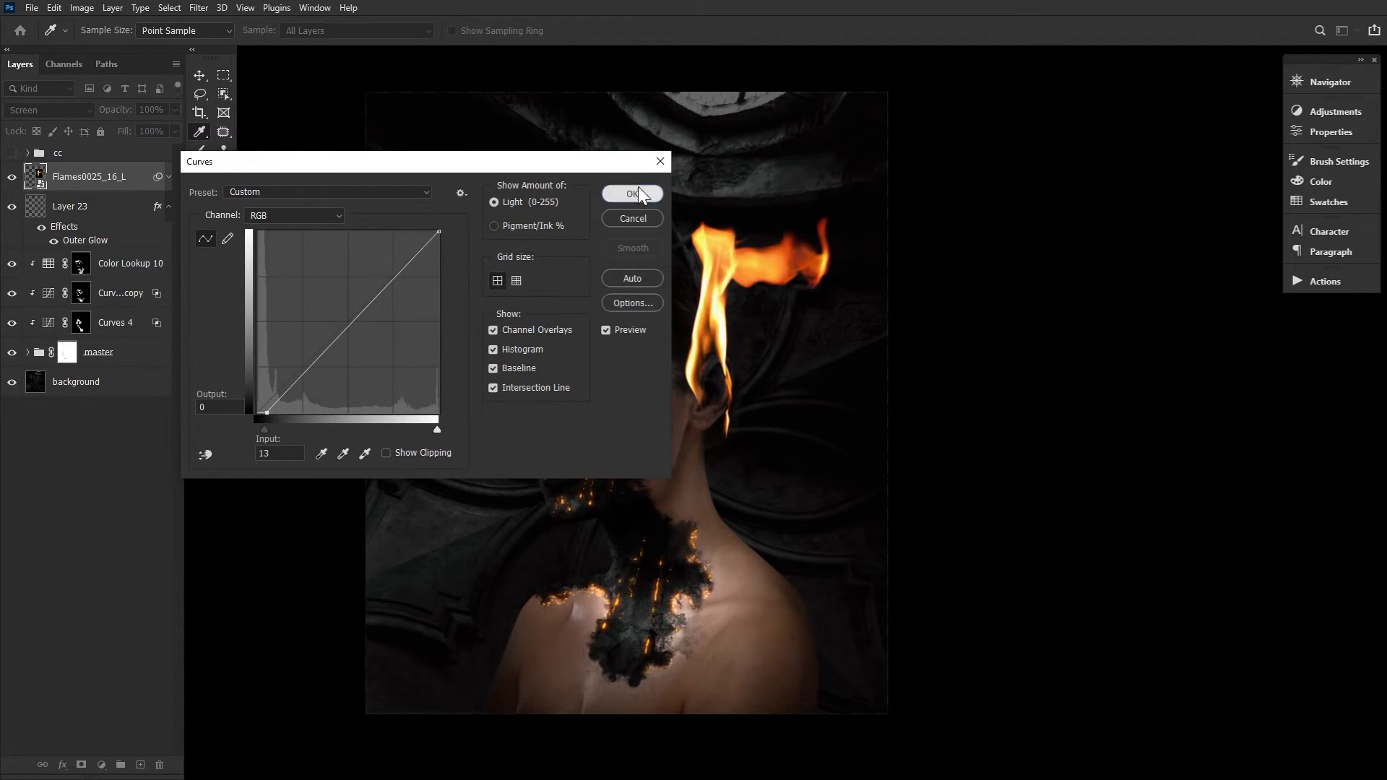
pyautogui.click(632, 194)
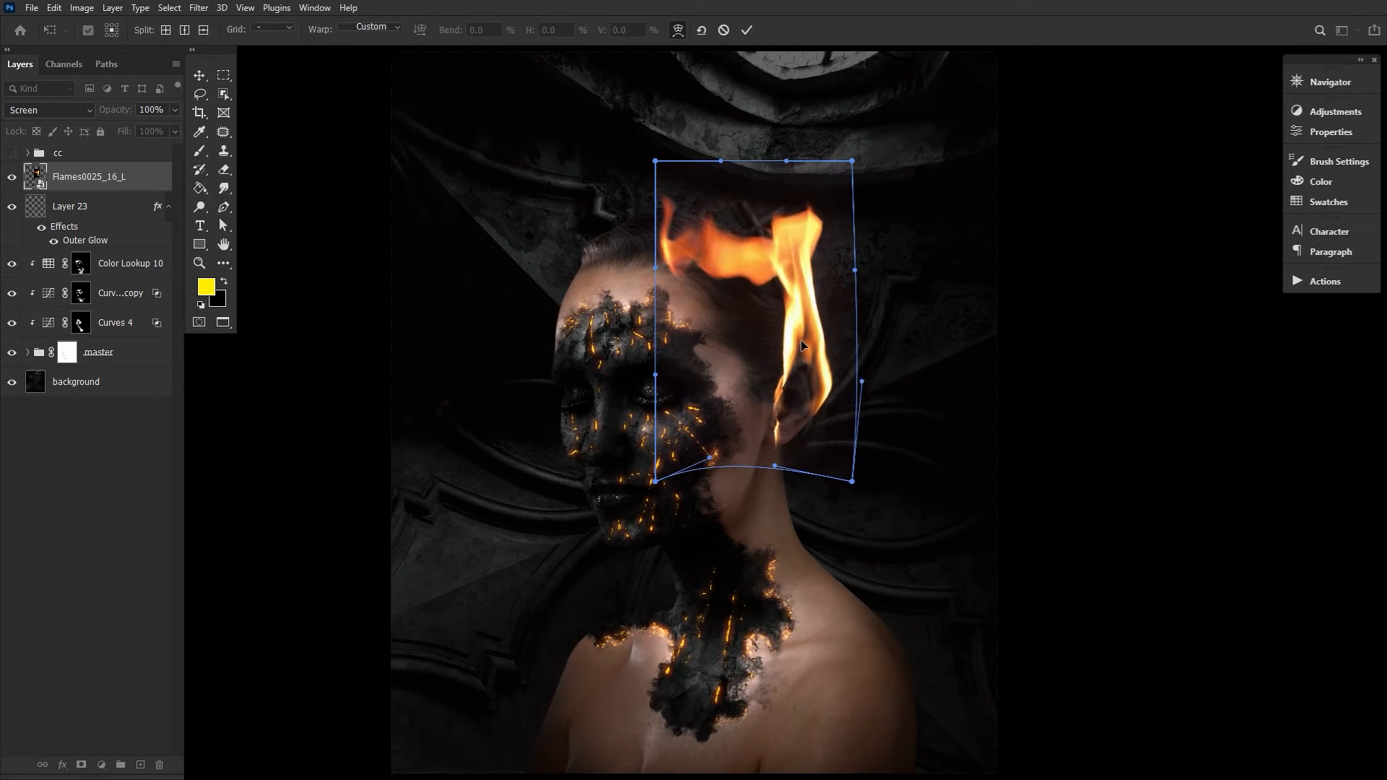
# Drag the warp points up so the flame's tip curls over the head, then commit
pyautogui.moveTo(655, 161); pyautogui.dragTo(655, 158)
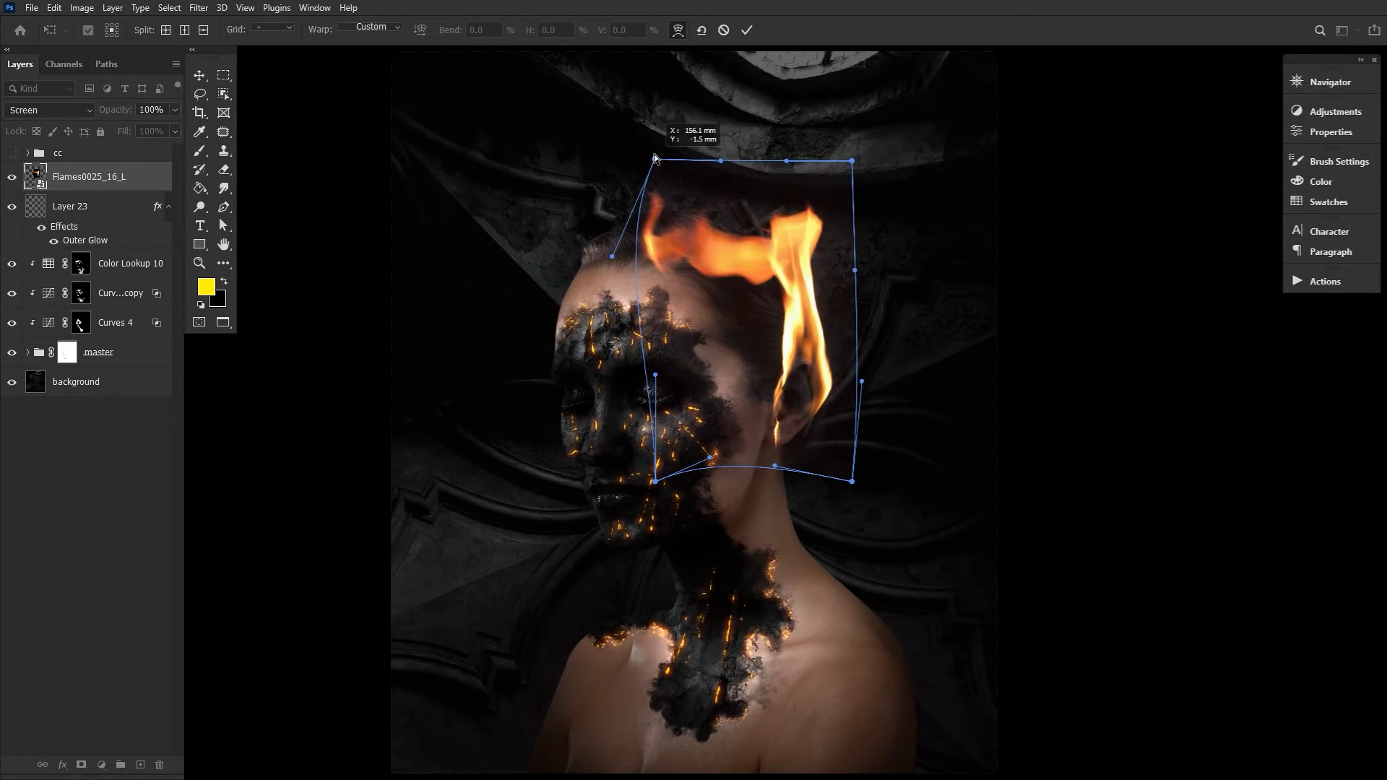
pyautogui.moveTo(655, 161); pyautogui.dragTo(684, 111)
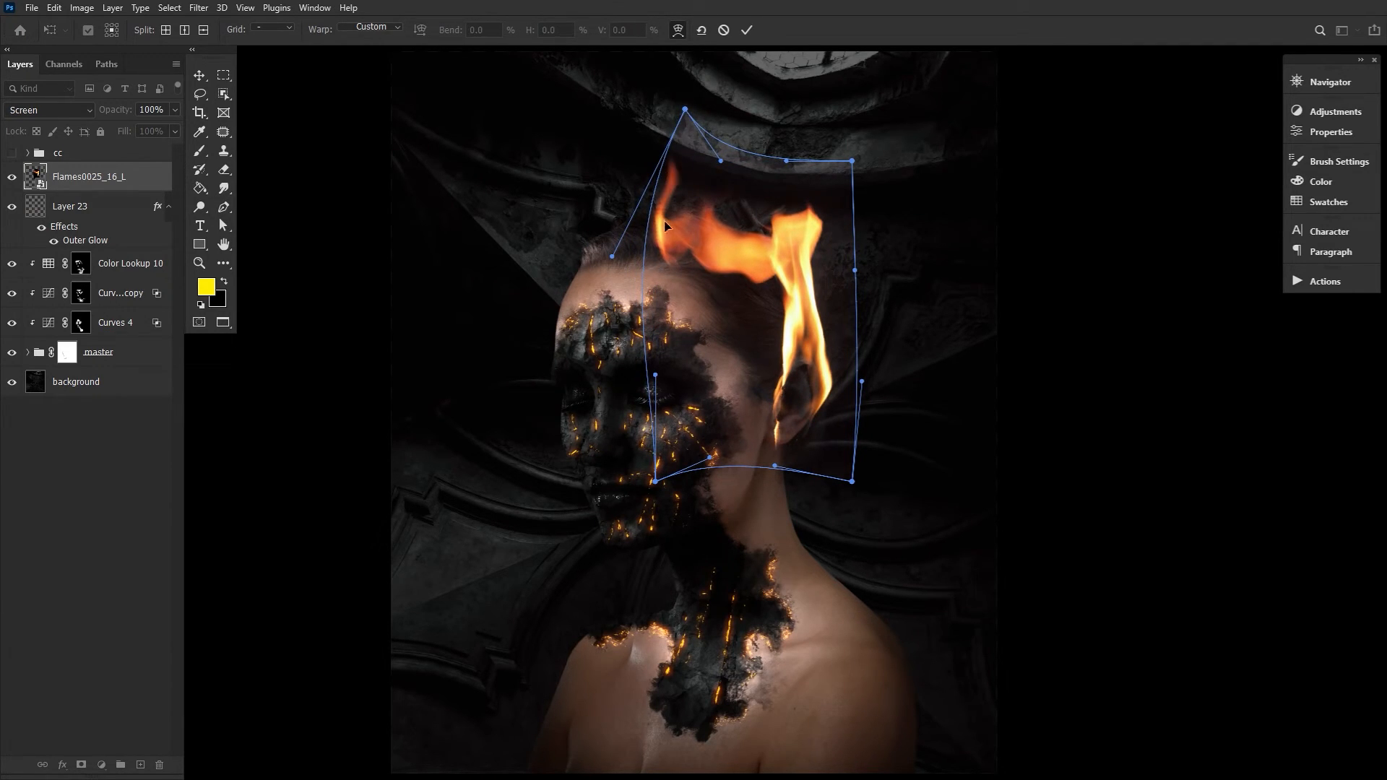
pyautogui.click(750, 29)
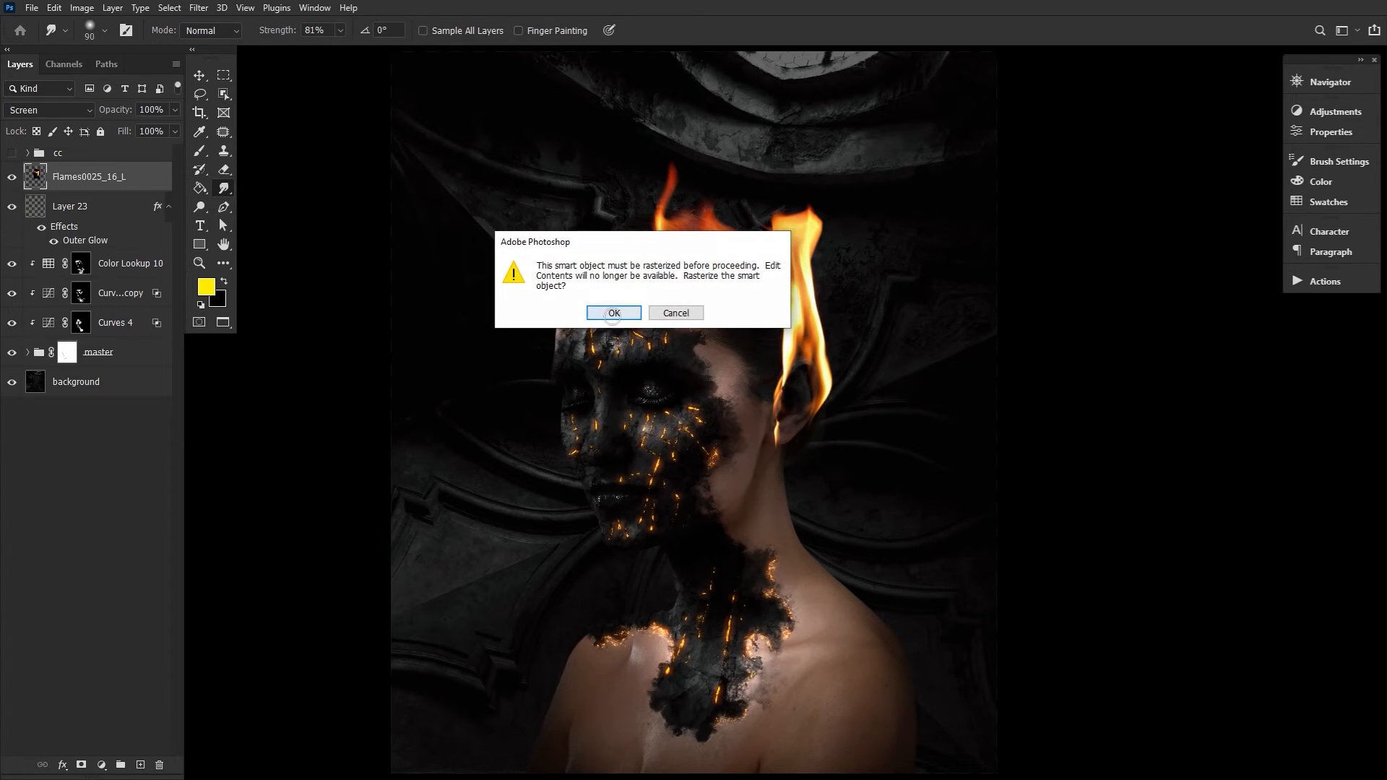
# Rasterize the flame layer and add a new empty layer among the flames
pyautogui.click(613, 313)
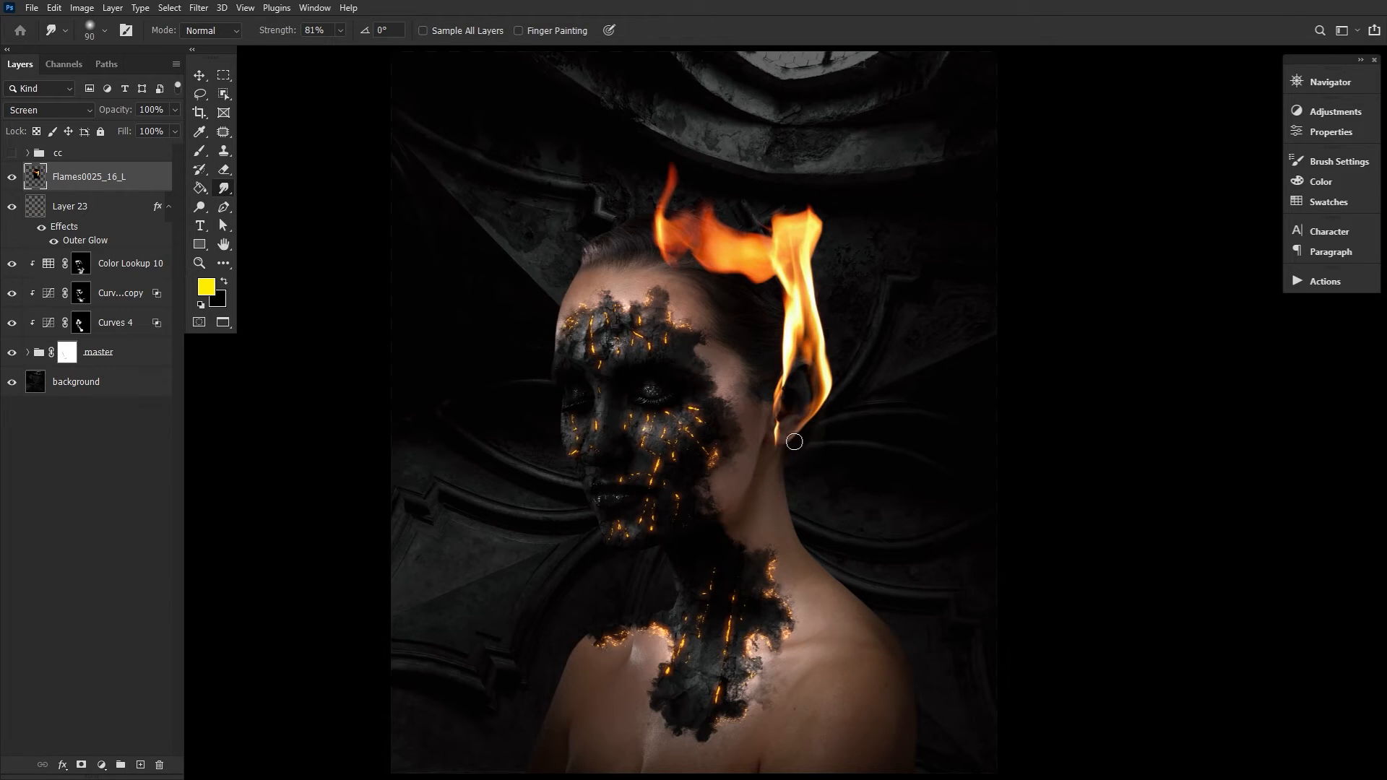
pyautogui.moveTo(765, 436)
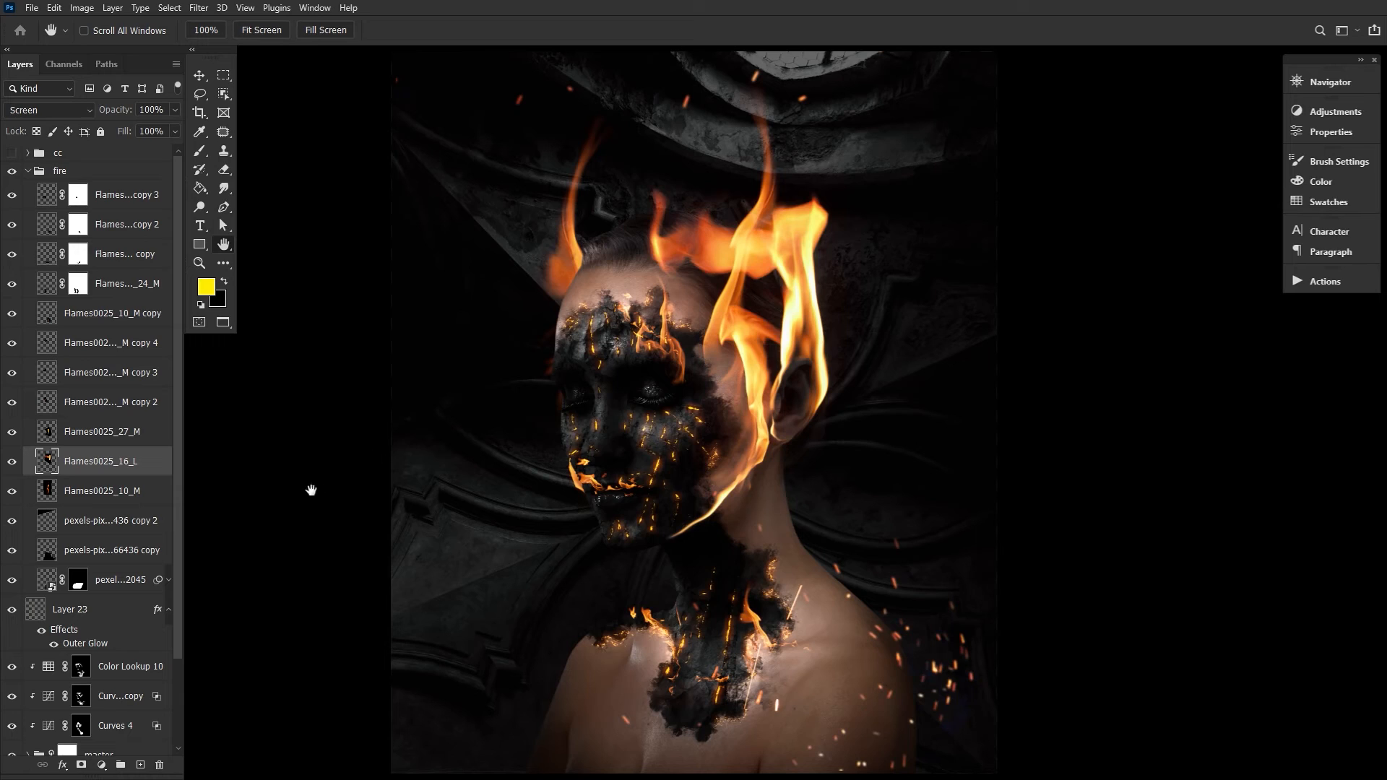
pyautogui.click(102, 490)
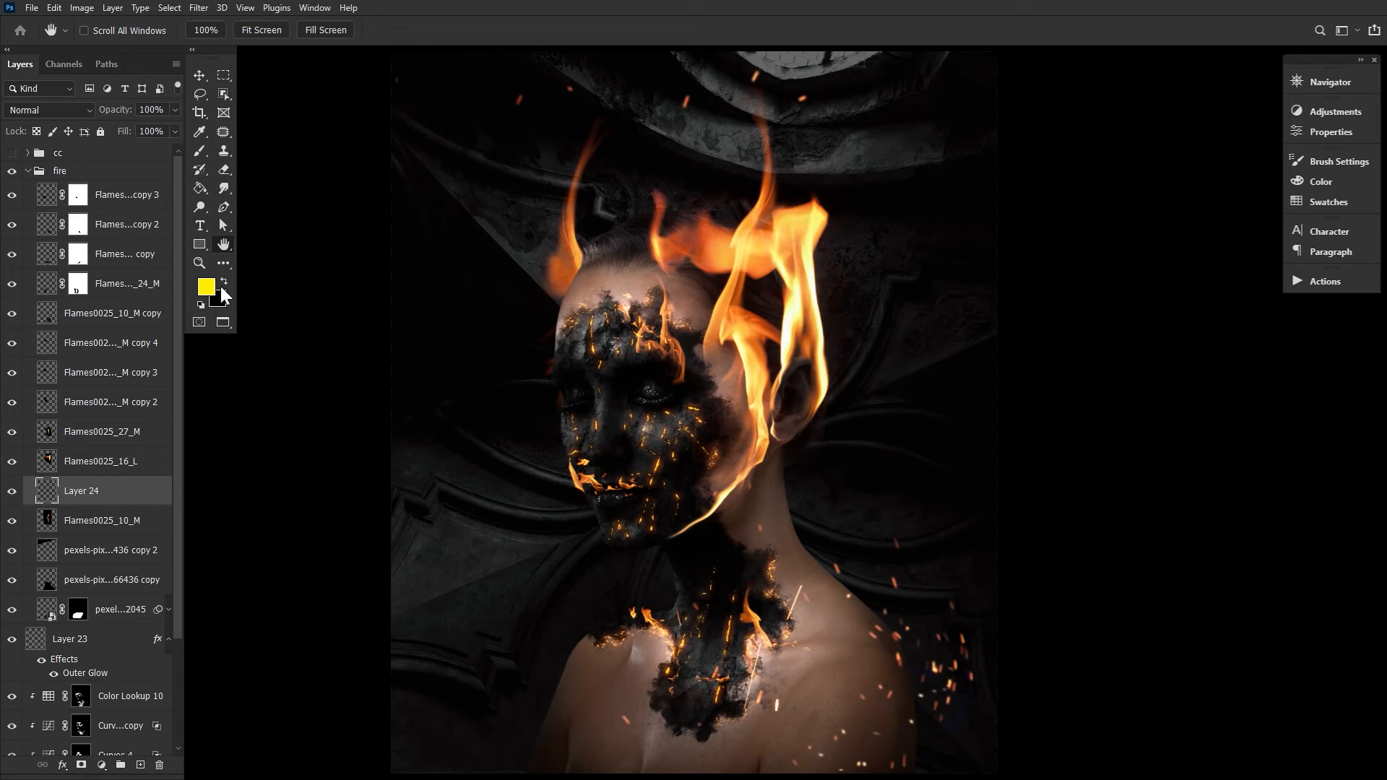
# Set the foreground colour to a dark reddish brown for Layer 24
pyautogui.click(206, 286)
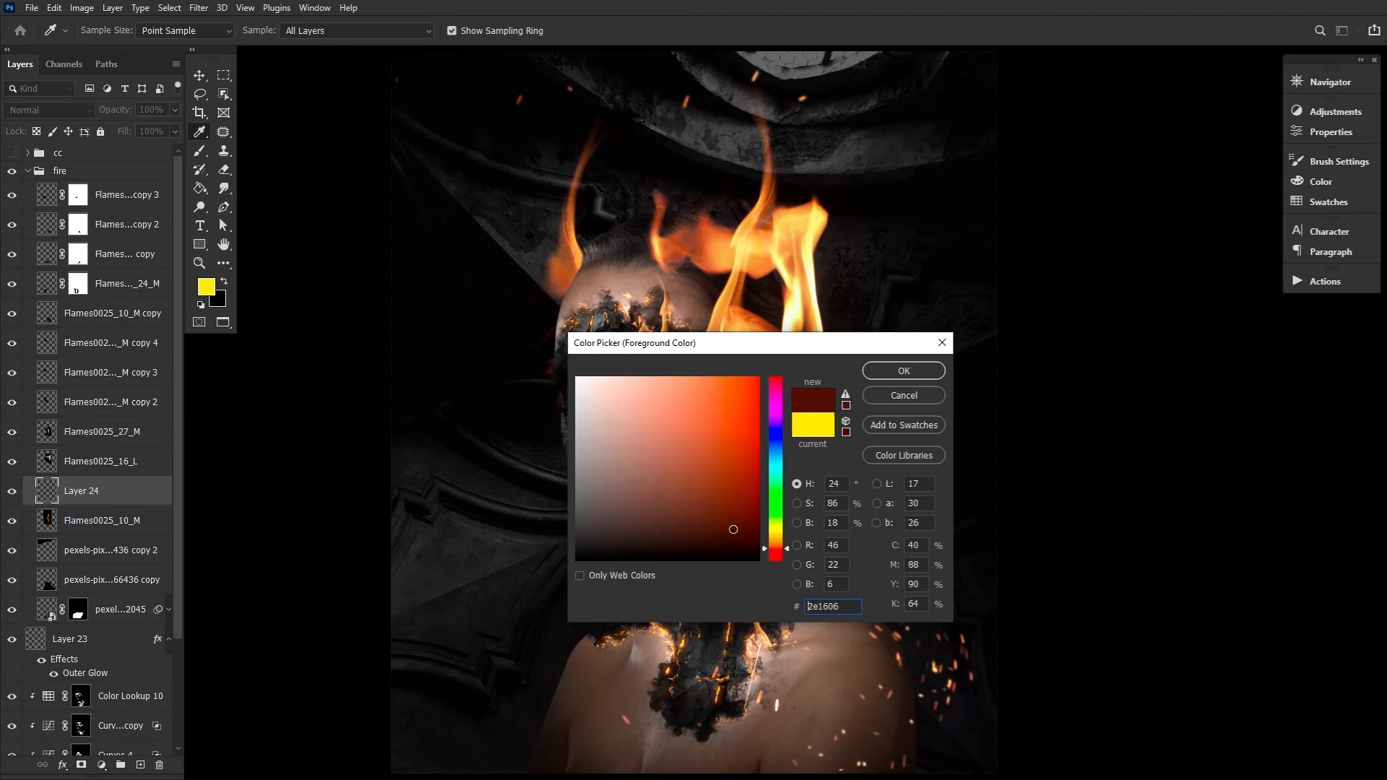
pyautogui.click(903, 370)
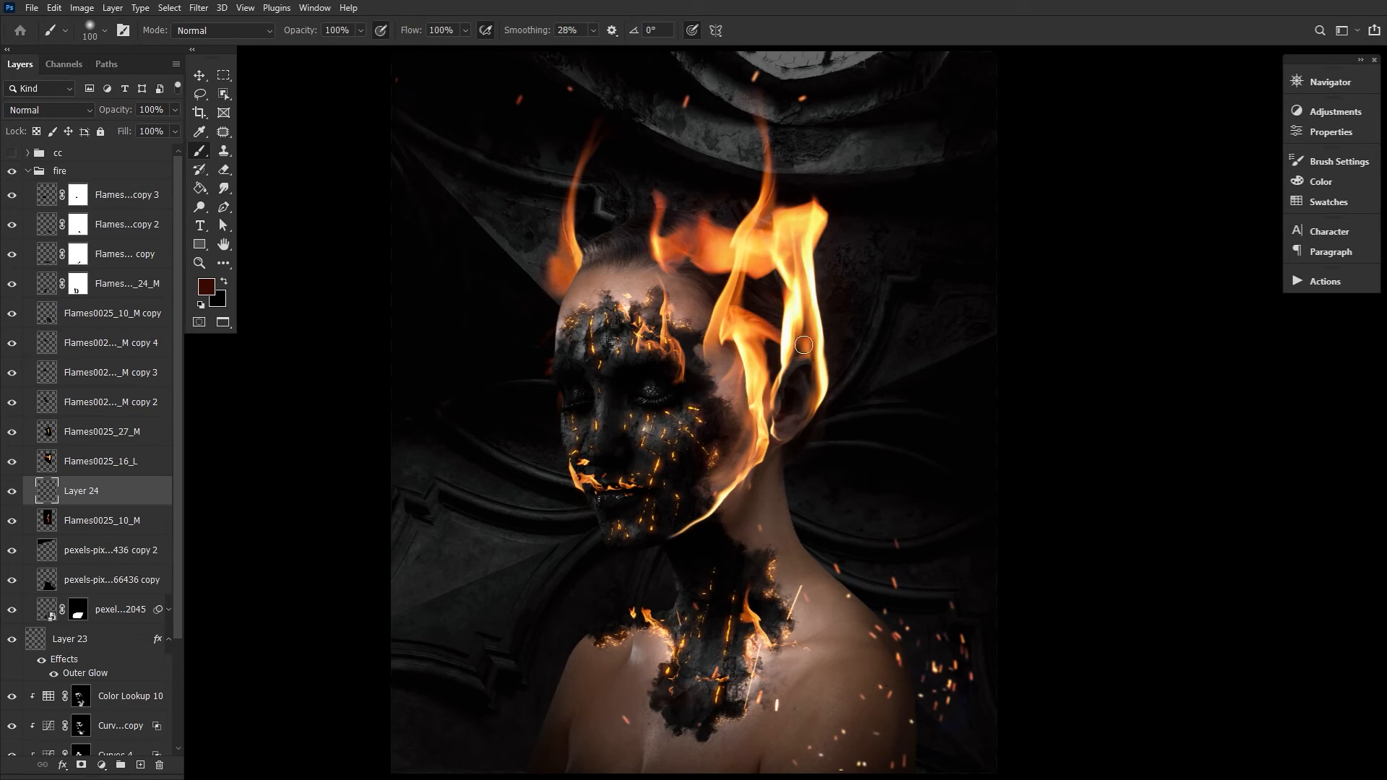
pyautogui.moveTo(800, 277)
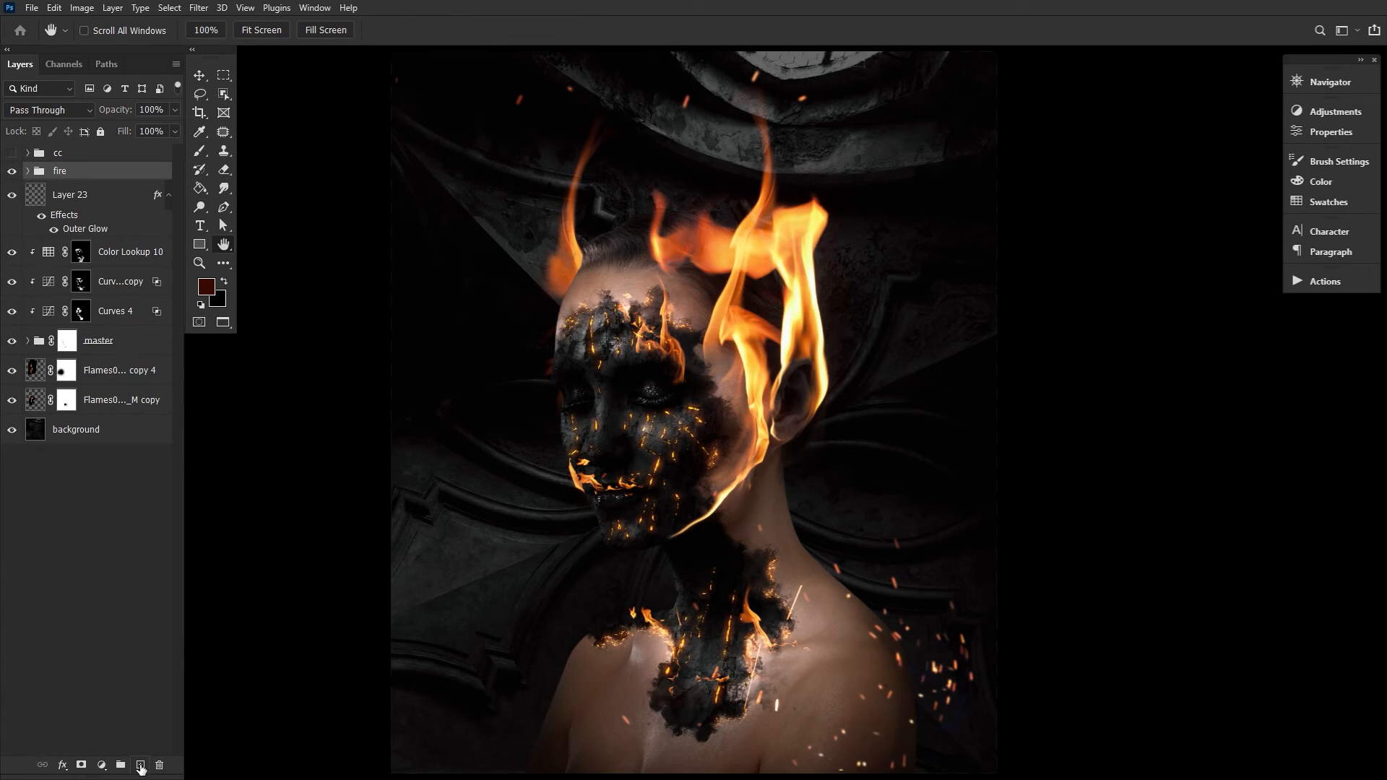
# Add Layer 25 above the fire group and set golden orange as foreground colour
pyautogui.click(48, 110)
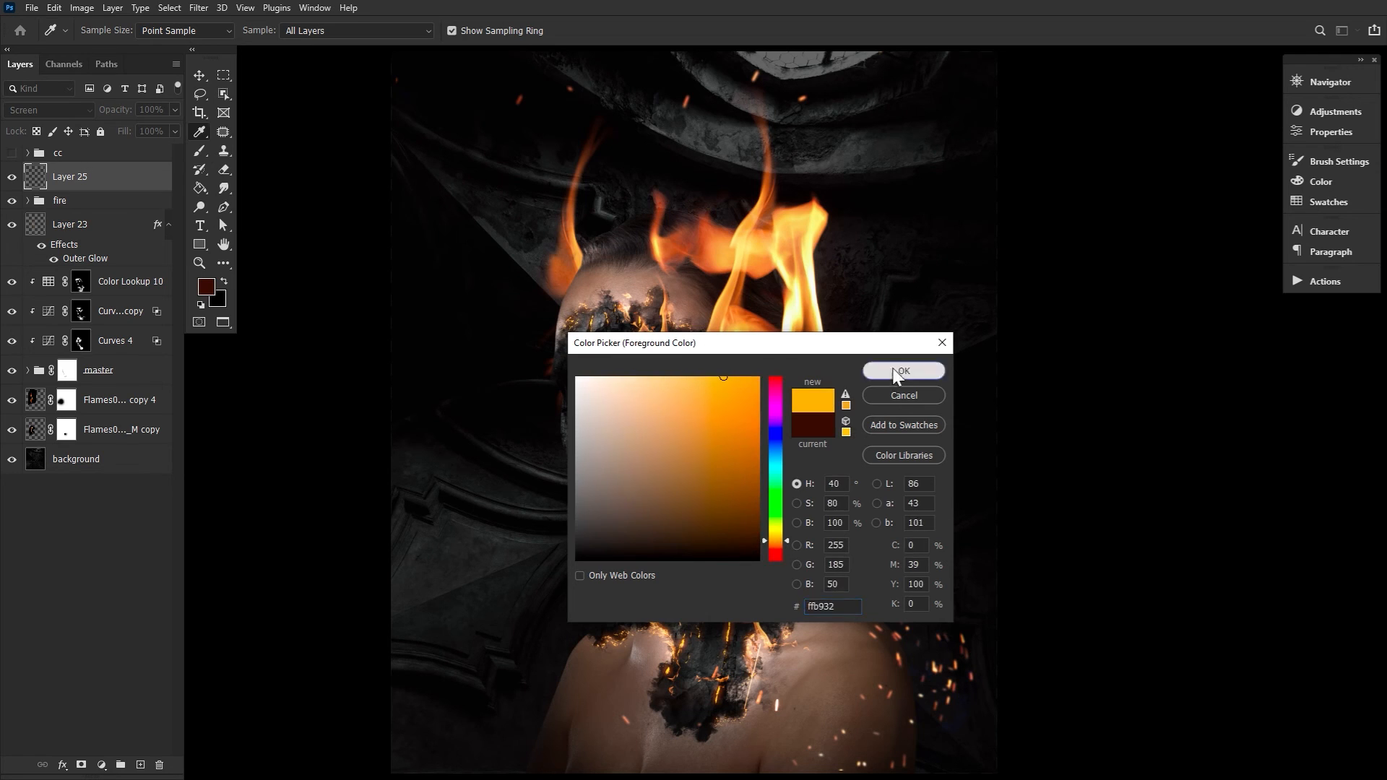
pyautogui.click(902, 370)
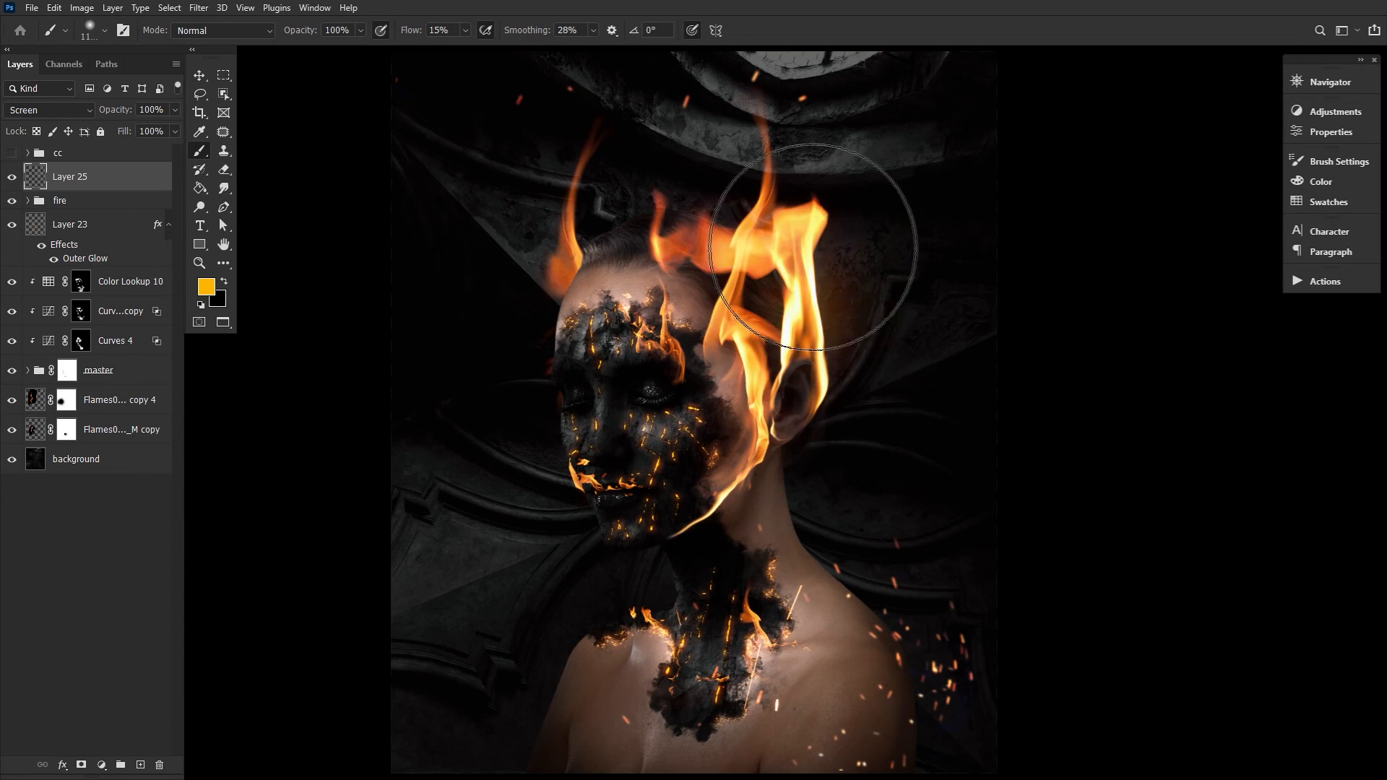